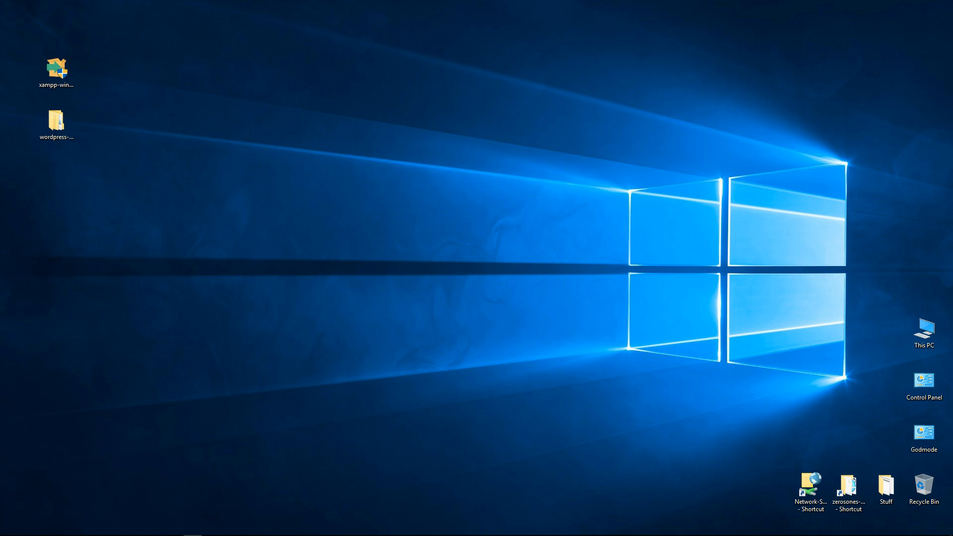
{"action": "mouse_move", "coordinate": [109, 98]}
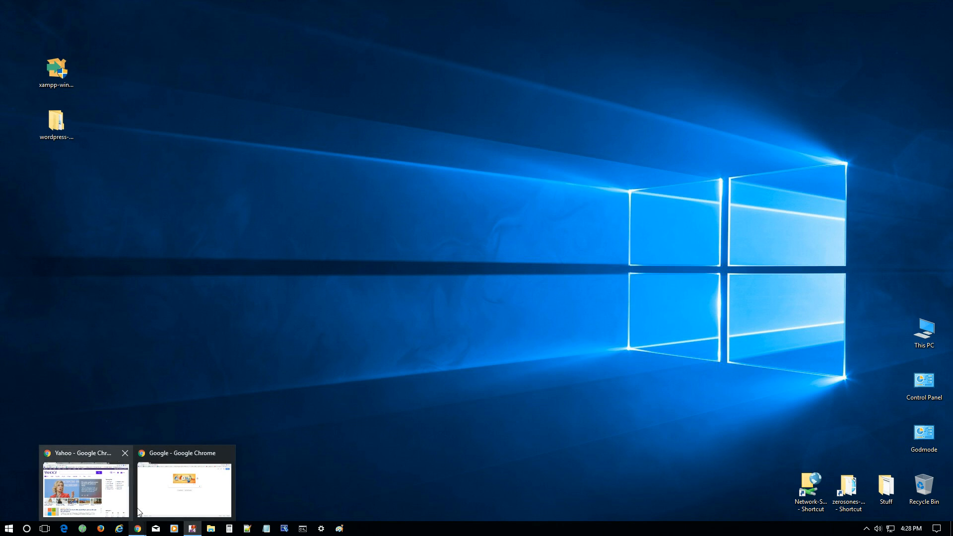
Step: Bring Chrome forward and run a Google search for 'xampp'
{"action": "left_click", "coordinate": [182, 487]}
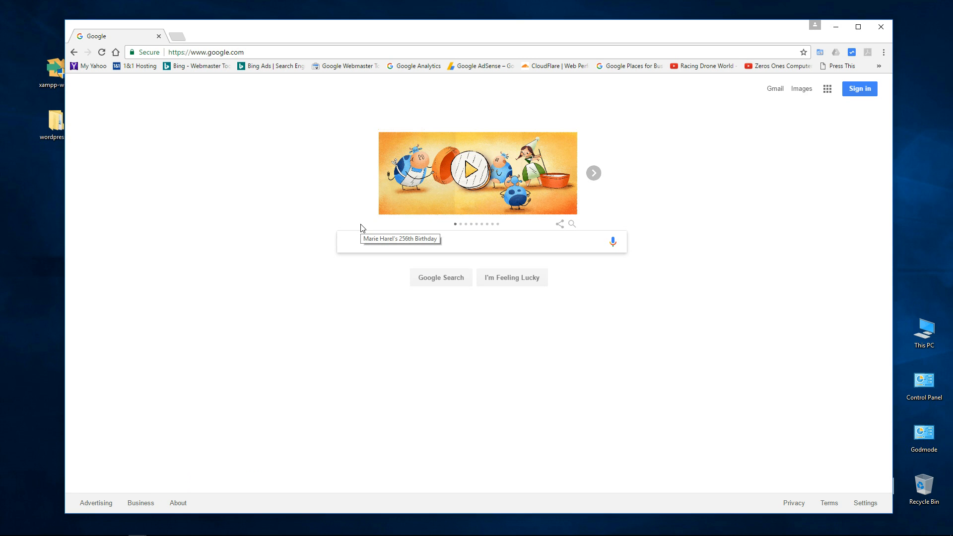
{"action": "type", "text": "xampp"}
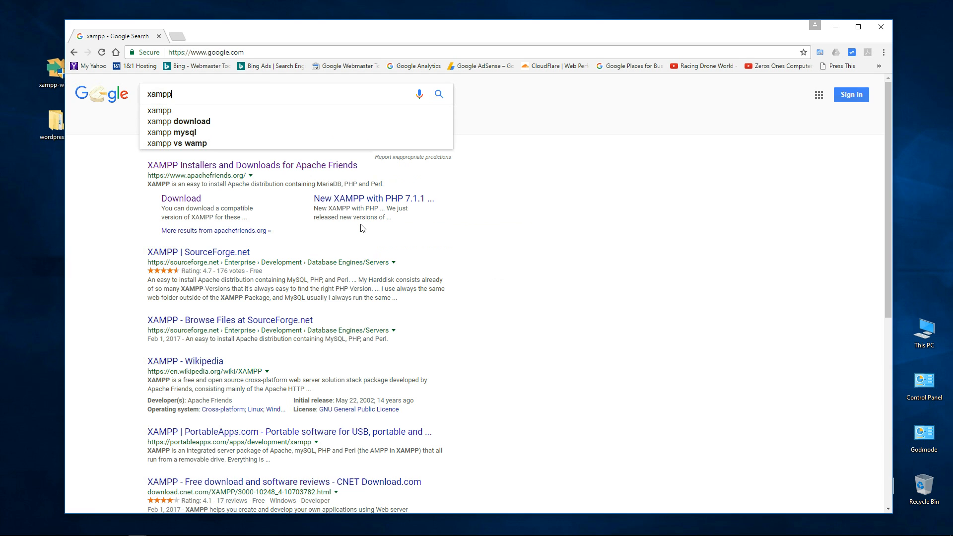
{"action": "left_click", "coordinate": [439, 94]}
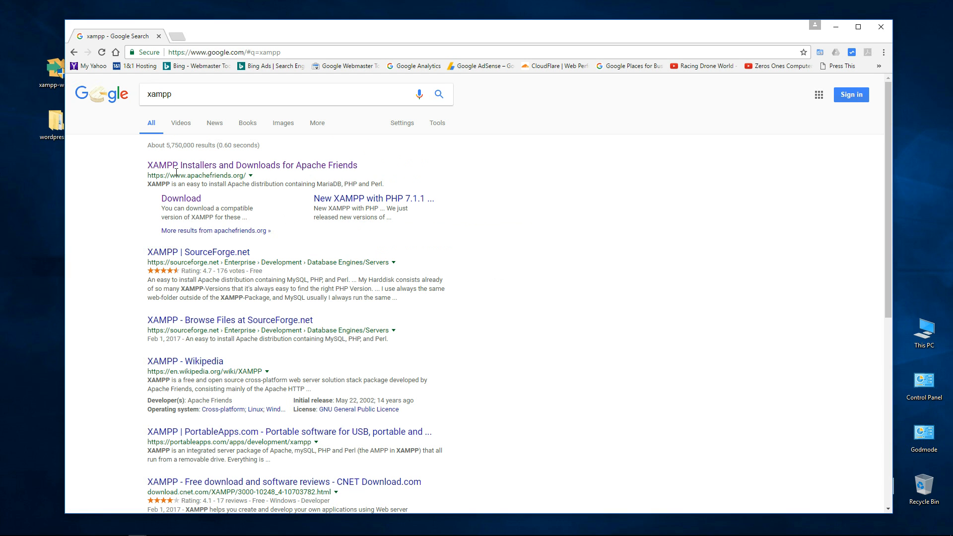
{"action": "mouse_move", "coordinate": [192, 178]}
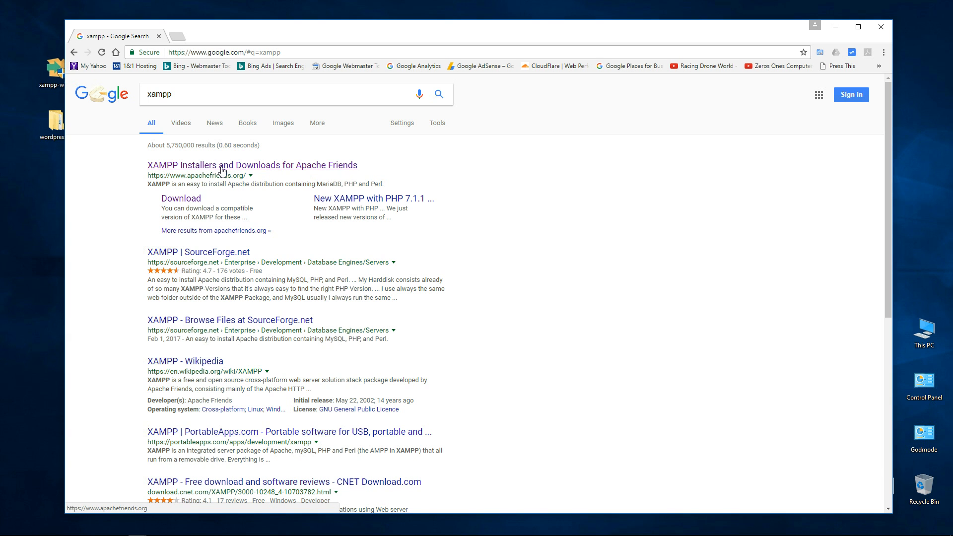
Step: Start the XAMPP for Windows installer download from Apache Friends, then cancel it
{"action": "left_click", "coordinate": [252, 164]}
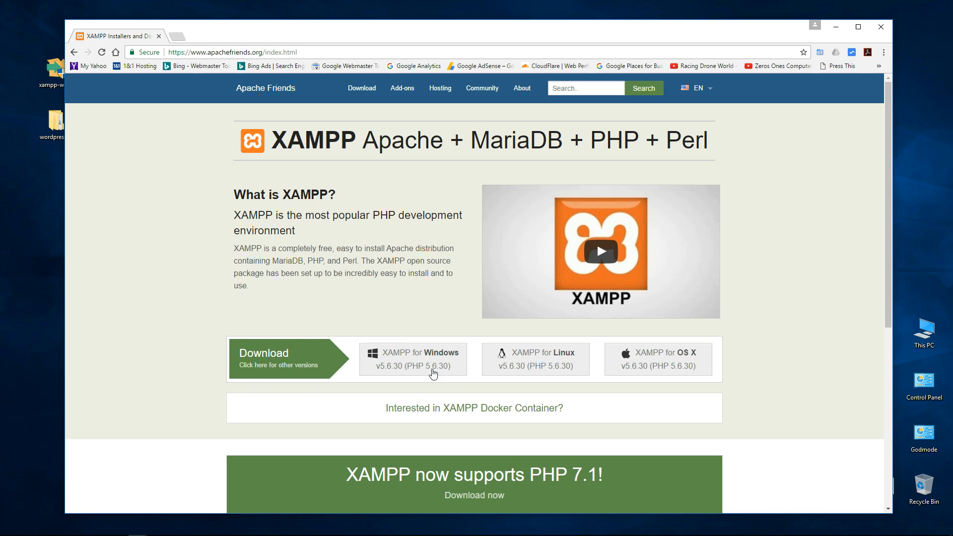
{"action": "mouse_move", "coordinate": [525, 365]}
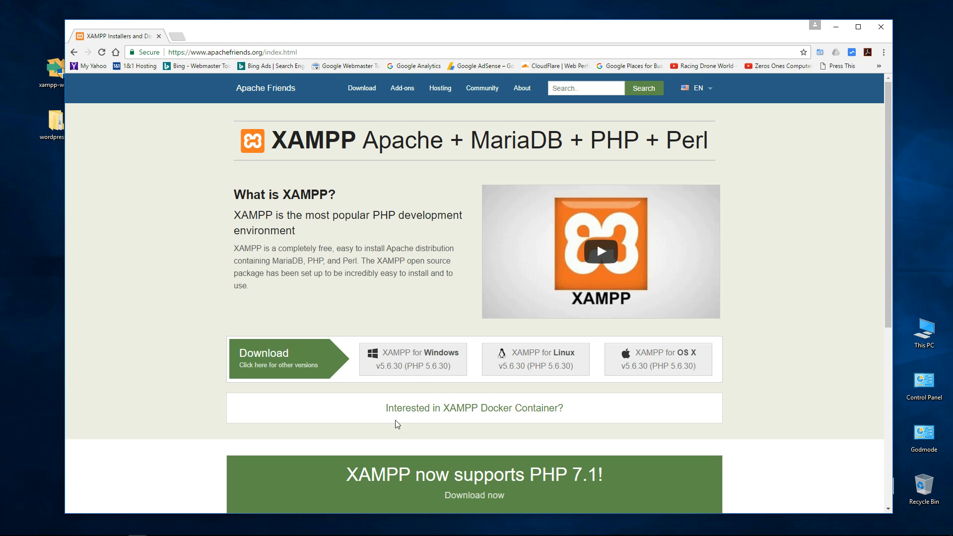
{"action": "mouse_move", "coordinate": [392, 379]}
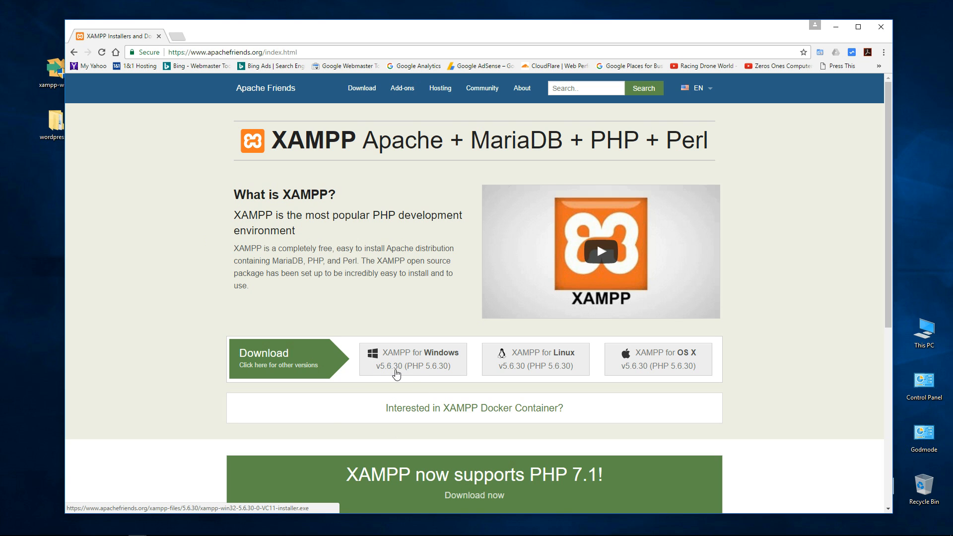
{"action": "mouse_move", "coordinate": [433, 371]}
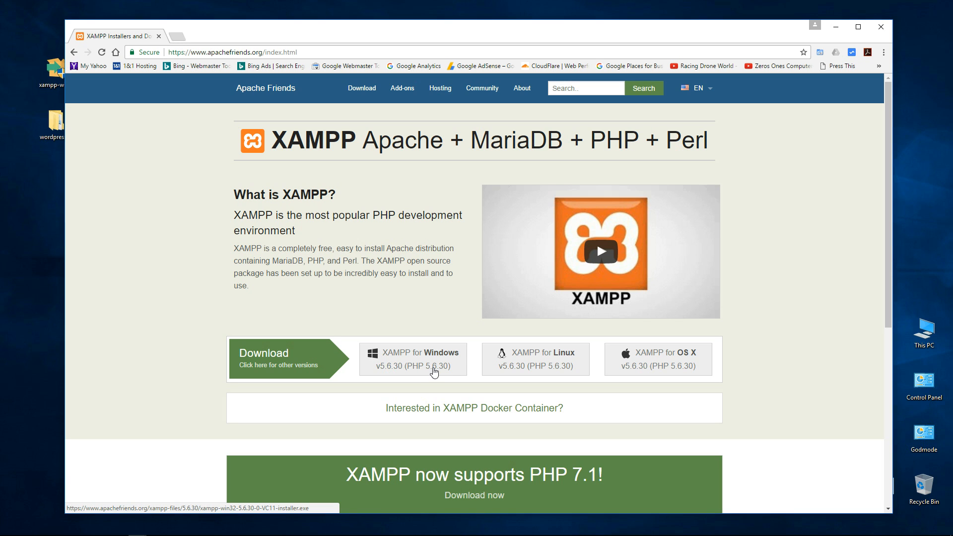
{"action": "mouse_move", "coordinate": [440, 371]}
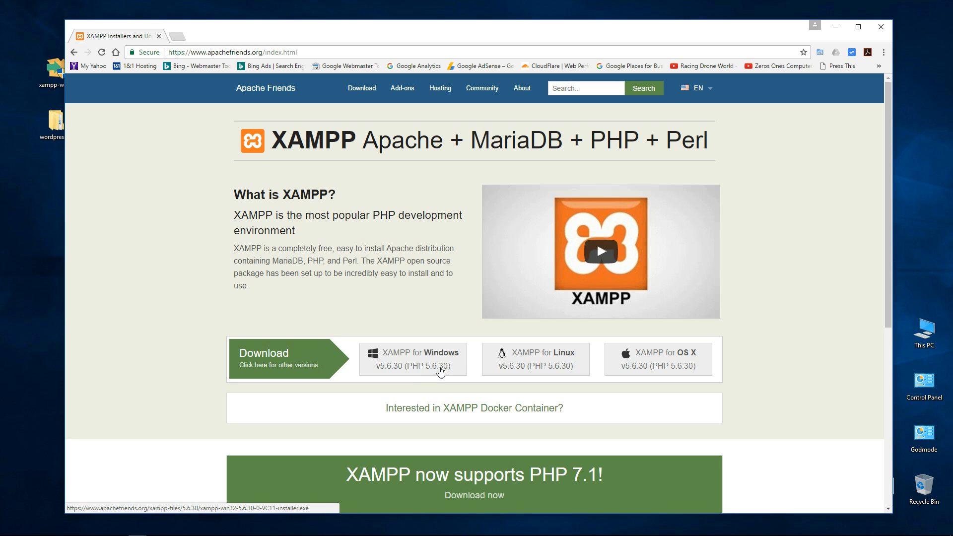
{"action": "mouse_move", "coordinate": [403, 362]}
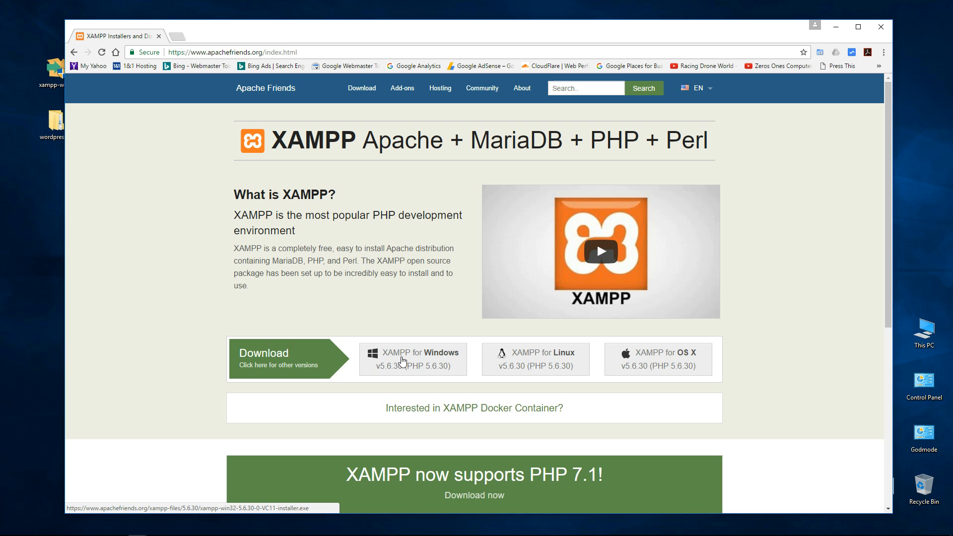
{"action": "mouse_move", "coordinate": [339, 340]}
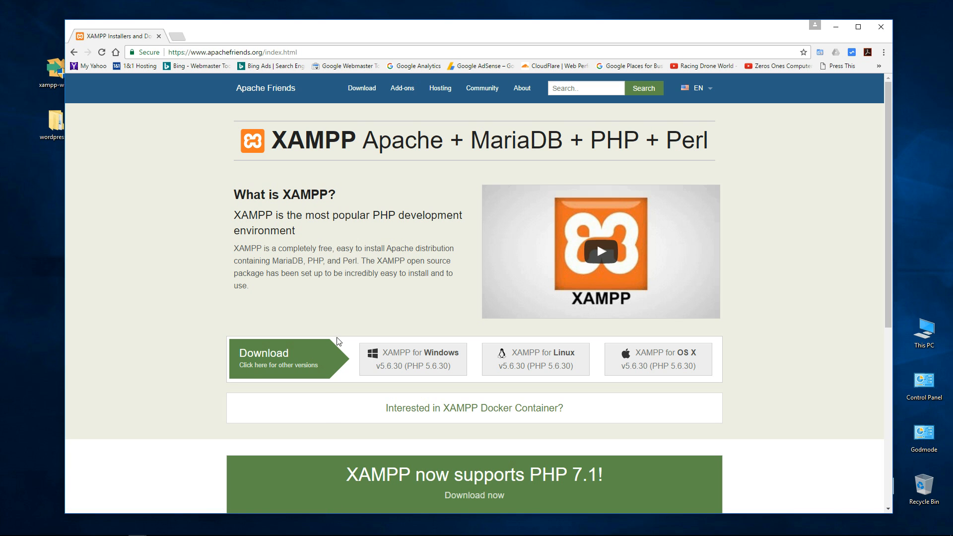
{"action": "left_click", "coordinate": [413, 357]}
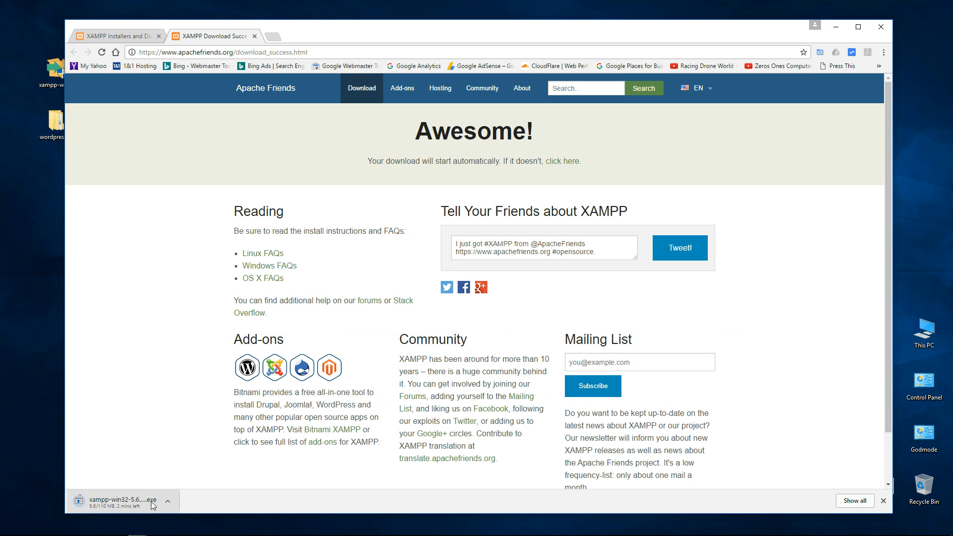
{"action": "mouse_move", "coordinate": [35, 263]}
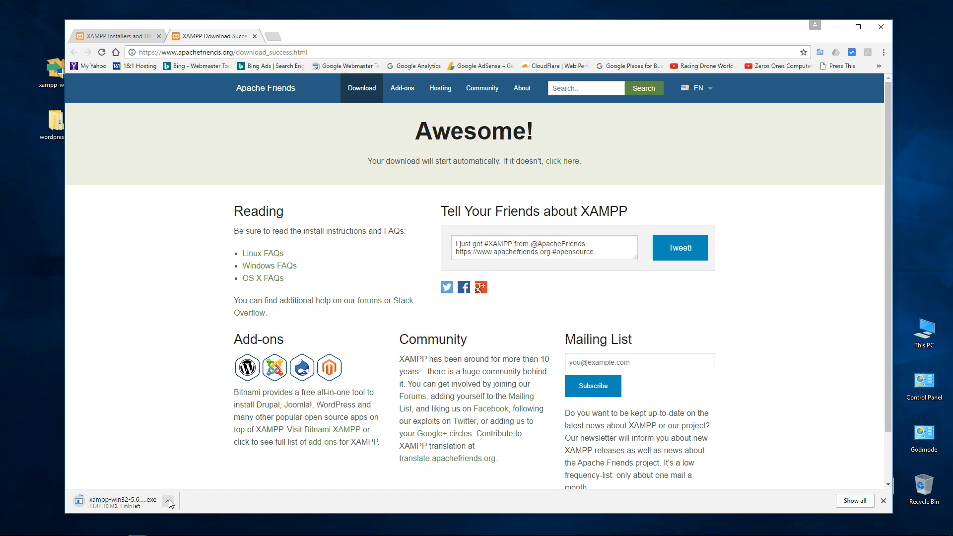
{"action": "left_click", "coordinate": [168, 501]}
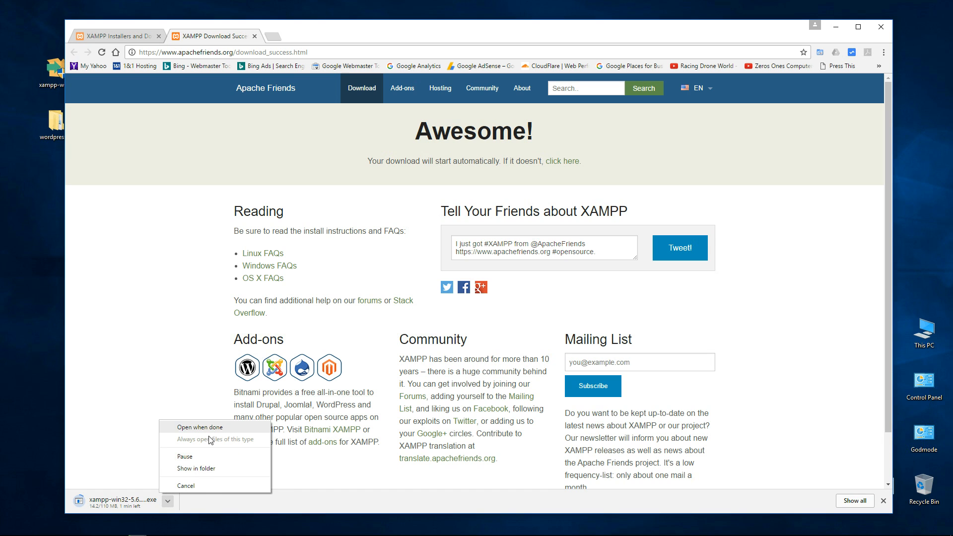
{"action": "mouse_move", "coordinate": [184, 486]}
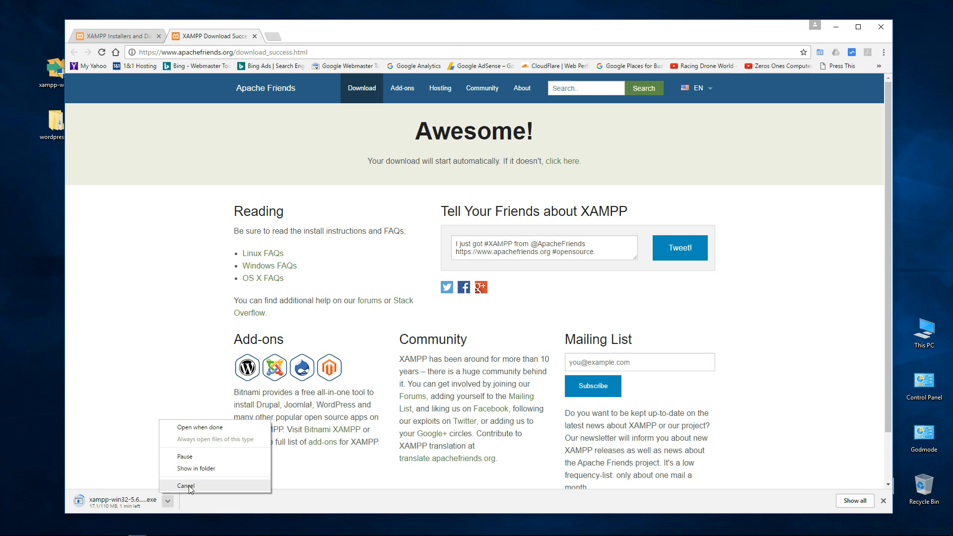
{"action": "left_click", "coordinate": [185, 485]}
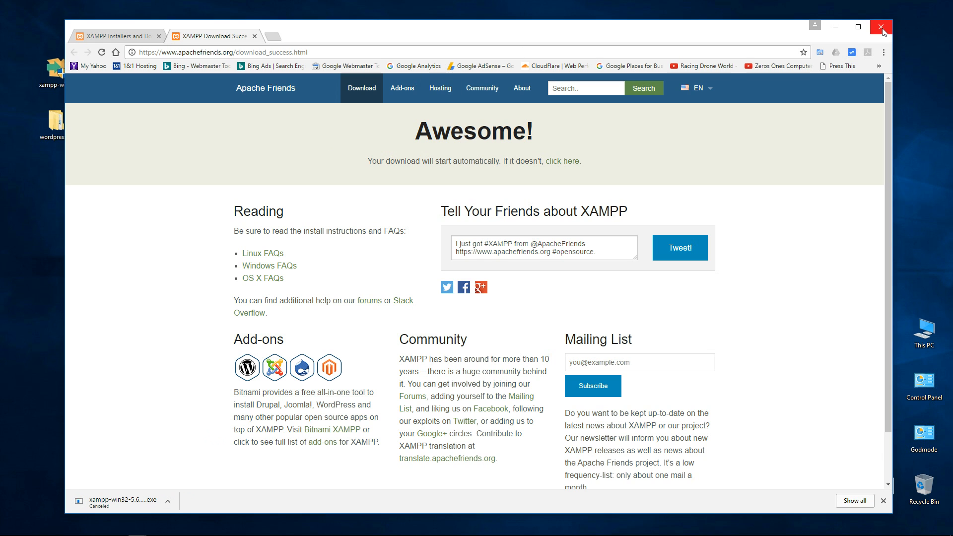
Step: Close the Chrome window to return to the desktop
{"action": "left_click", "coordinate": [880, 28]}
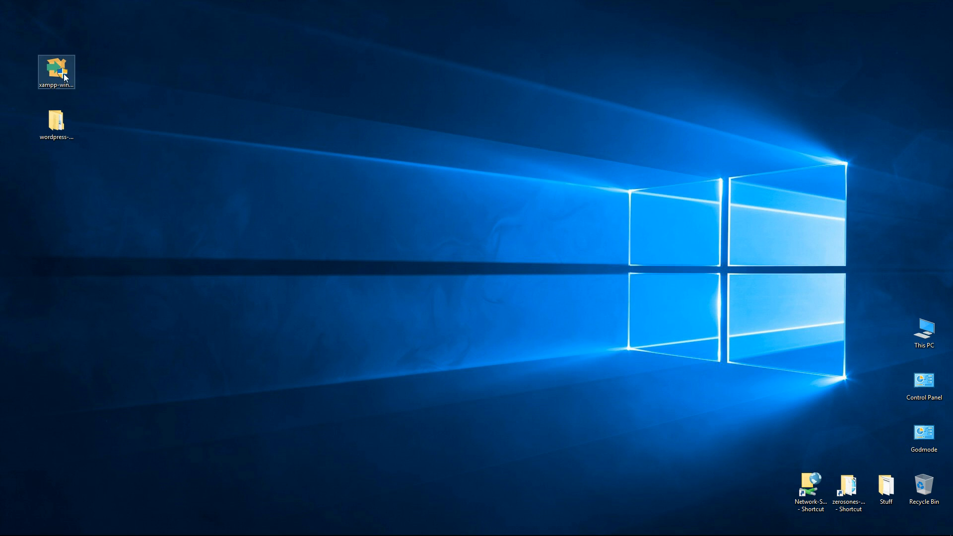
{"action": "mouse_move", "coordinate": [64, 78]}
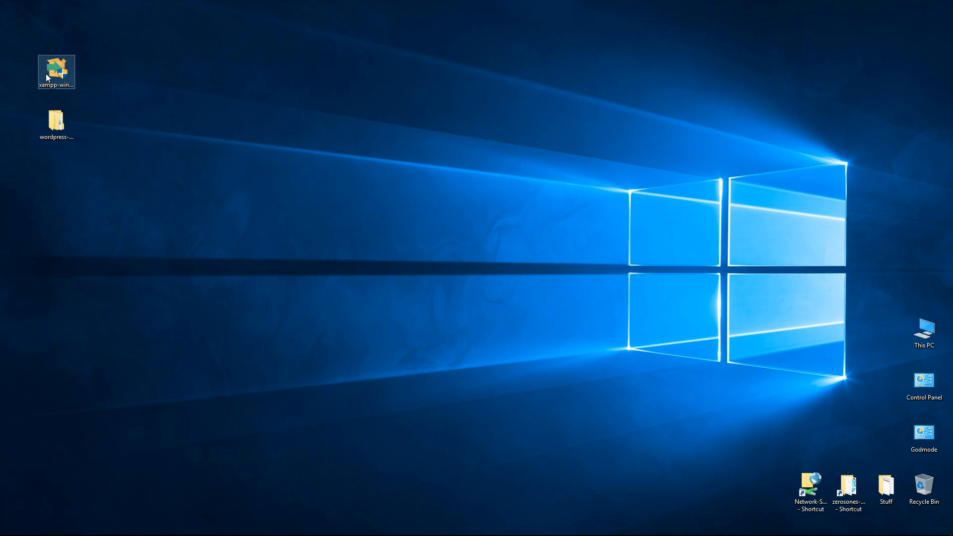
{"action": "mouse_move", "coordinate": [64, 73]}
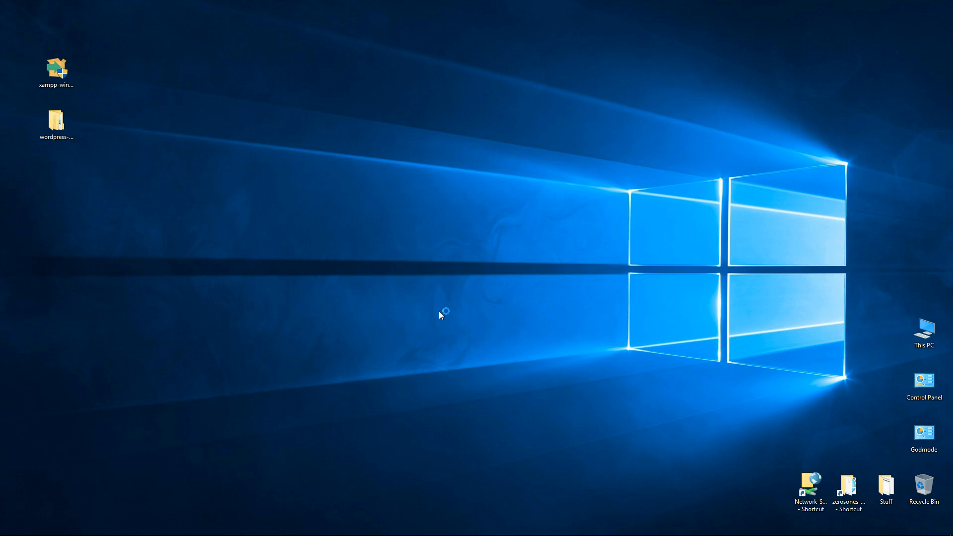
{"action": "mouse_move", "coordinate": [469, 298]}
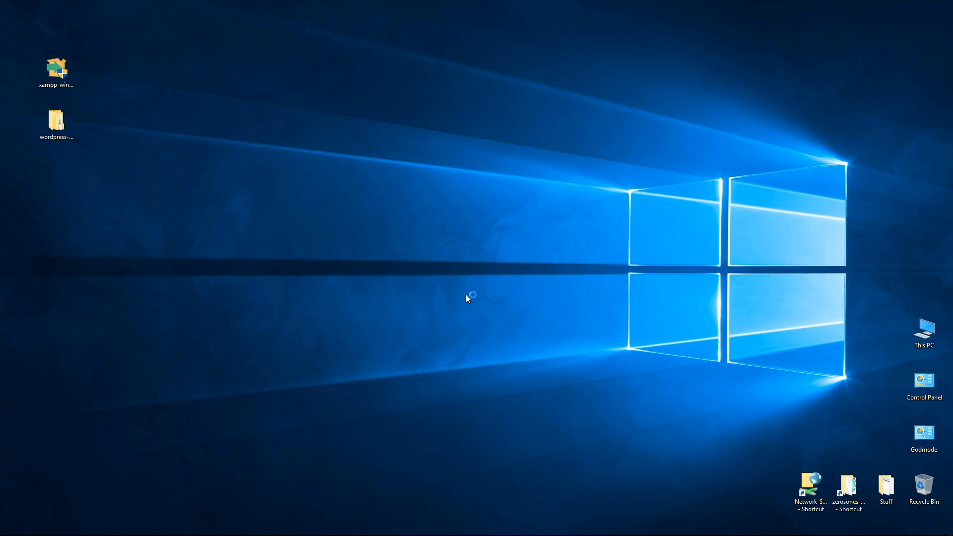
{"action": "mouse_move", "coordinate": [262, 178]}
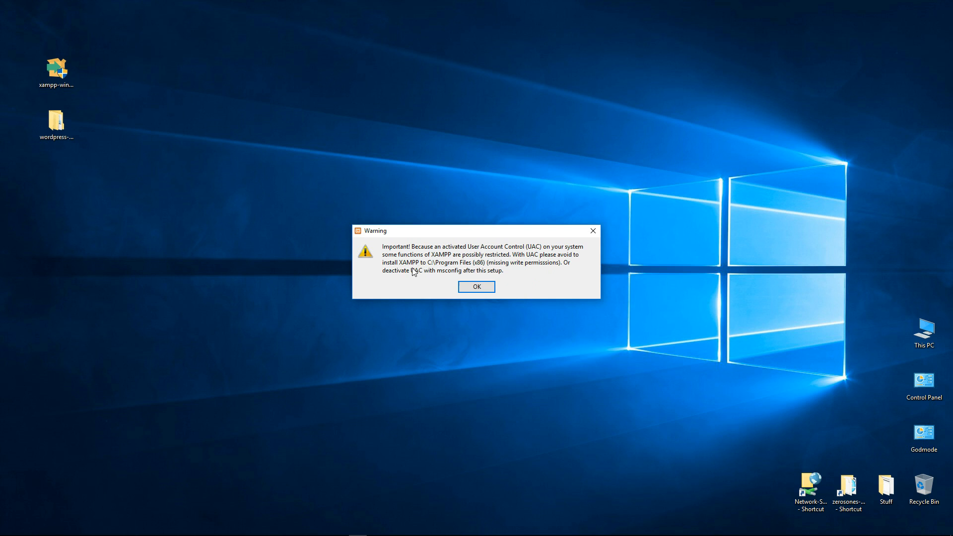
{"action": "mouse_move", "coordinate": [458, 268]}
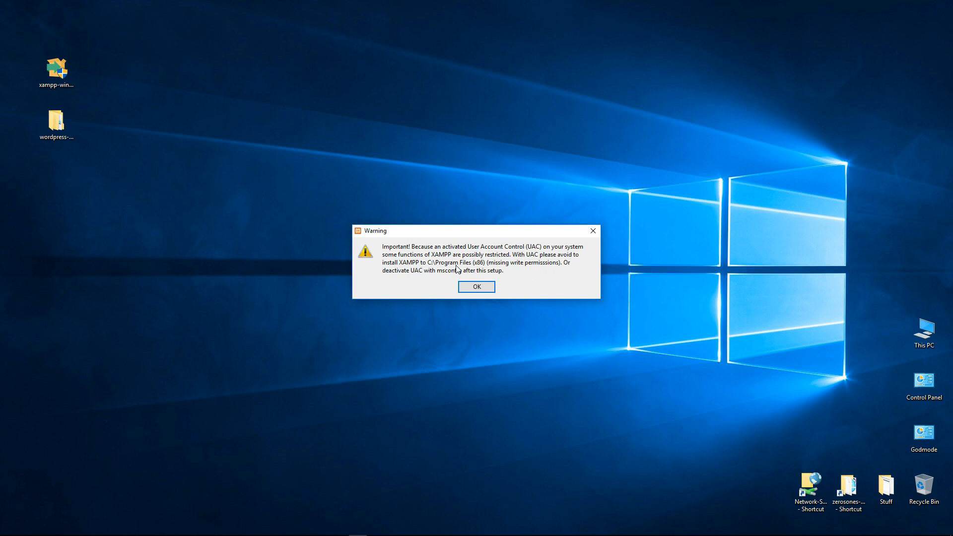
{"action": "mouse_move", "coordinate": [511, 272]}
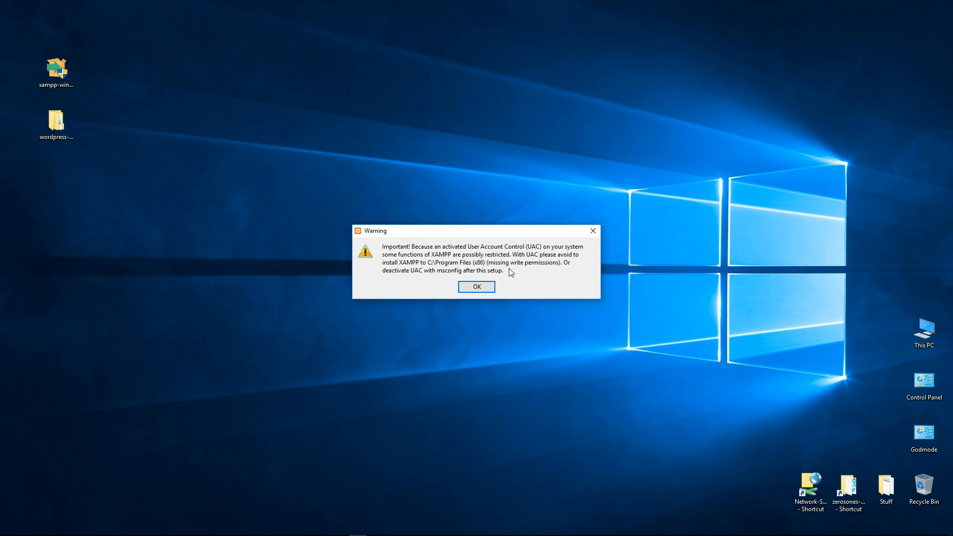
{"action": "mouse_move", "coordinate": [518, 260]}
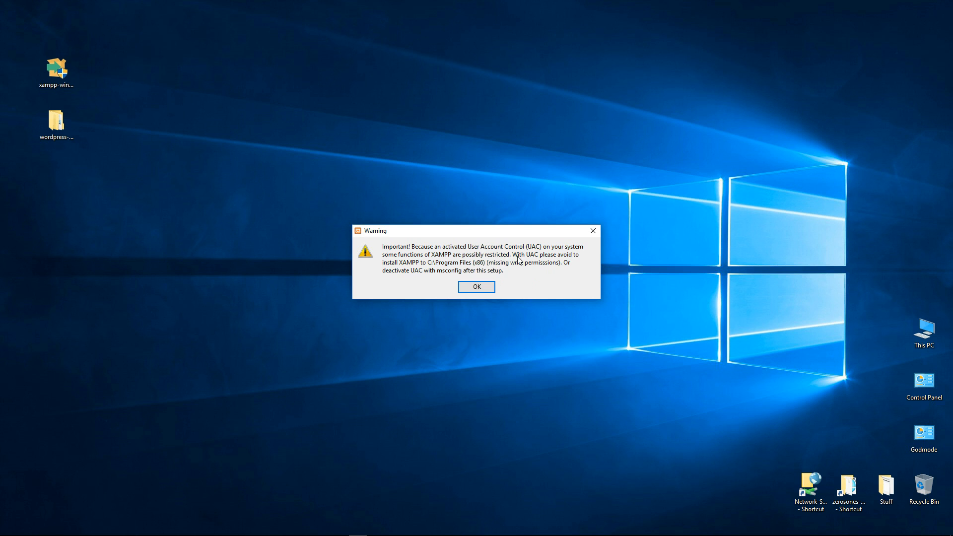
{"action": "mouse_move", "coordinate": [452, 265]}
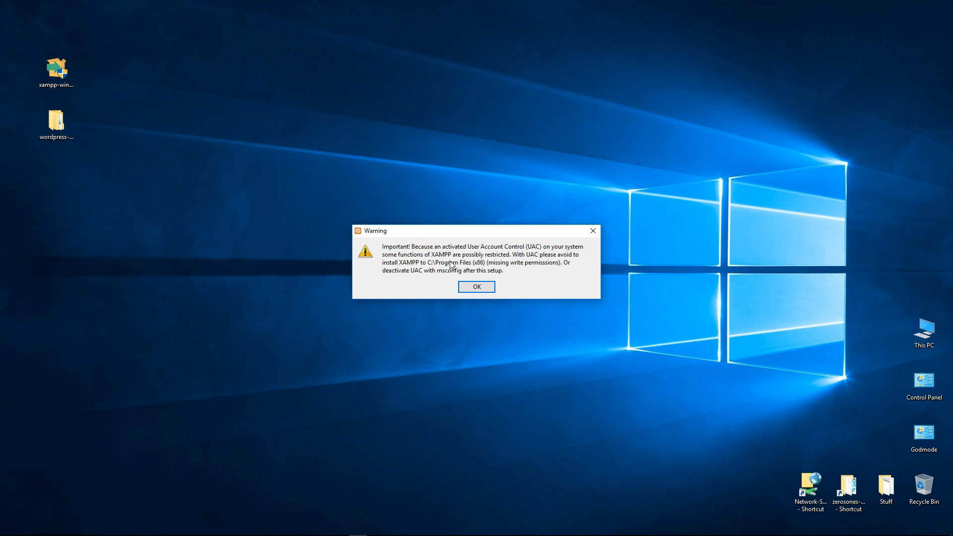
{"action": "mouse_move", "coordinate": [417, 271]}
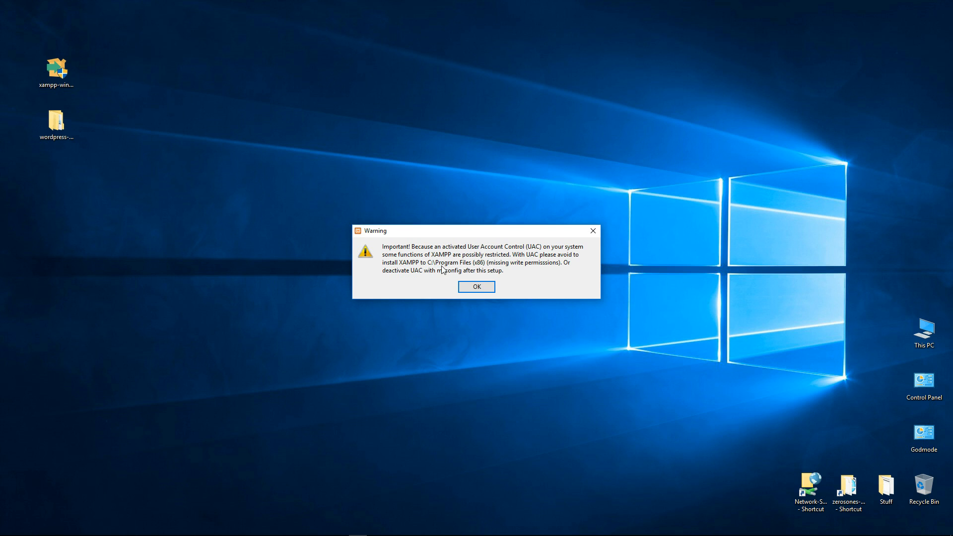
{"action": "mouse_move", "coordinate": [467, 270]}
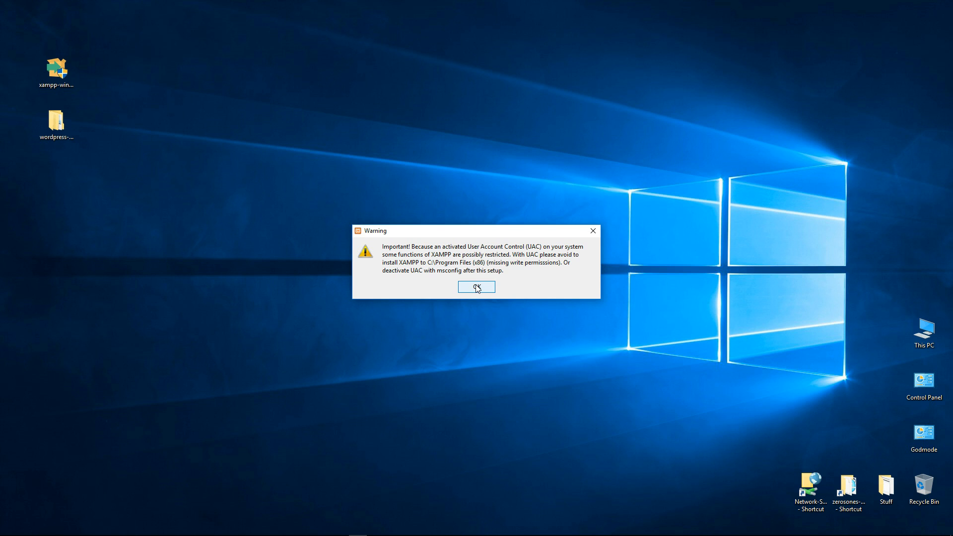
{"action": "mouse_move", "coordinate": [485, 292]}
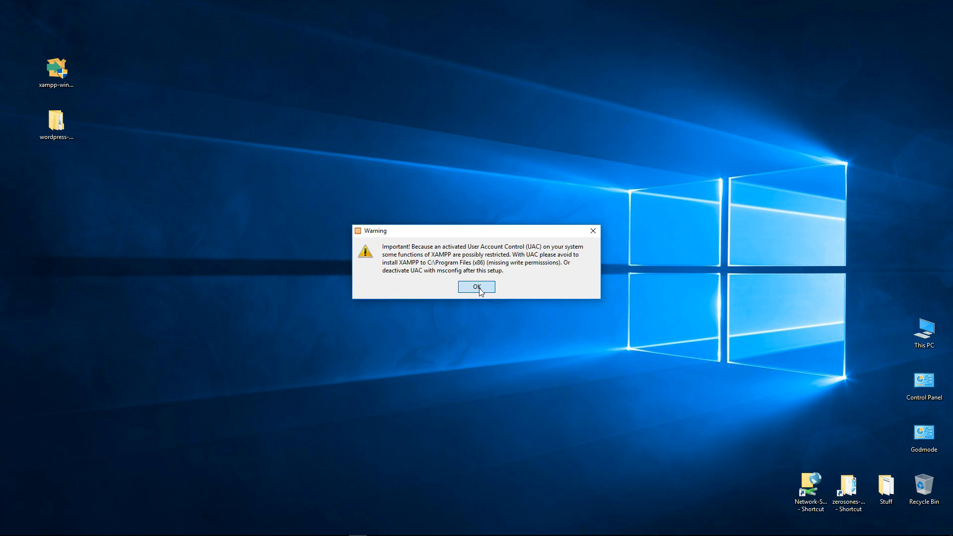
Step: Confirm the UAC warning to reach the XAMPP Setup Wizard welcome page
{"action": "left_click", "coordinate": [476, 287]}
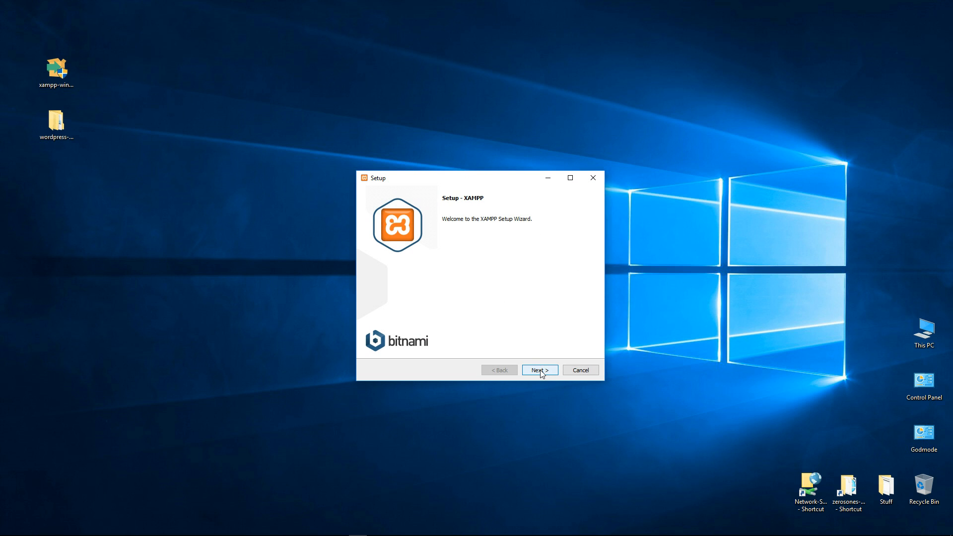
Step: Keep all components, set the install folder to E:\xampp, and skip the Bitnami offer
{"action": "left_click", "coordinate": [539, 371]}
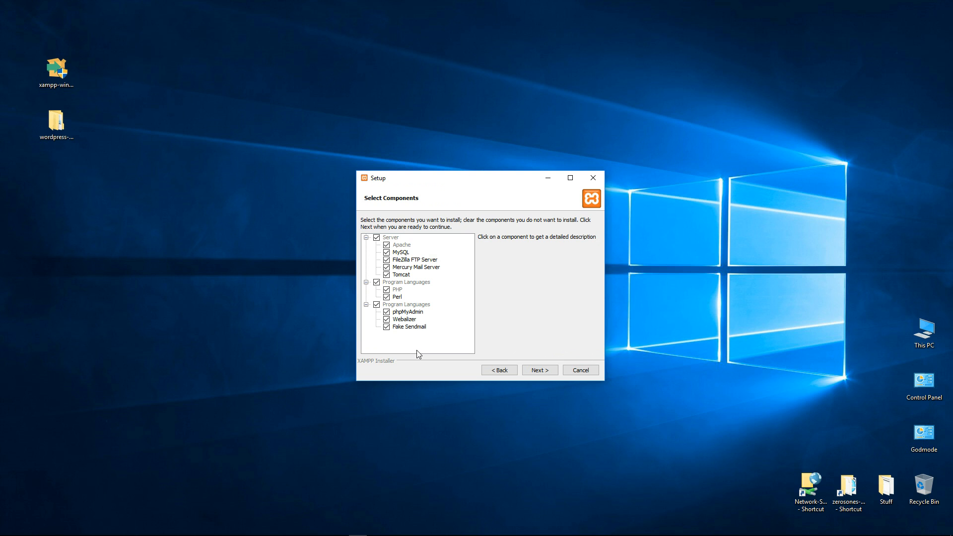
{"action": "left_click", "coordinate": [539, 370]}
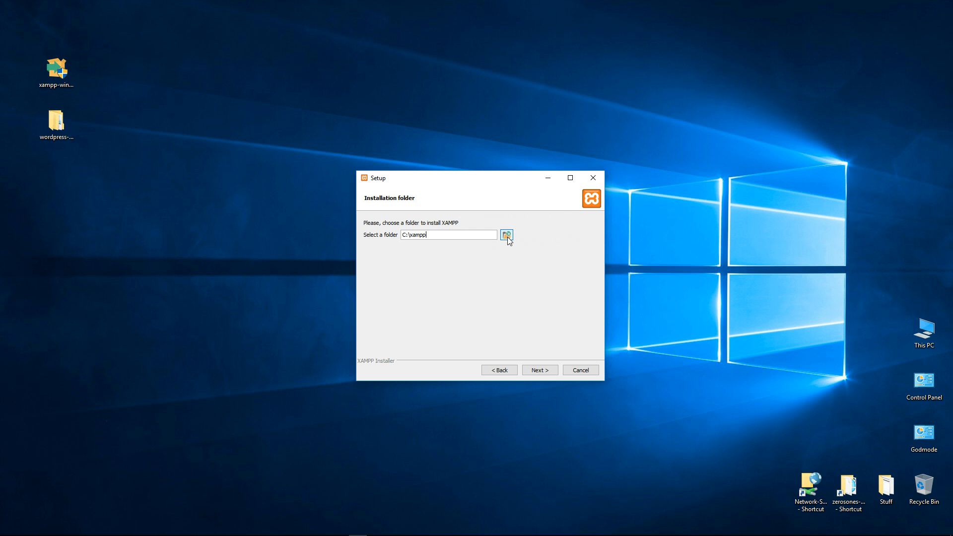
{"action": "left_click", "coordinate": [506, 235]}
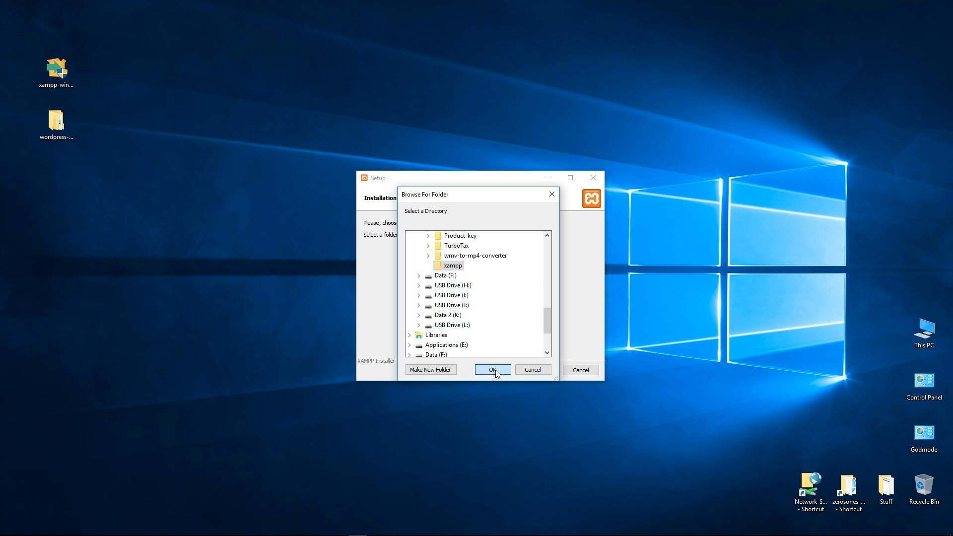
{"action": "left_click", "coordinate": [493, 369]}
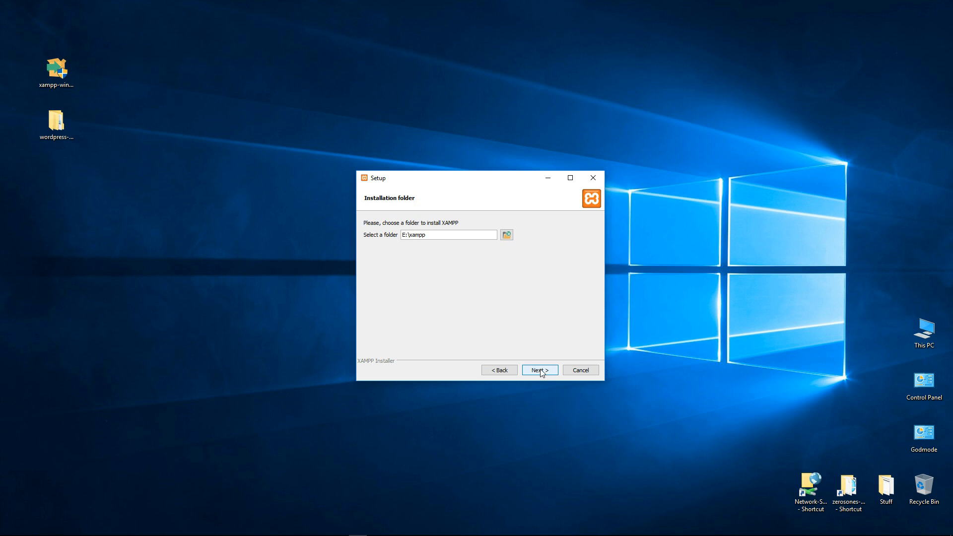
{"action": "left_click", "coordinate": [538, 370]}
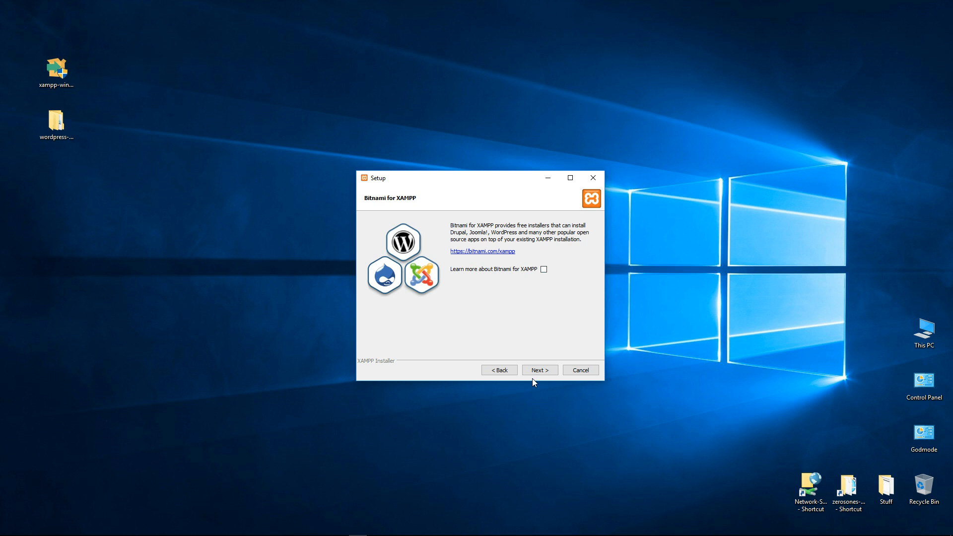
{"action": "left_click", "coordinate": [539, 371]}
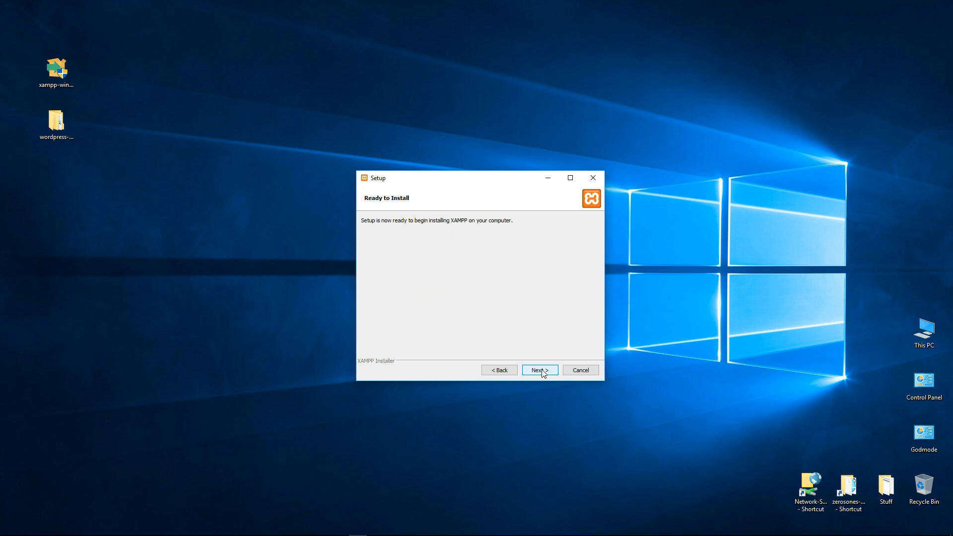
{"action": "mouse_move", "coordinate": [532, 414]}
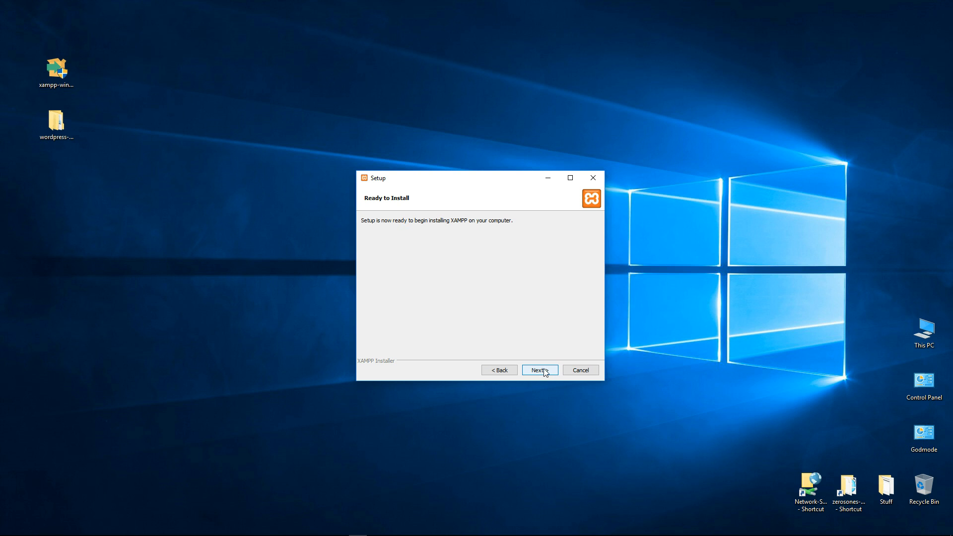
Step: Install XAMPP and finish the wizard with the Control Panel set to launch
{"action": "left_click", "coordinate": [539, 370]}
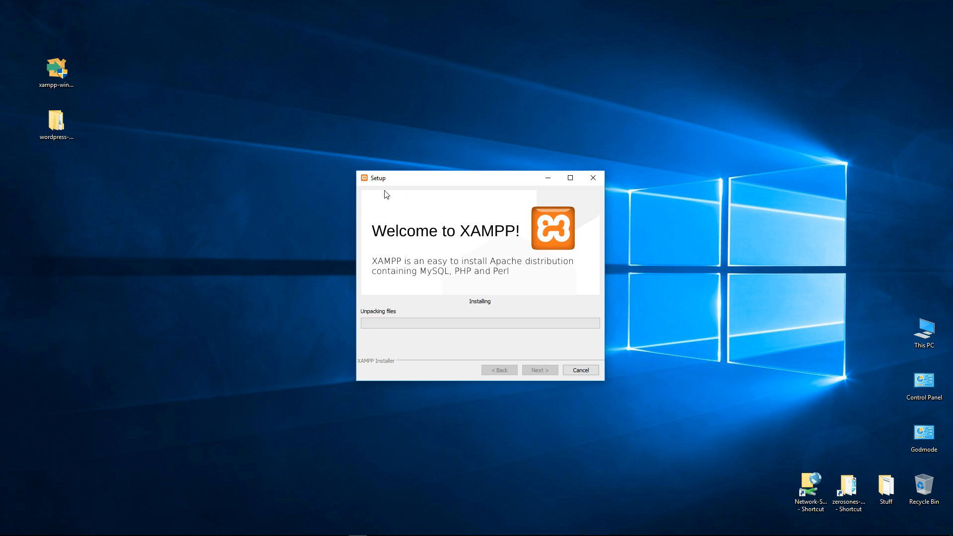
{"action": "mouse_move", "coordinate": [495, 334]}
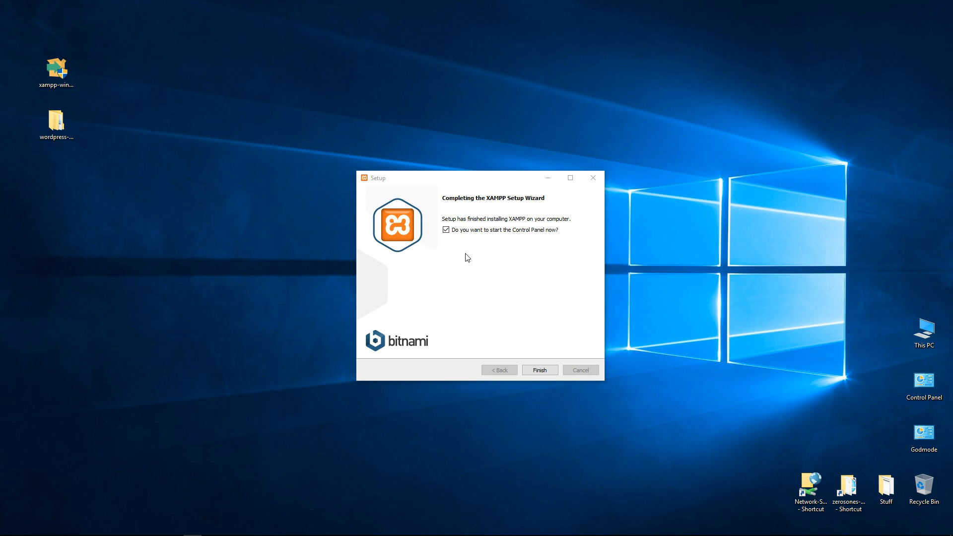
{"action": "mouse_move", "coordinate": [476, 248]}
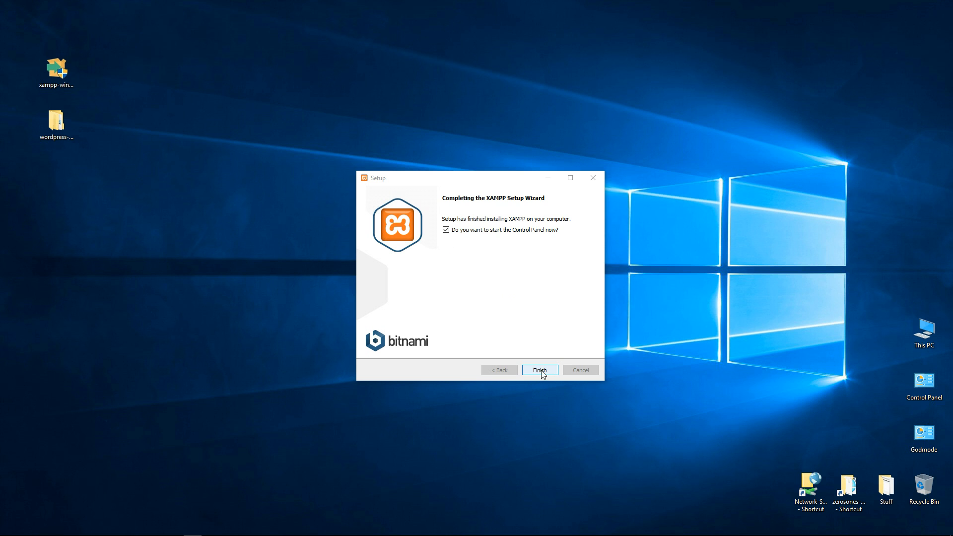
{"action": "left_click", "coordinate": [539, 369]}
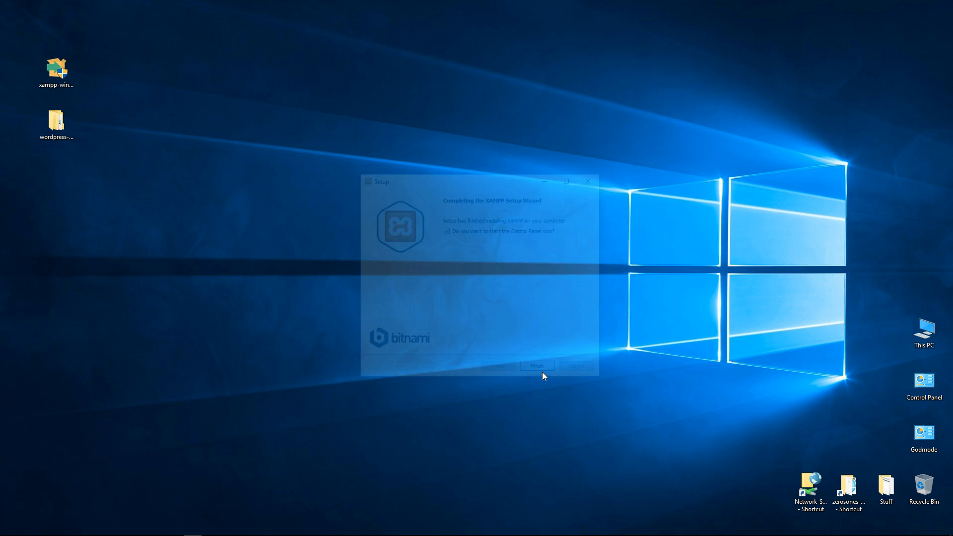
Step: Choose English as the Control Panel language and save it
{"action": "left_click", "coordinate": [537, 366]}
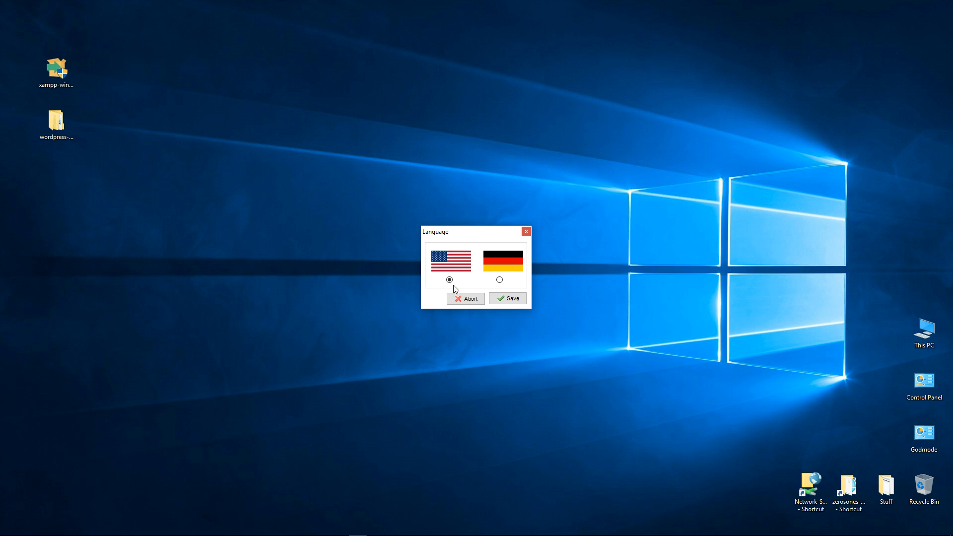
{"action": "left_click", "coordinate": [449, 279]}
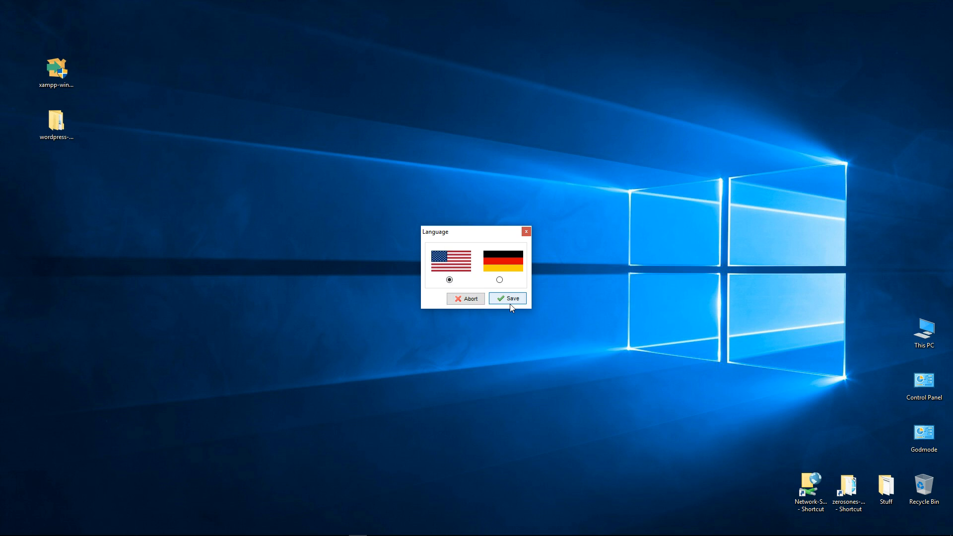
{"action": "left_click", "coordinate": [507, 298]}
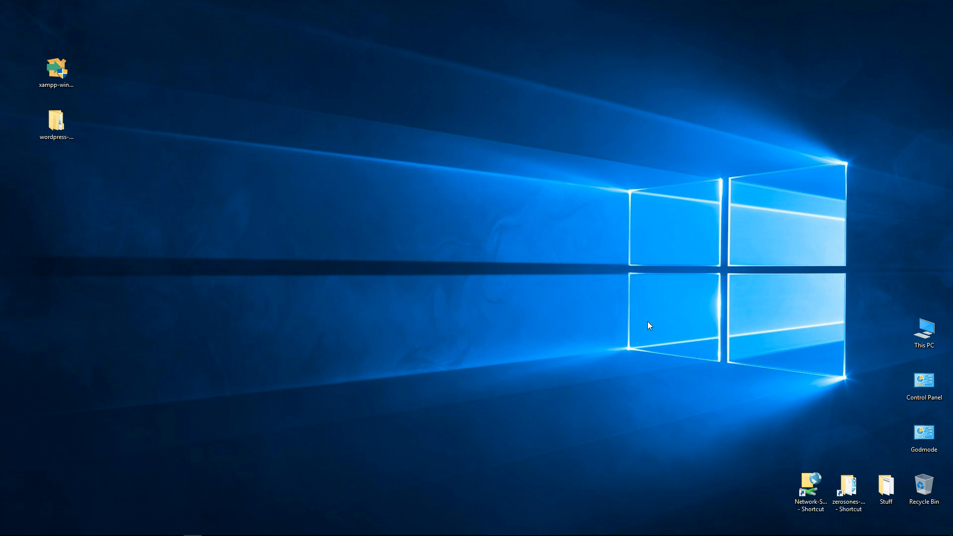
{"action": "double_click", "coordinate": [54, 65]}
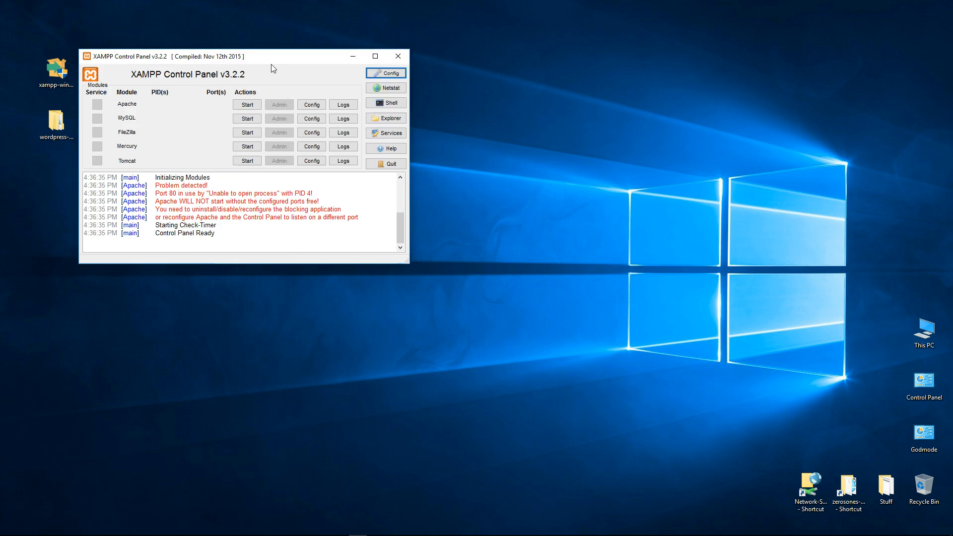
{"action": "left_click_drag", "start_coordinate": [271, 56], "coordinate": [495, 105]}
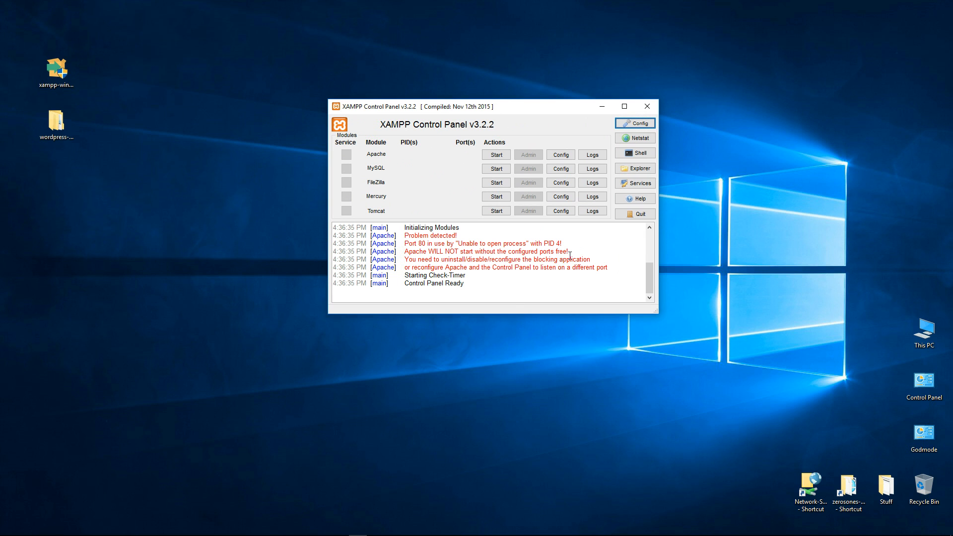
{"action": "mouse_move", "coordinate": [519, 272]}
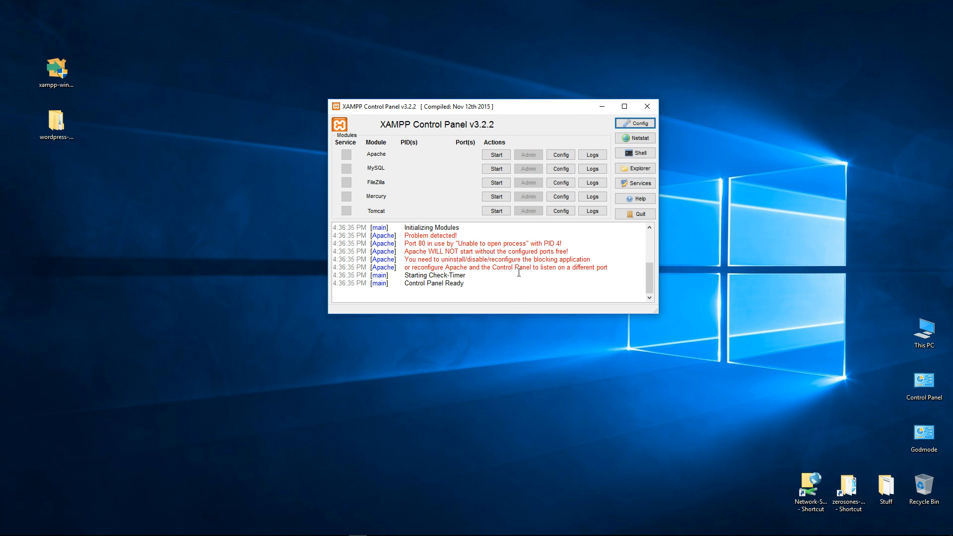
{"action": "mouse_move", "coordinate": [567, 244]}
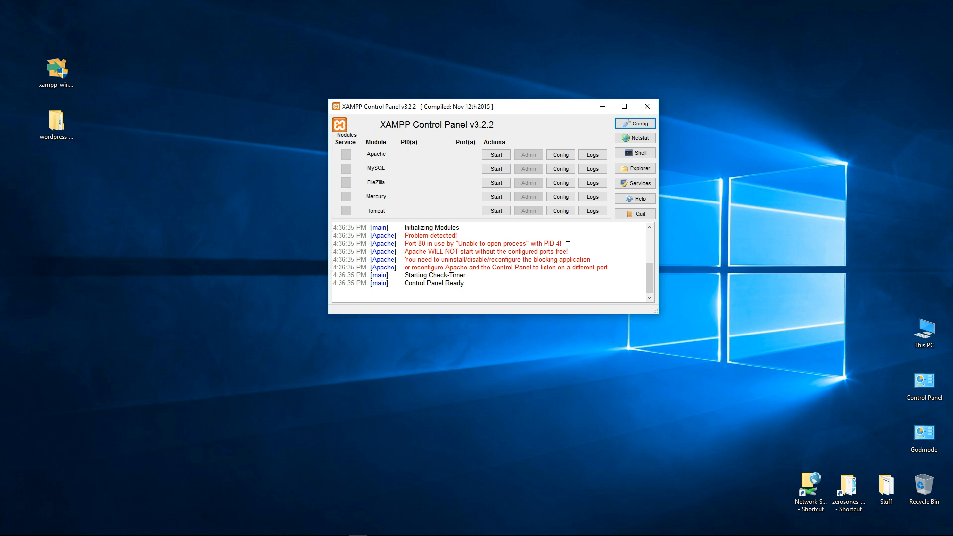
{"action": "mouse_move", "coordinate": [536, 349]}
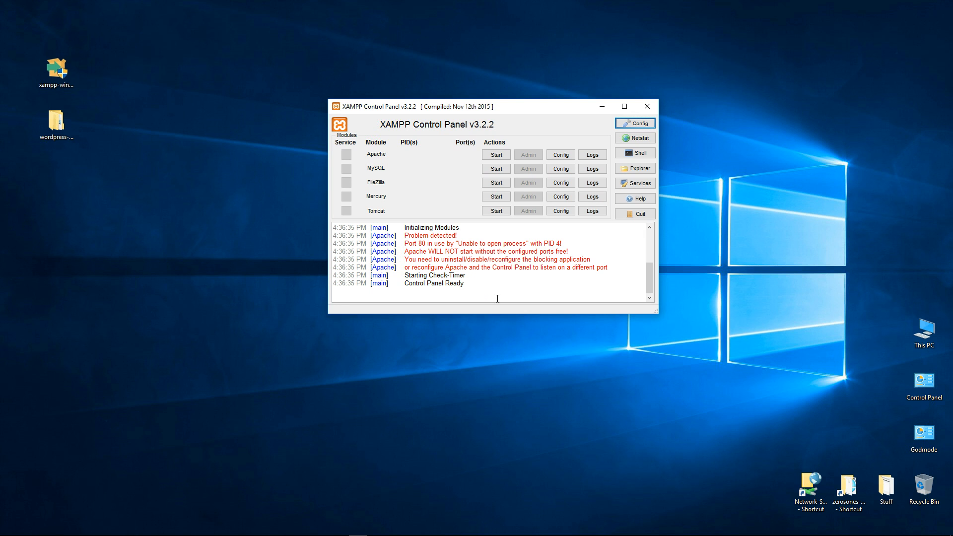
{"action": "mouse_move", "coordinate": [509, 398]}
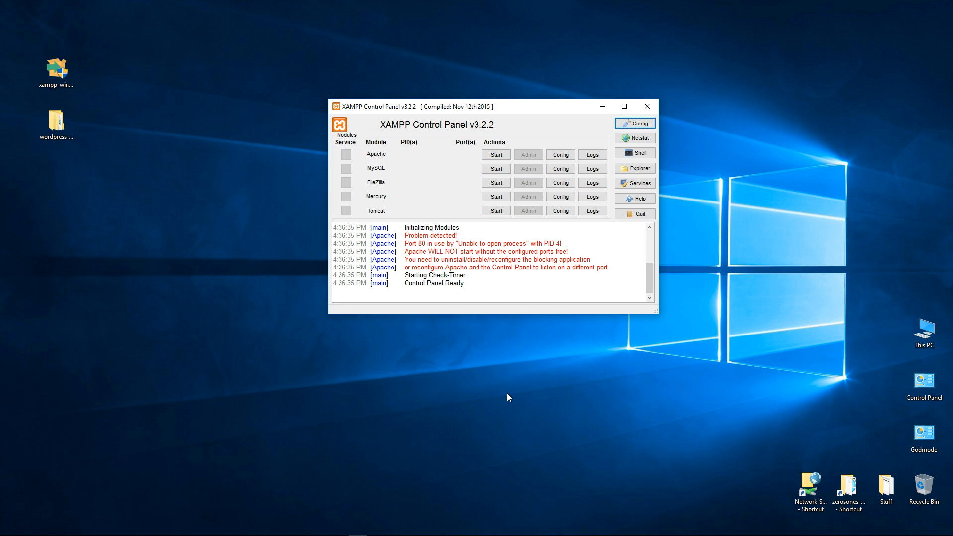
{"action": "mouse_move", "coordinate": [501, 101]}
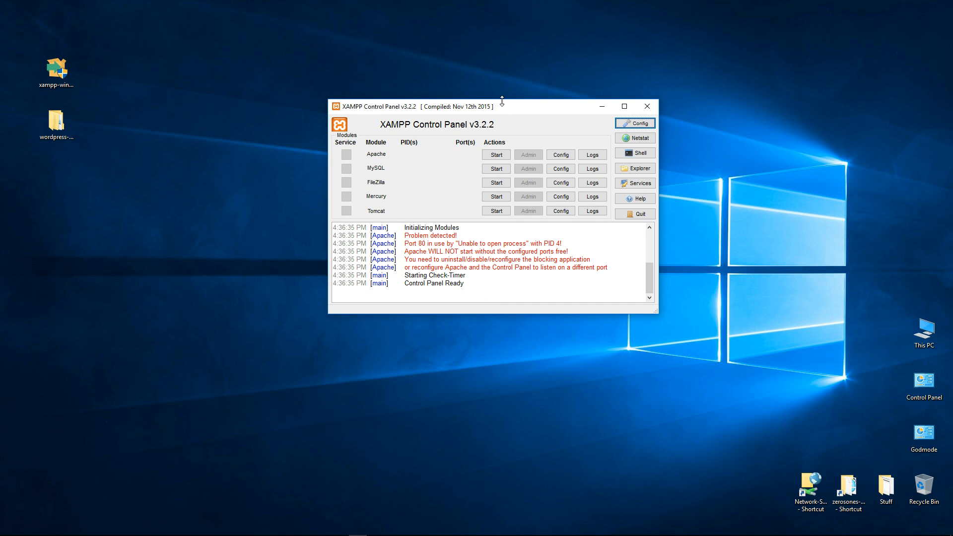
{"action": "left_click_drag", "start_coordinate": [501, 106], "coordinate": [498, 96]}
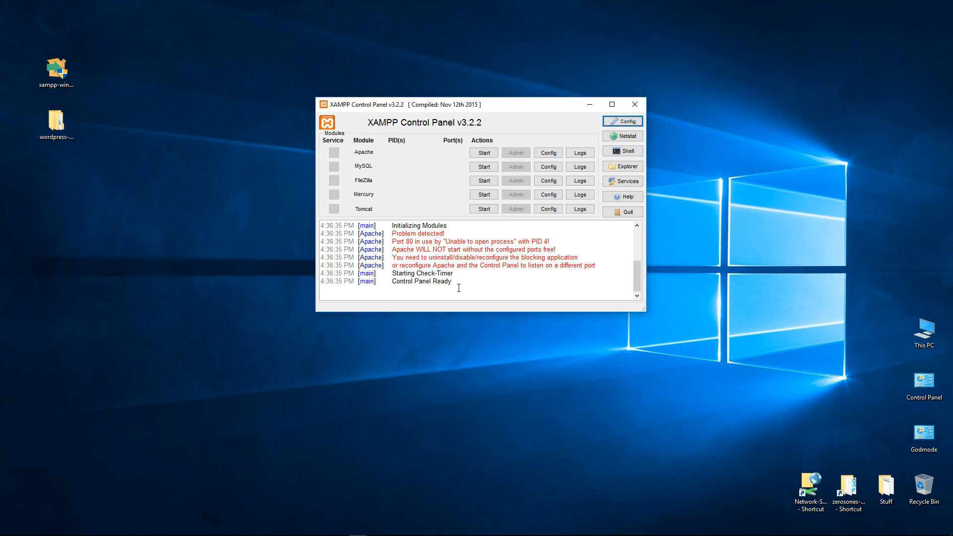
{"action": "mouse_move", "coordinate": [460, 294]}
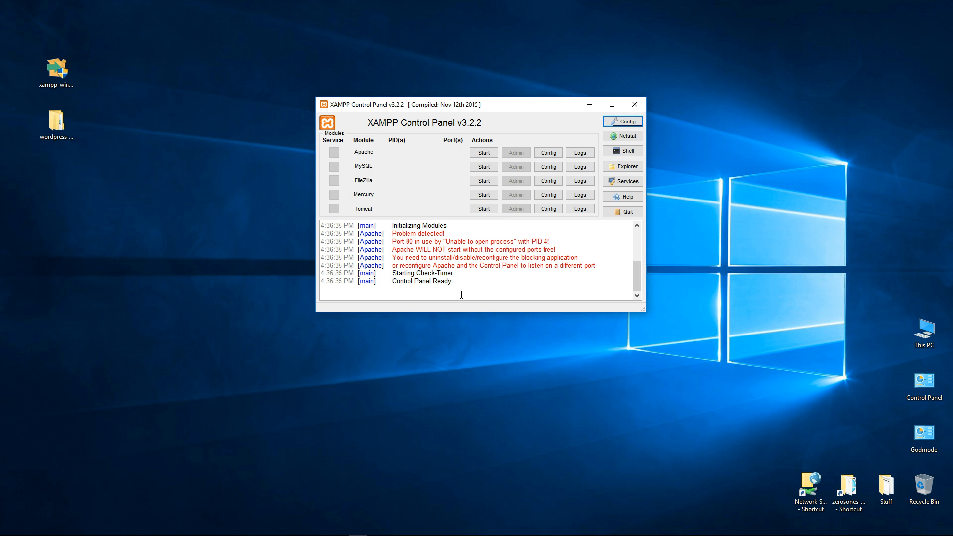
{"action": "mouse_move", "coordinate": [393, 154]}
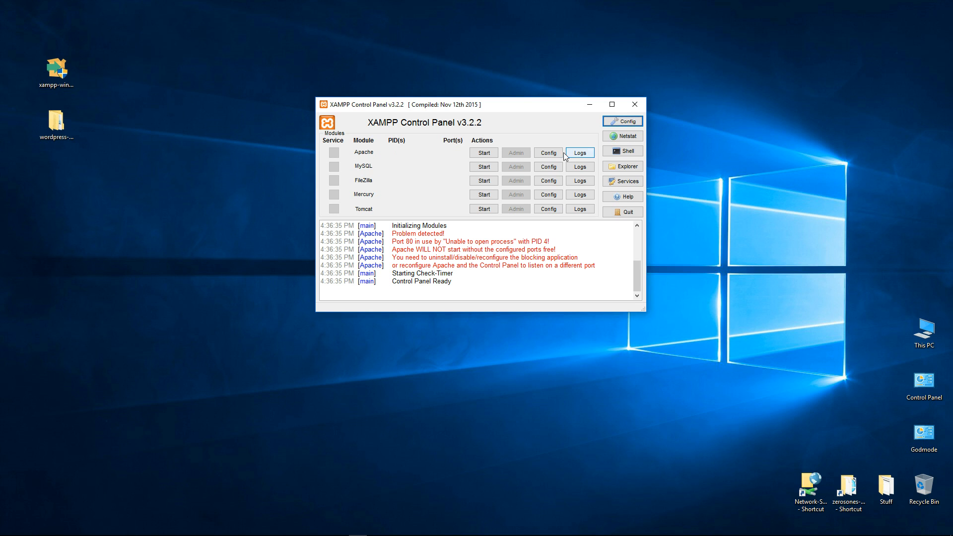
{"action": "mouse_move", "coordinate": [555, 163]}
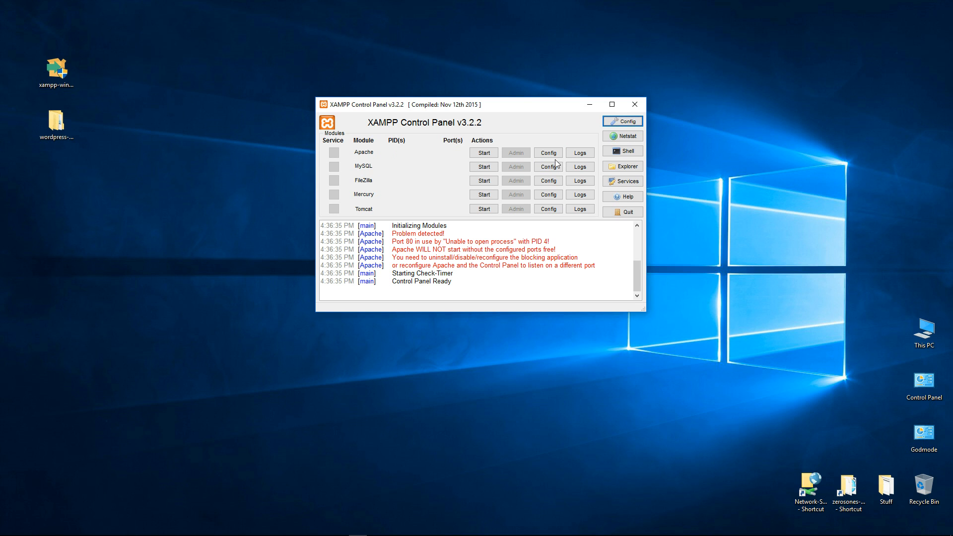
{"action": "mouse_move", "coordinate": [565, 157]}
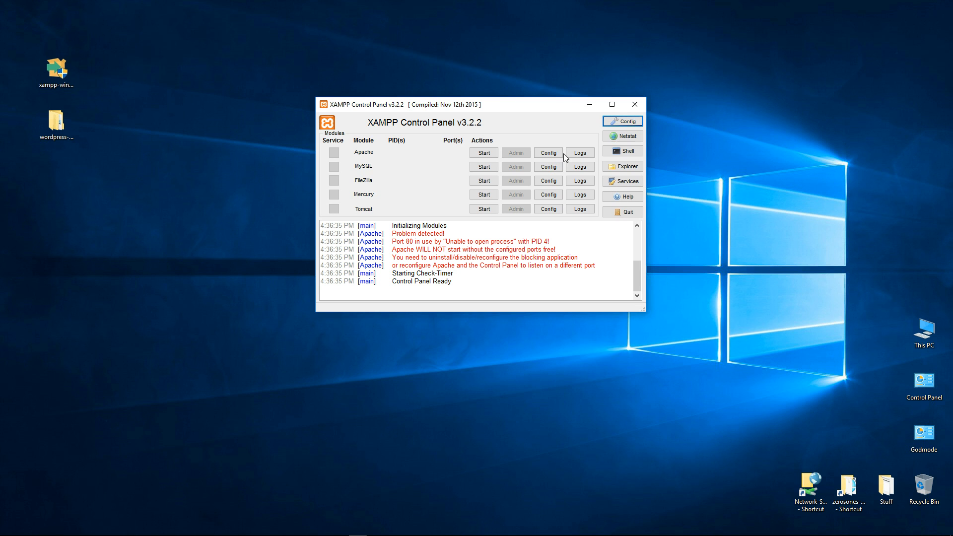
{"action": "mouse_move", "coordinate": [529, 212]}
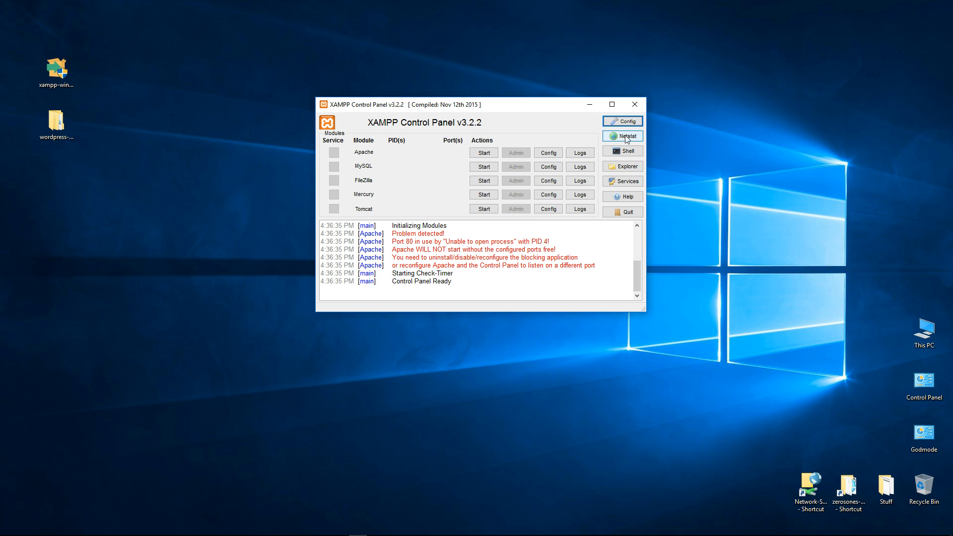
{"action": "left_click", "coordinate": [623, 136]}
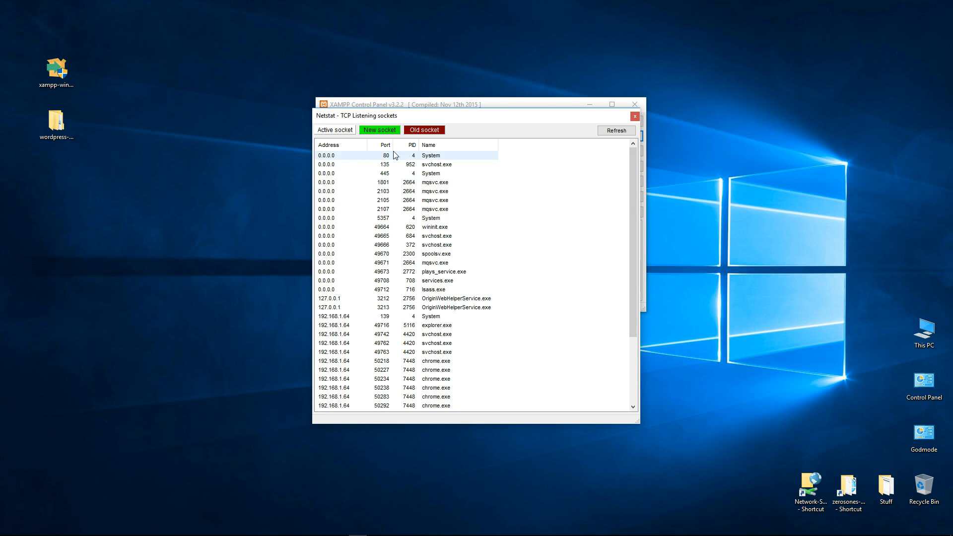
{"action": "mouse_move", "coordinate": [447, 162]}
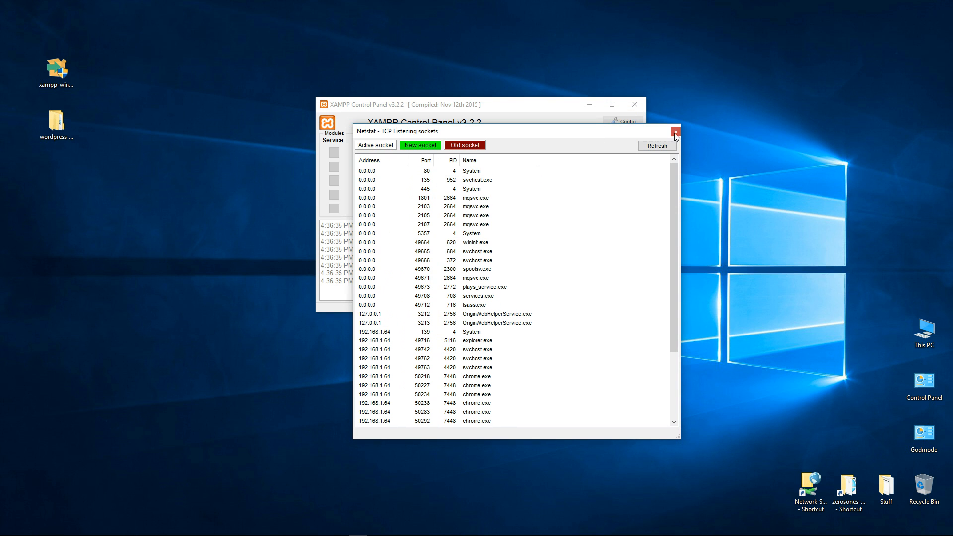
{"action": "left_click", "coordinate": [674, 131]}
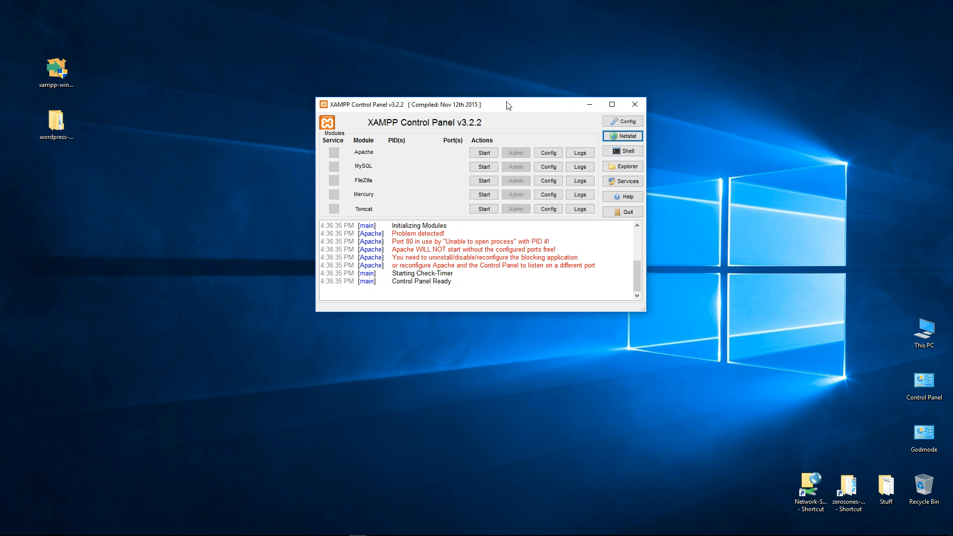
Step: Drag the XAMPP Control Panel window aside on the desktop
{"action": "left_click_drag", "start_coordinate": [508, 104], "coordinate": [558, 114]}
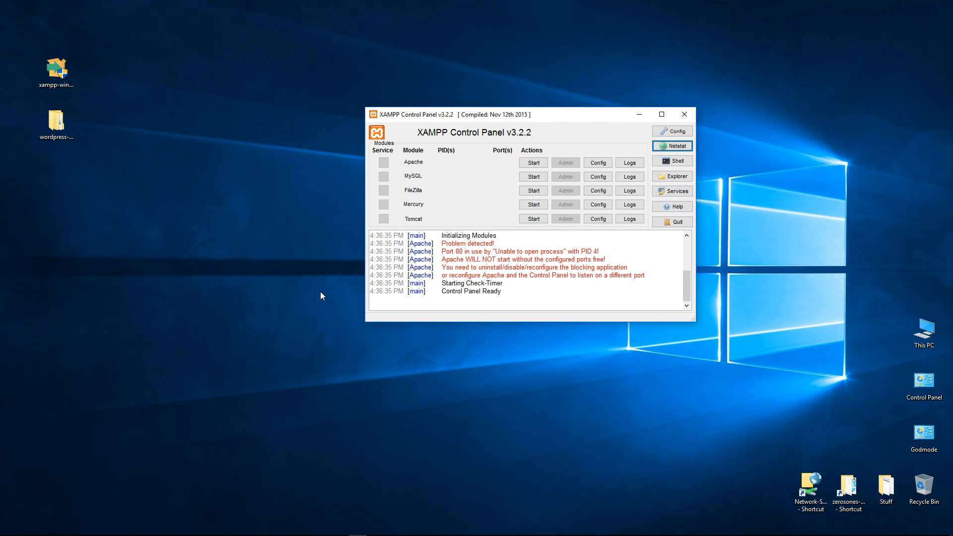
{"action": "mouse_move", "coordinate": [379, 232]}
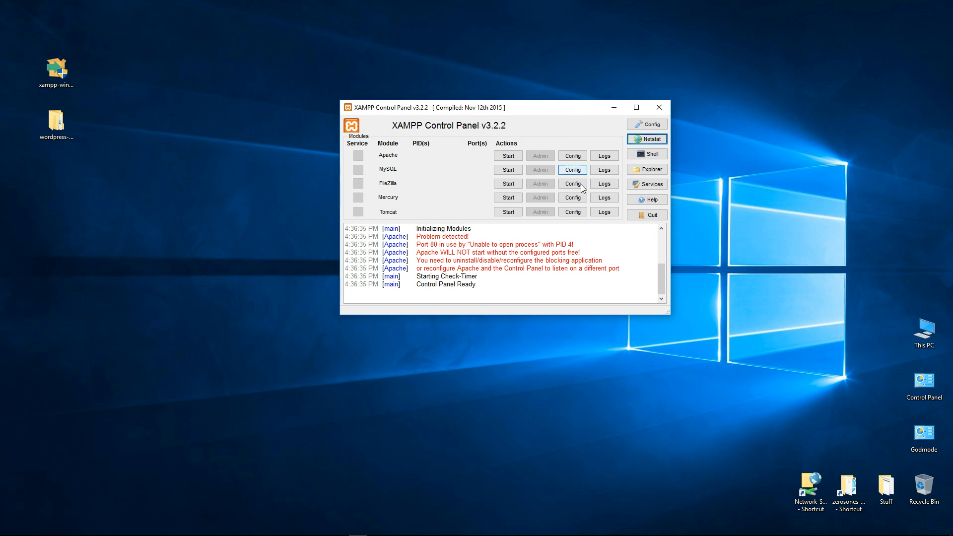
{"action": "mouse_move", "coordinate": [435, 356]}
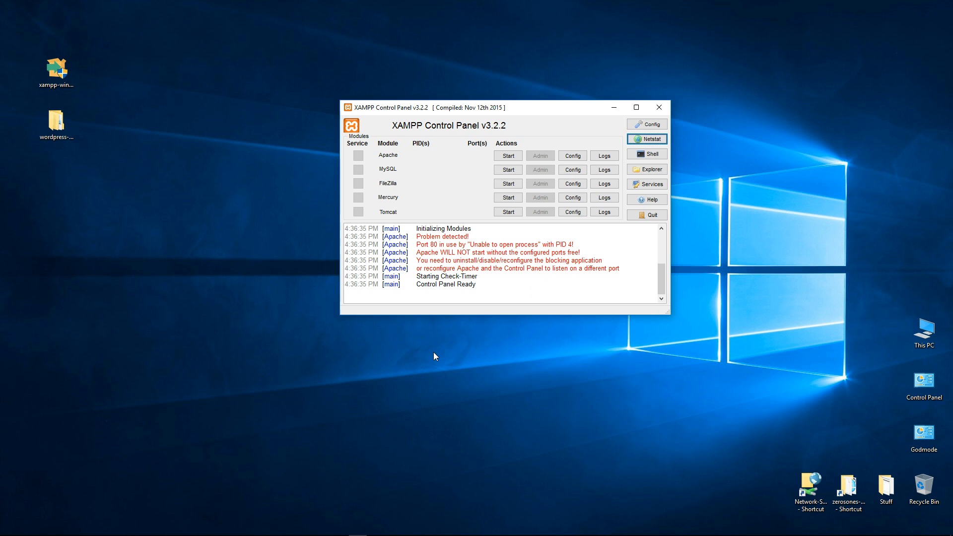
{"action": "mouse_move", "coordinate": [712, 322]}
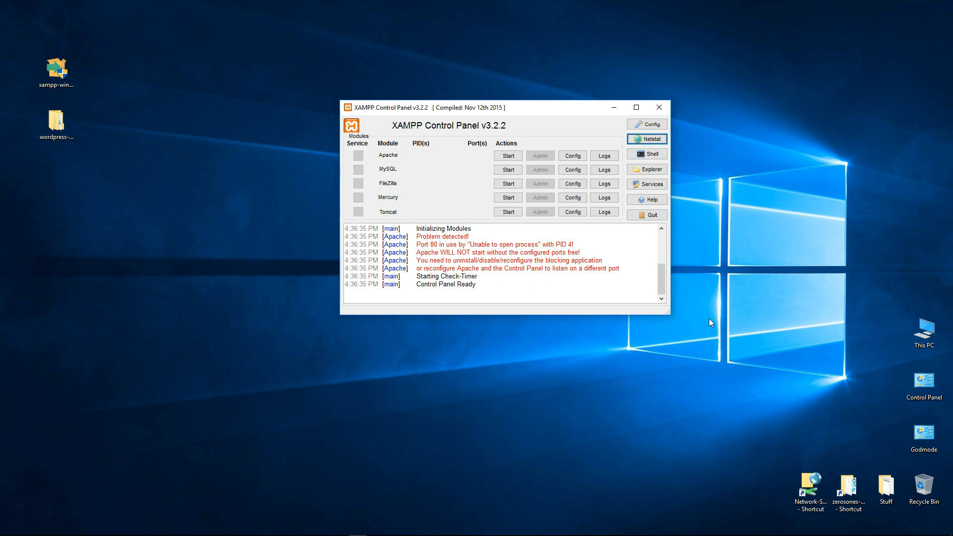
{"action": "mouse_move", "coordinate": [550, 343]}
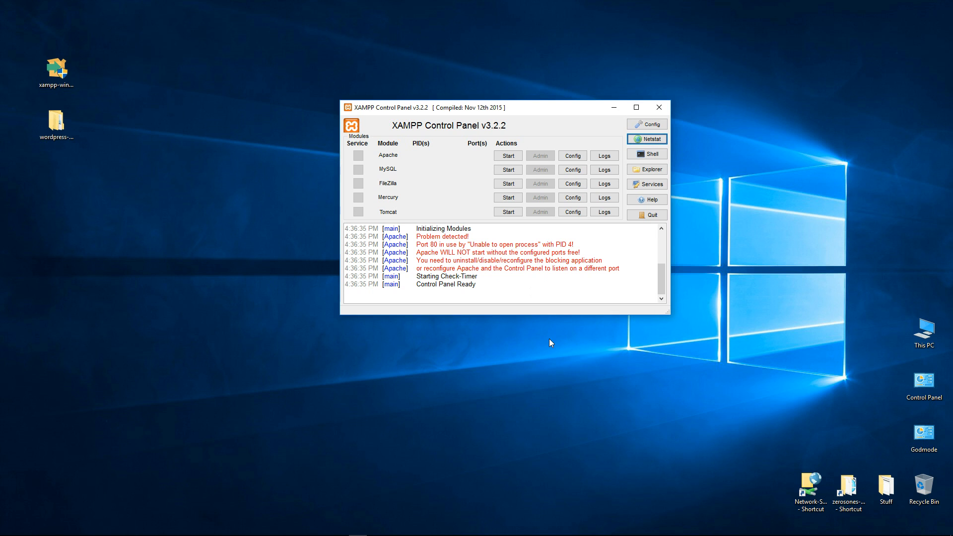
{"action": "mouse_move", "coordinate": [694, 491]}
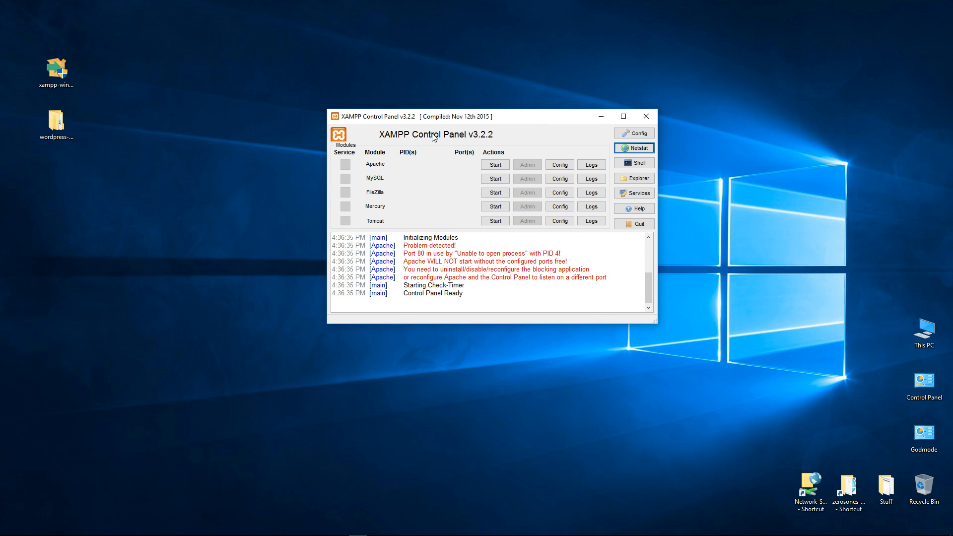
{"action": "mouse_move", "coordinate": [419, 235]}
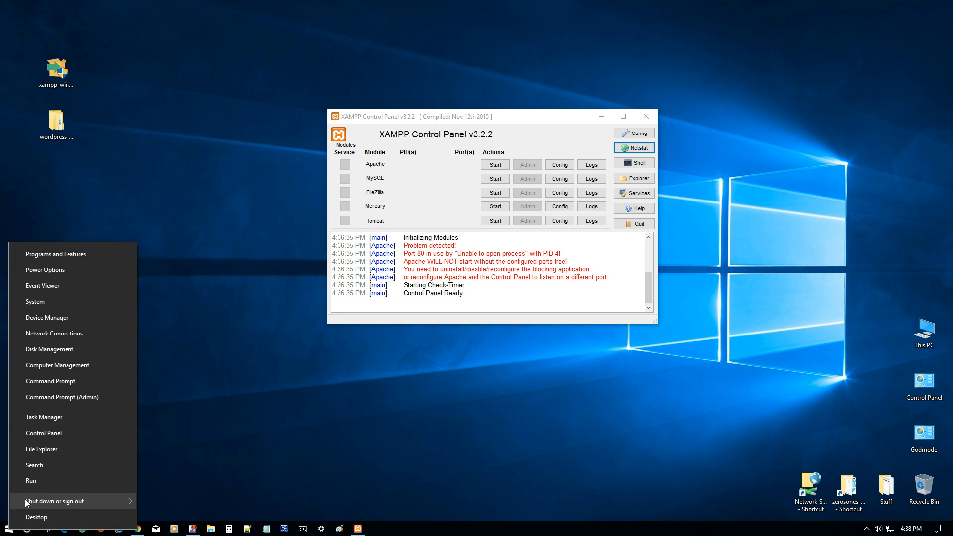
{"action": "mouse_move", "coordinate": [71, 365]}
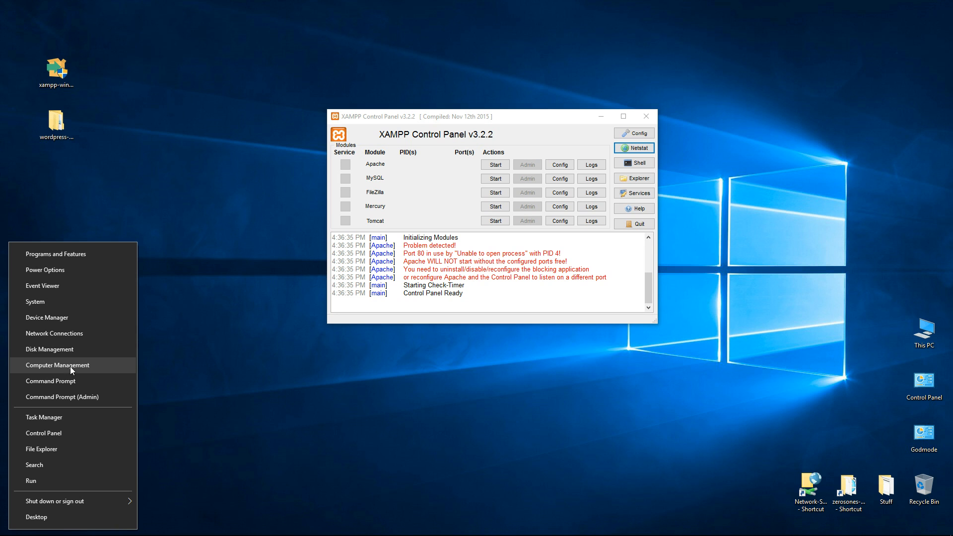
Step: Launch Computer Management and show the Windows services list under Services and Applications
{"action": "left_click", "coordinate": [477, 379]}
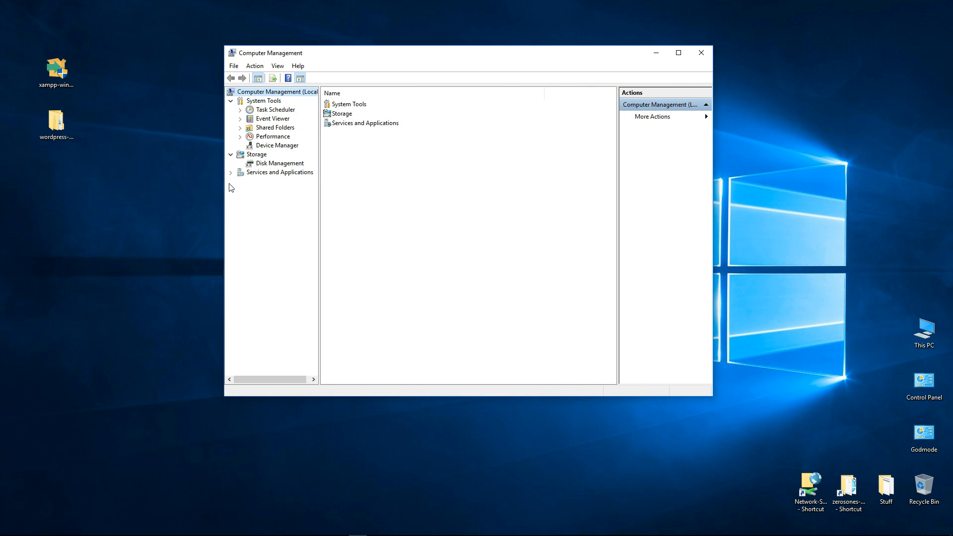
{"action": "mouse_move", "coordinate": [290, 179]}
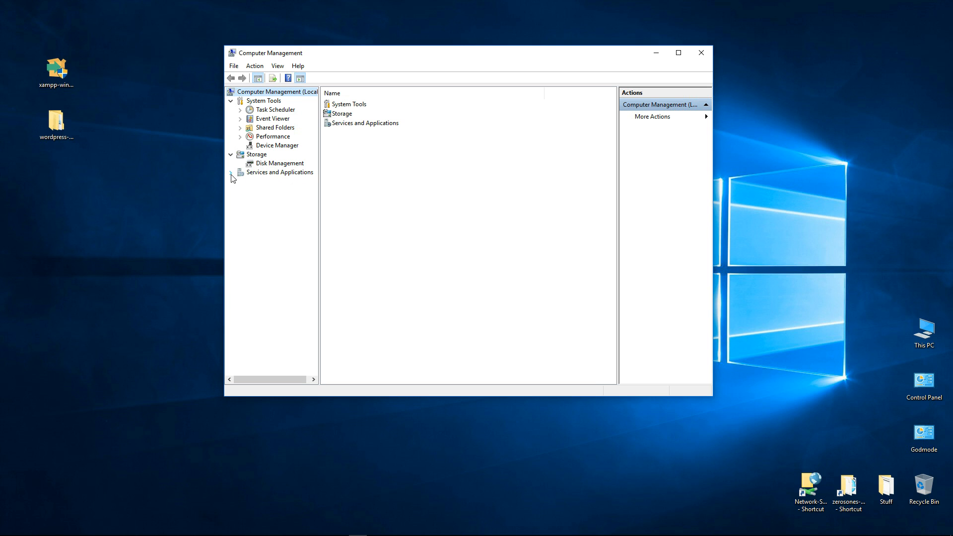
{"action": "left_click", "coordinate": [241, 174]}
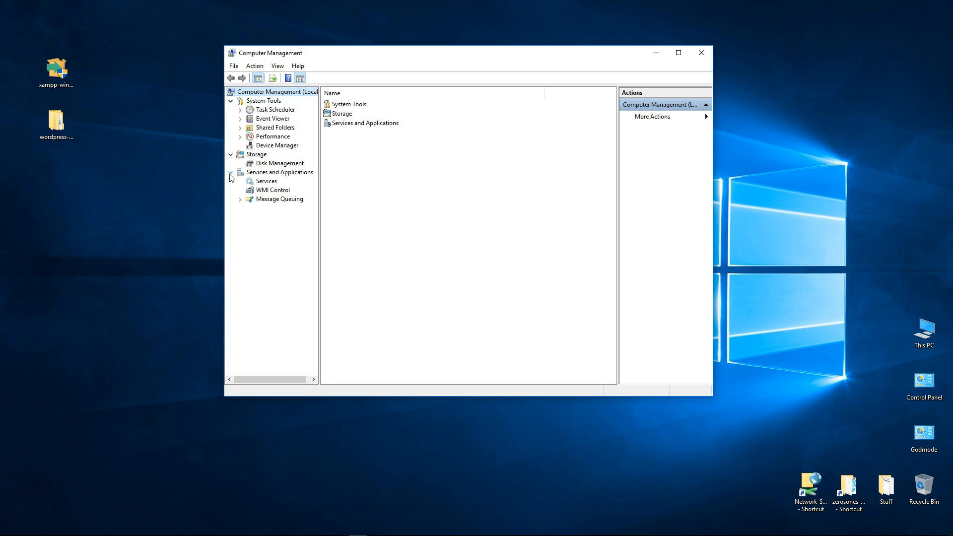
{"action": "left_click", "coordinate": [266, 181]}
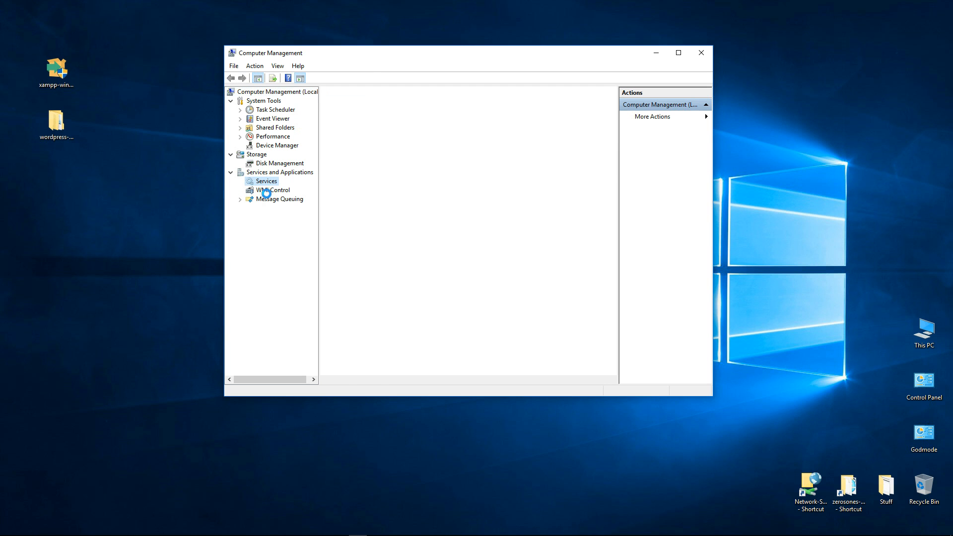
{"action": "left_click", "coordinate": [268, 181]}
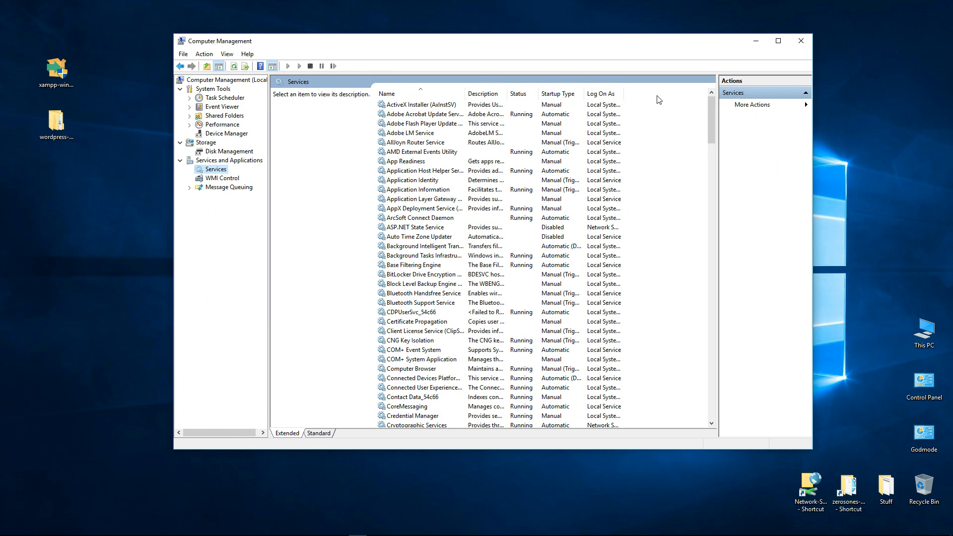
Step: Select the World Wide Web Publishing Service, shown running with automatic startup
{"action": "scroll", "scroll_direction": "down", "scroll_amount": 3}
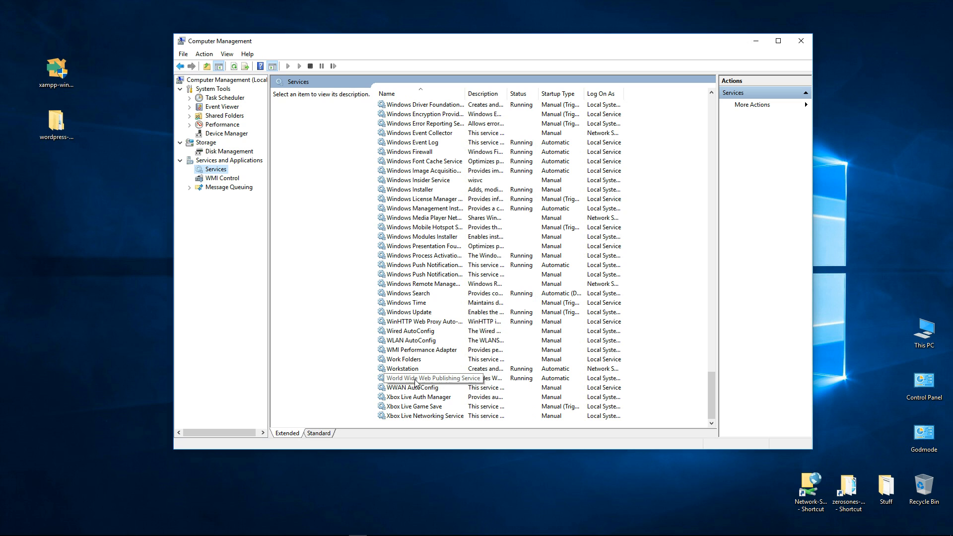
{"action": "mouse_move", "coordinate": [446, 383]}
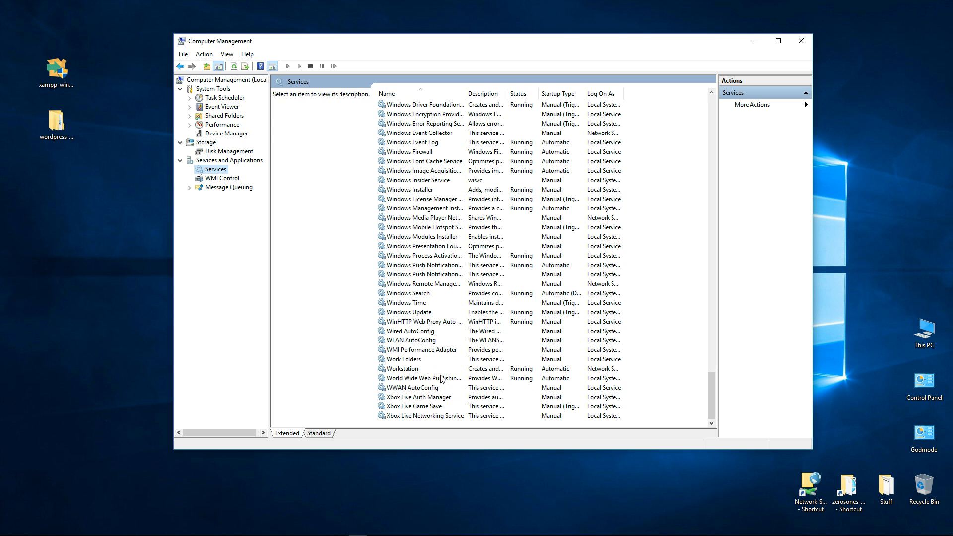
{"action": "left_click", "coordinate": [422, 377]}
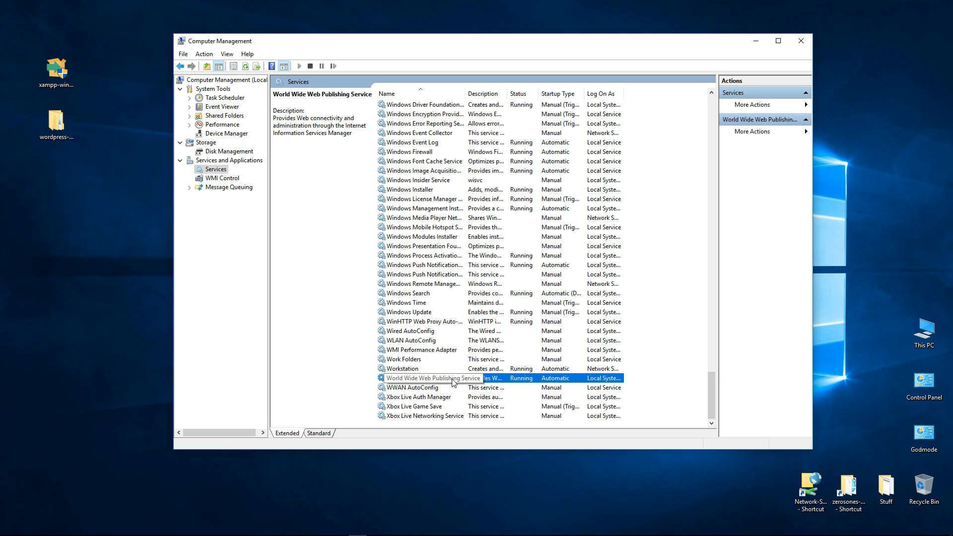
Step: Review the World Wide Web Publishing Service options, then close Computer Management
{"action": "right_click", "coordinate": [433, 377]}
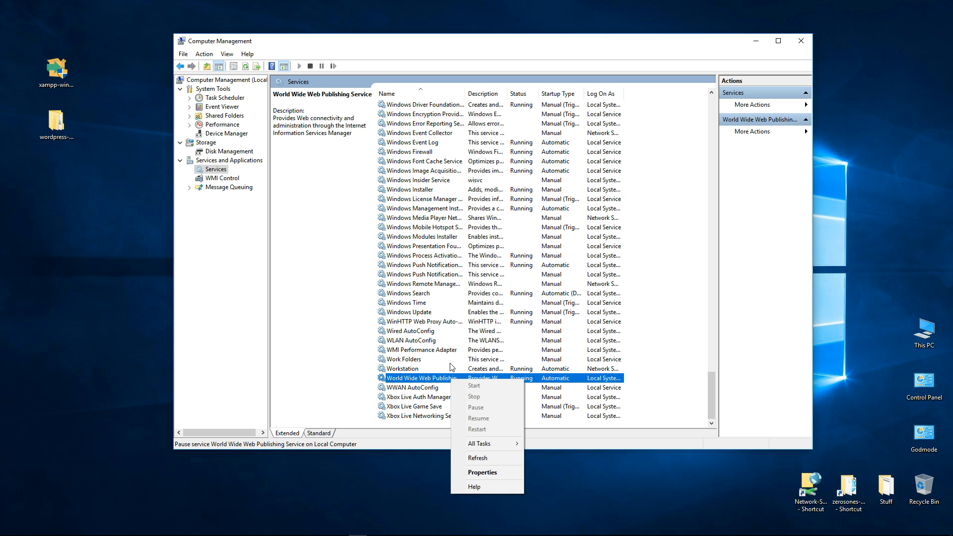
{"action": "mouse_move", "coordinate": [465, 342]}
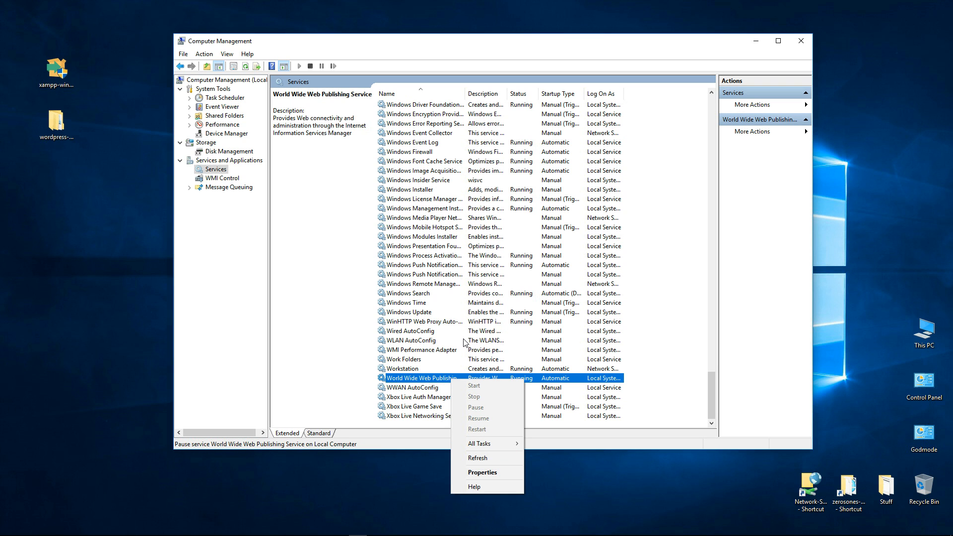
{"action": "mouse_move", "coordinate": [461, 328]}
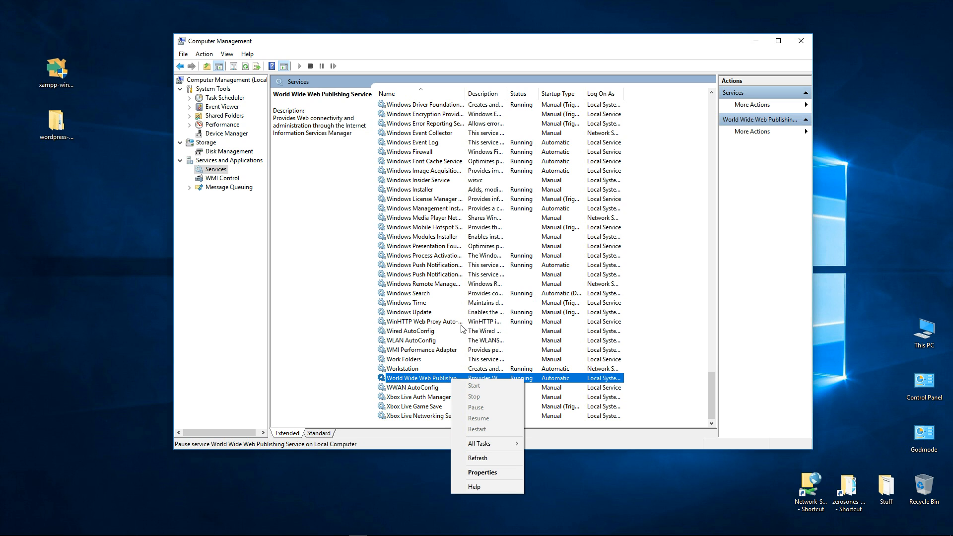
{"action": "mouse_move", "coordinate": [401, 377]}
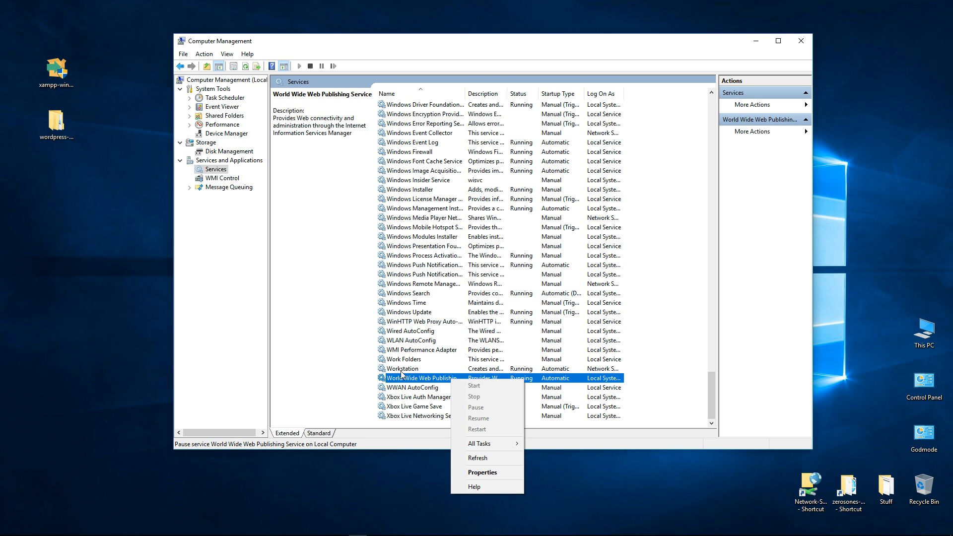
{"action": "mouse_move", "coordinate": [426, 385]}
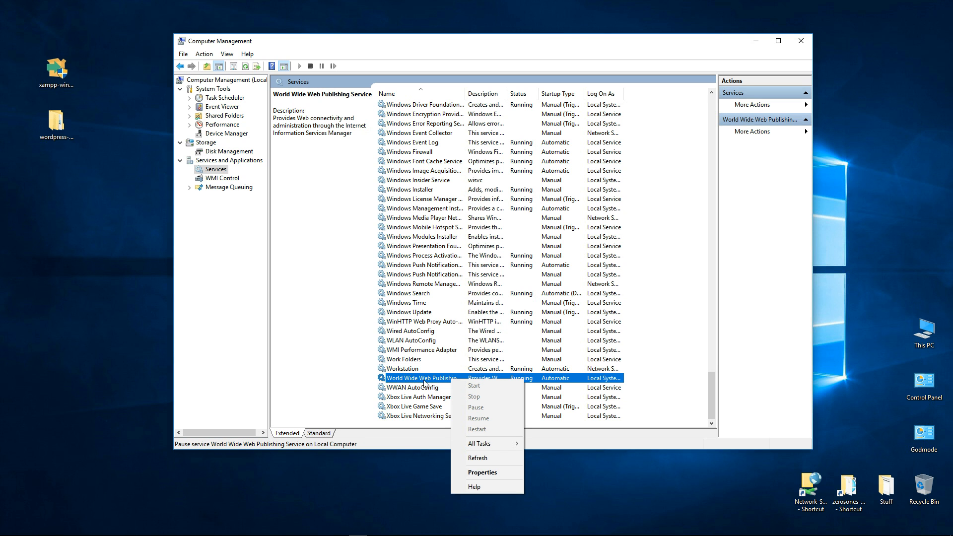
{"action": "mouse_move", "coordinate": [476, 386]}
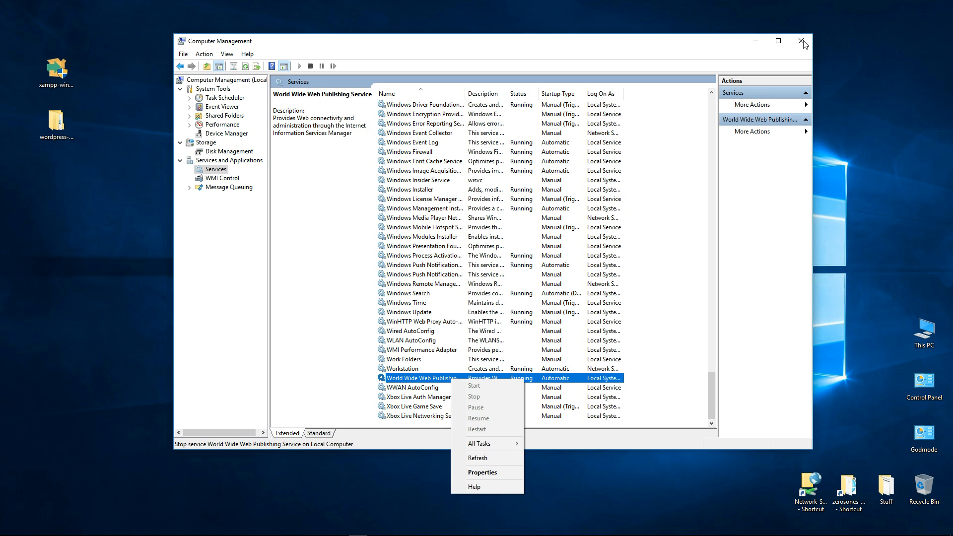
{"action": "left_click", "coordinate": [802, 42]}
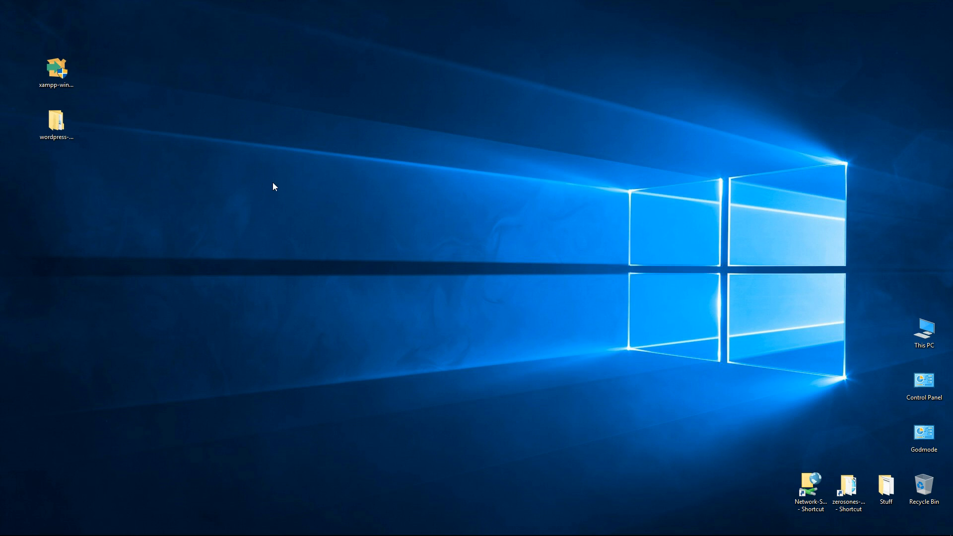
{"action": "mouse_move", "coordinate": [339, 292]}
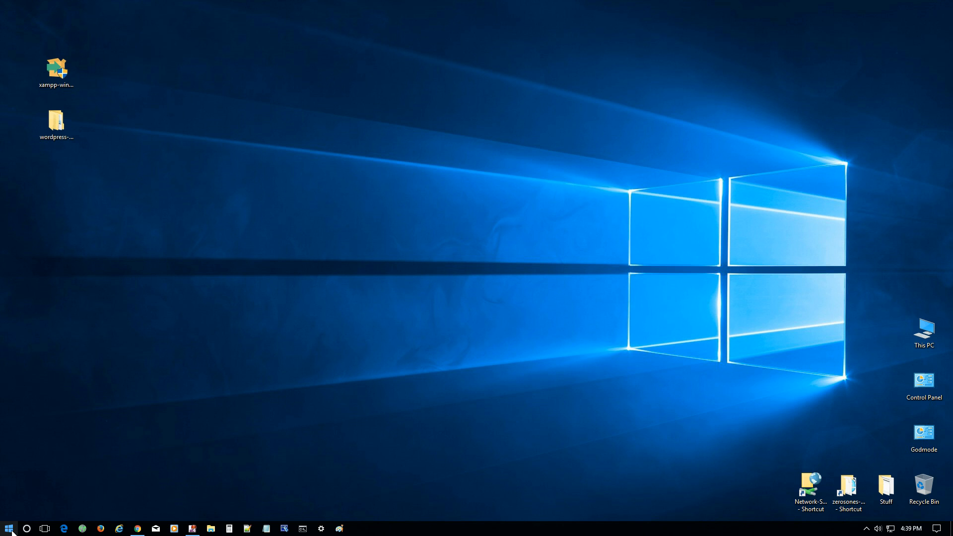
Step: Sign out of the current Windows account from the Start menu
{"action": "left_click", "coordinate": [8, 527]}
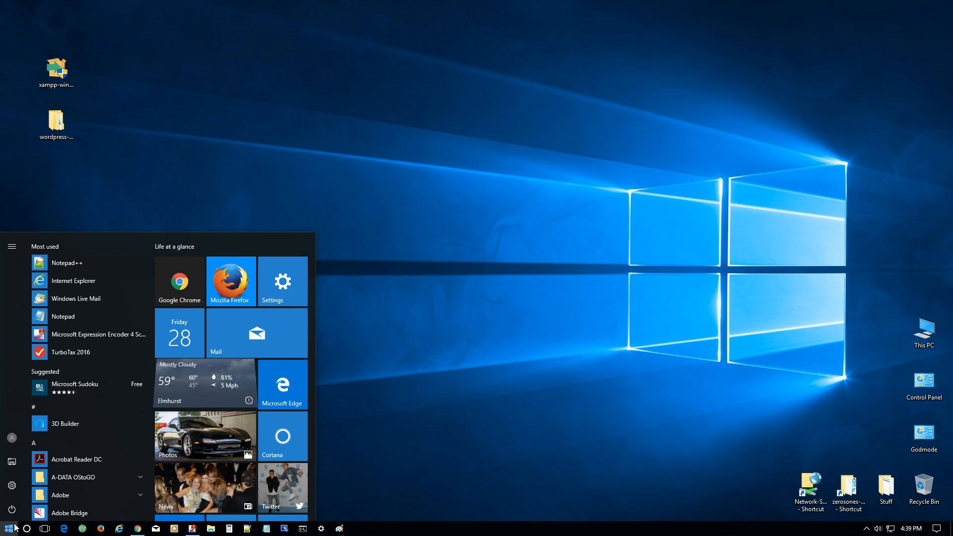
{"action": "left_click", "coordinate": [11, 438]}
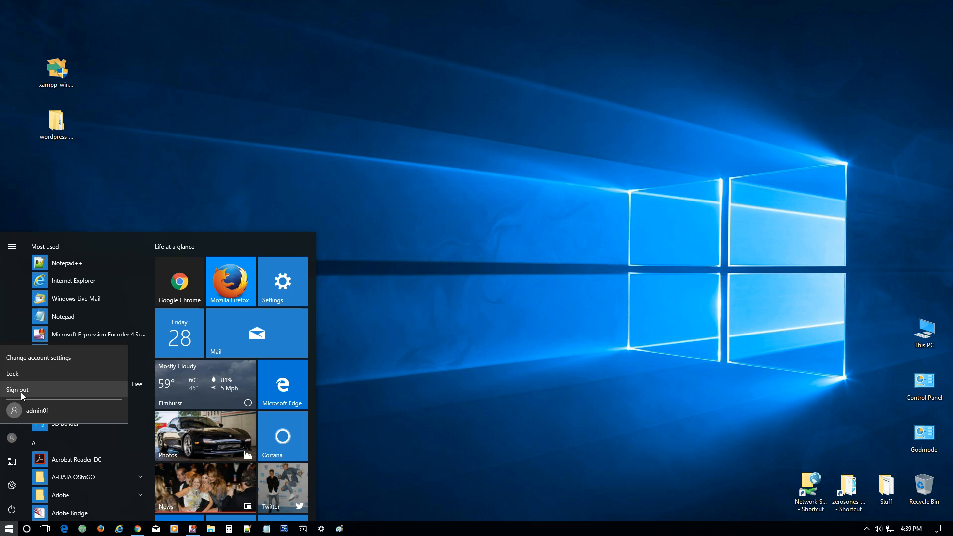
{"action": "left_click", "coordinate": [18, 389]}
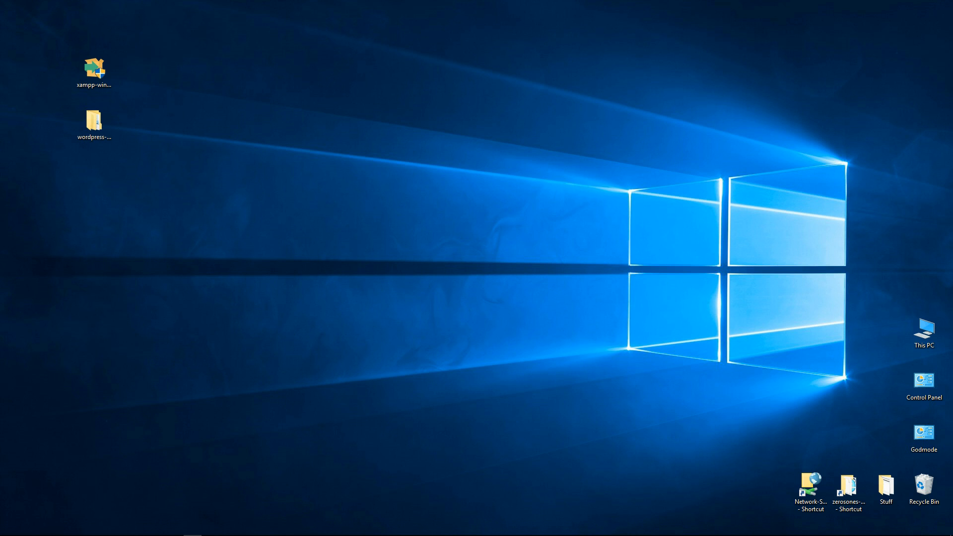
{"action": "mouse_move", "coordinate": [442, 272]}
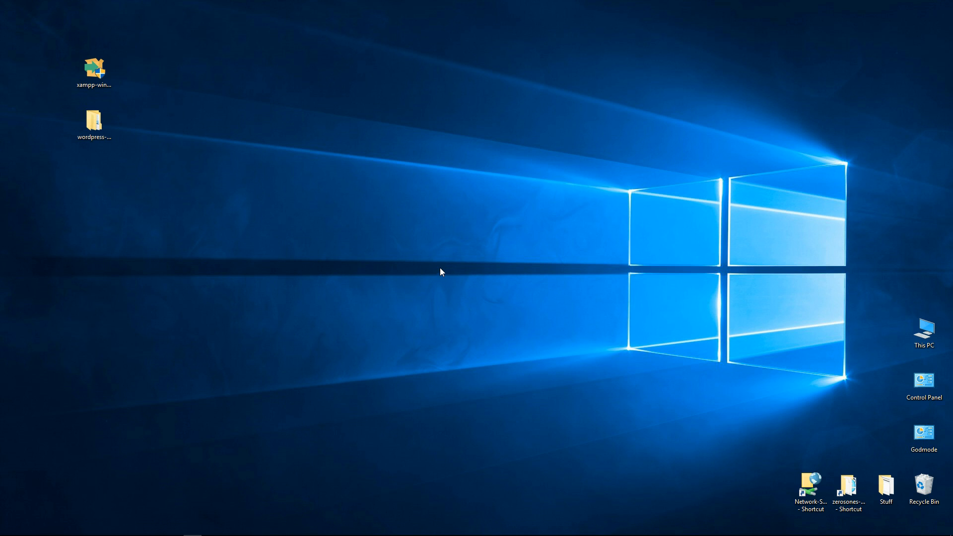
{"action": "mouse_move", "coordinate": [509, 277]}
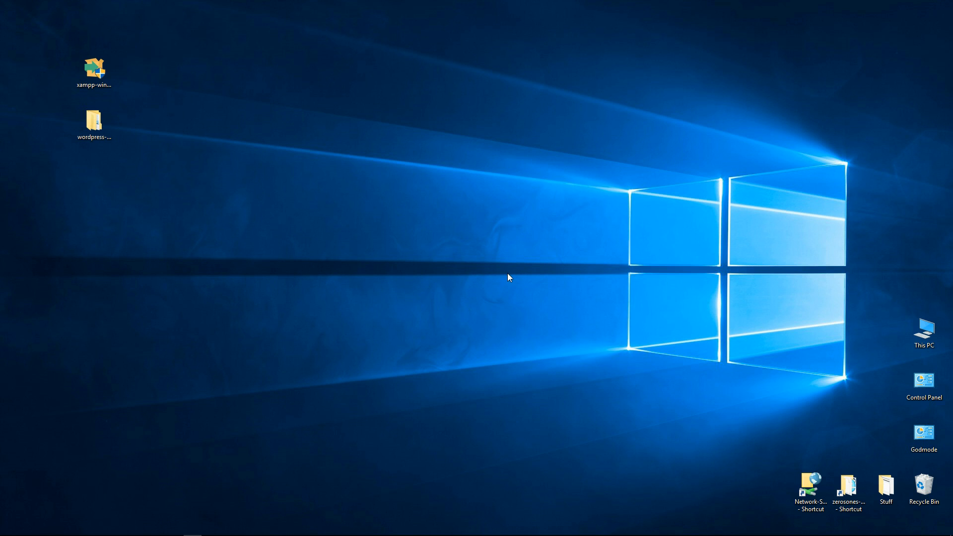
{"action": "mouse_move", "coordinate": [87, 468]}
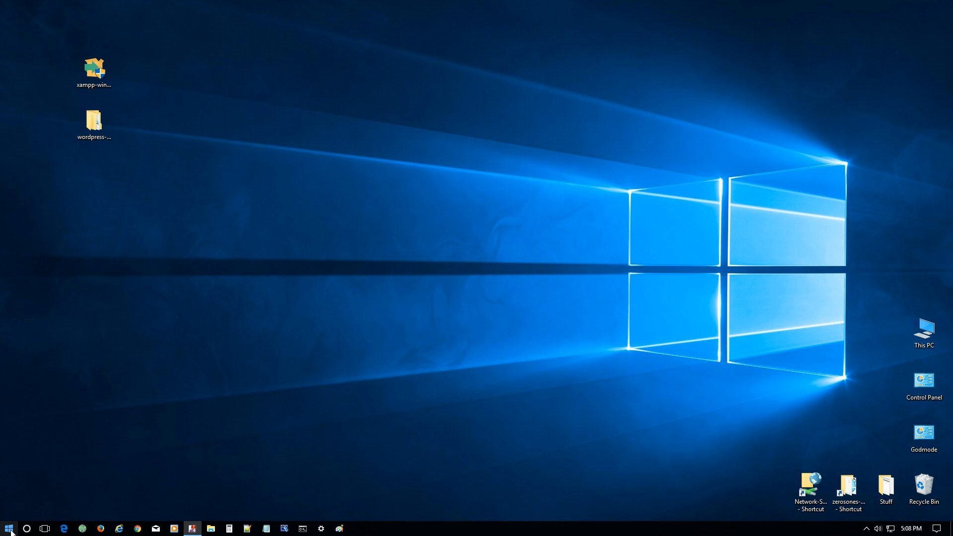
{"action": "right_click", "coordinate": [9, 528]}
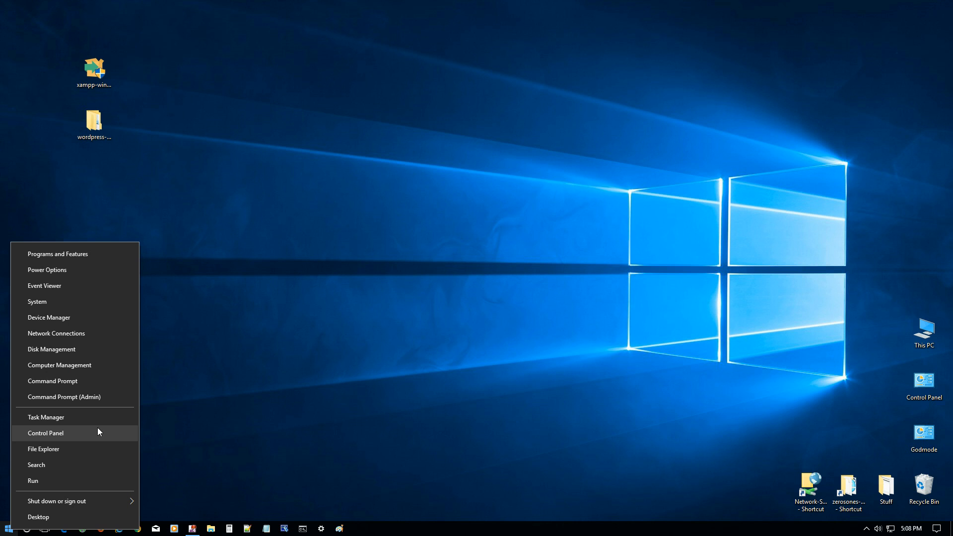
{"action": "mouse_move", "coordinate": [60, 373]}
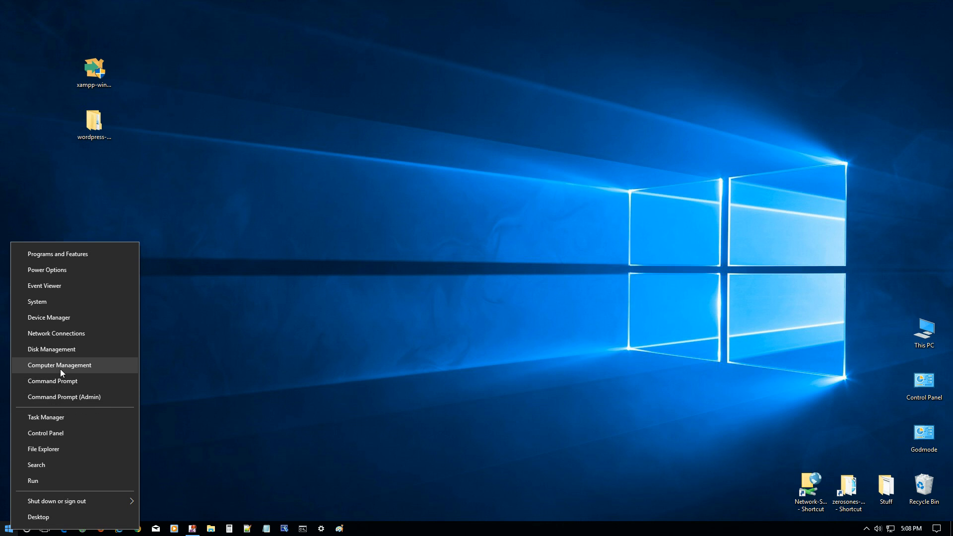
{"action": "left_click", "coordinate": [60, 365]}
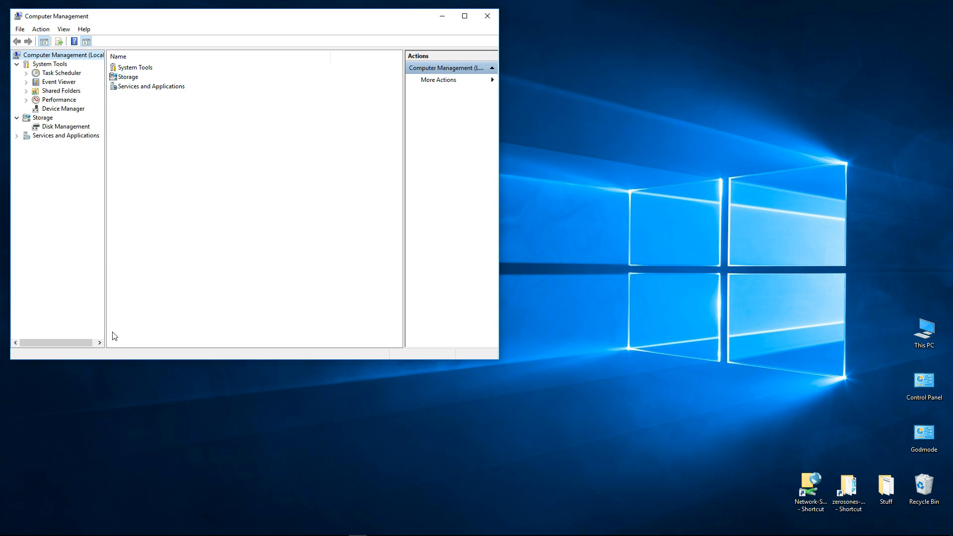
{"action": "mouse_move", "coordinate": [103, 140]}
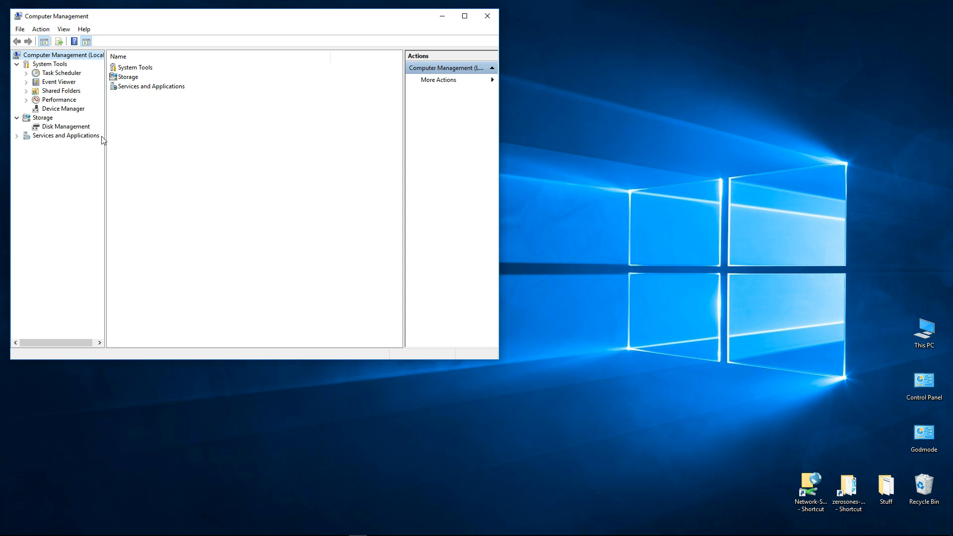
{"action": "mouse_move", "coordinate": [15, 141]}
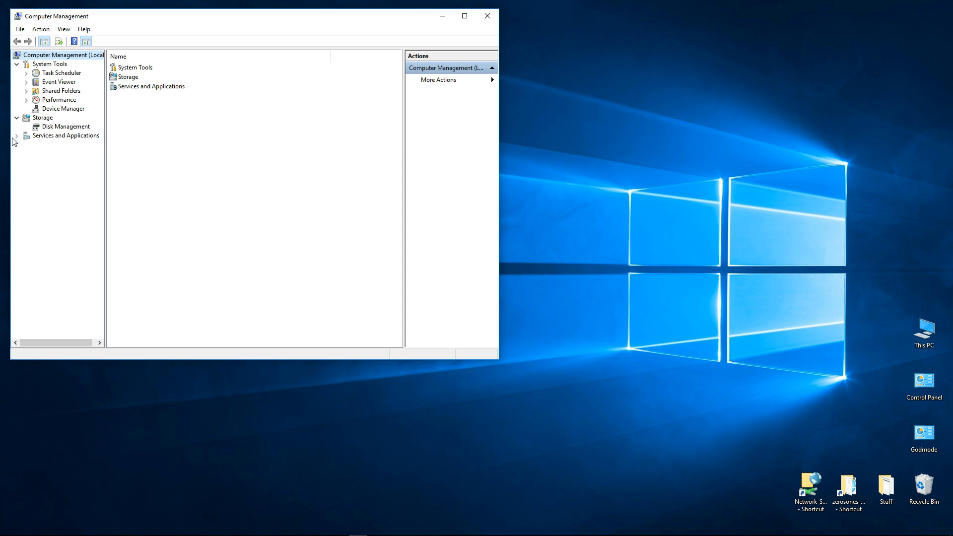
{"action": "left_click", "coordinate": [16, 135]}
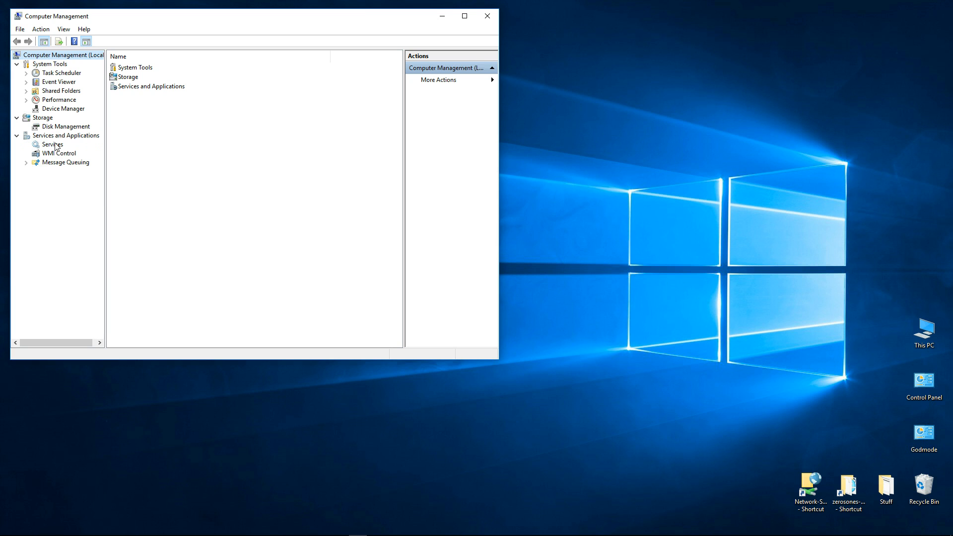
{"action": "left_click", "coordinate": [52, 144]}
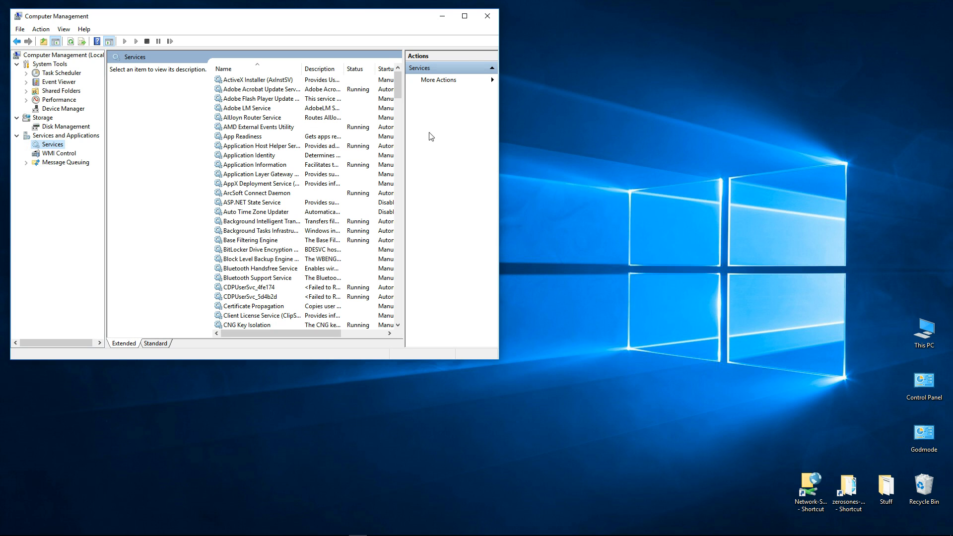
{"action": "left_click_drag", "start_coordinate": [498, 360], "coordinate": [517, 374]}
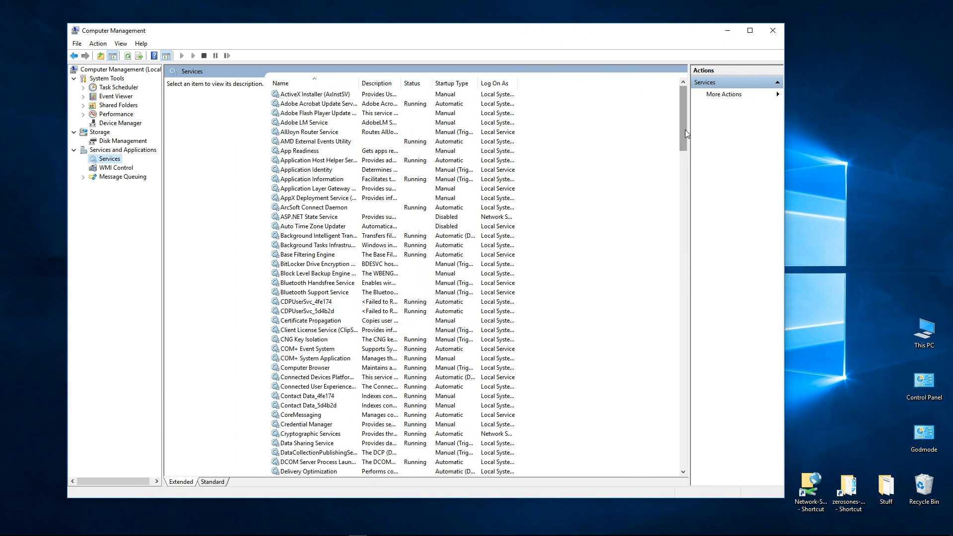
{"action": "mouse_move", "coordinate": [701, 499]}
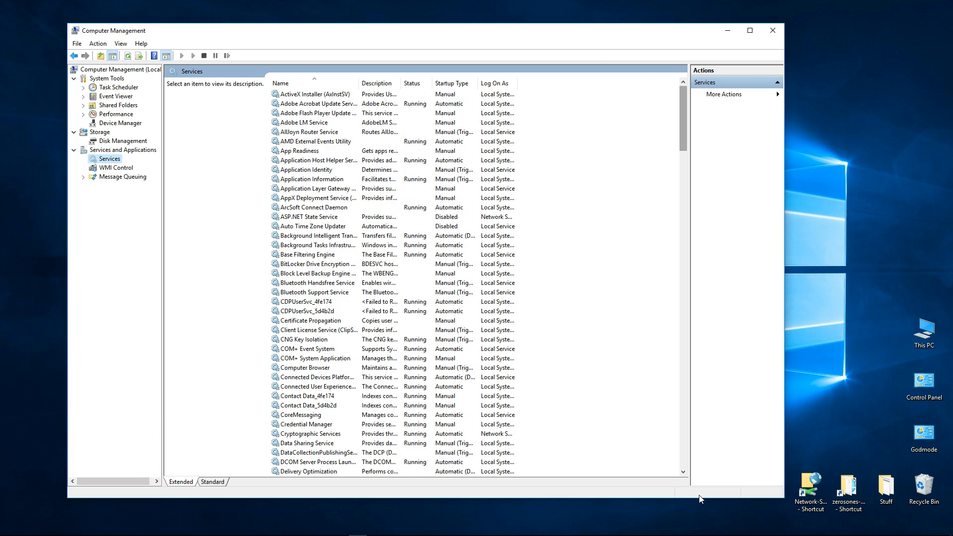
{"action": "scroll", "scroll_direction": "down", "scroll_amount": 3}
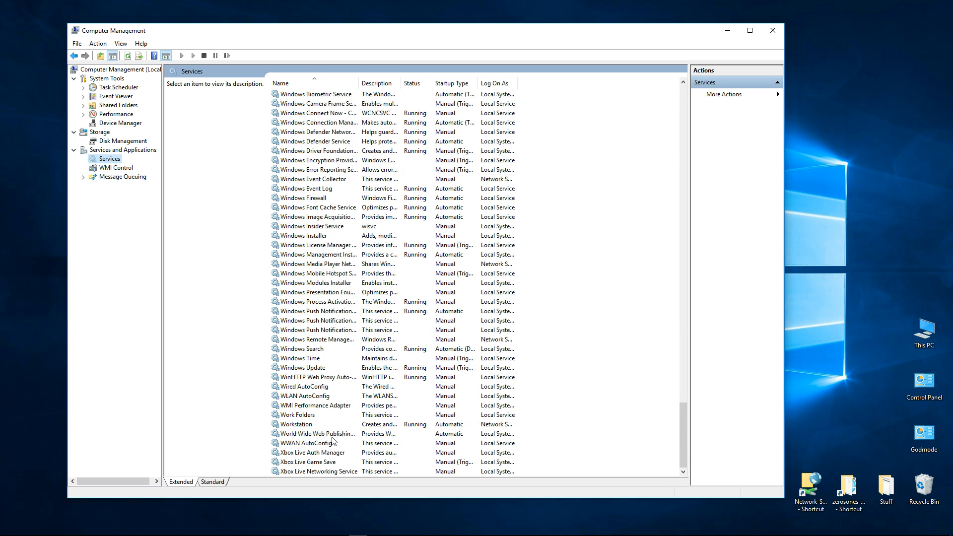
{"action": "left_click", "coordinate": [314, 434]}
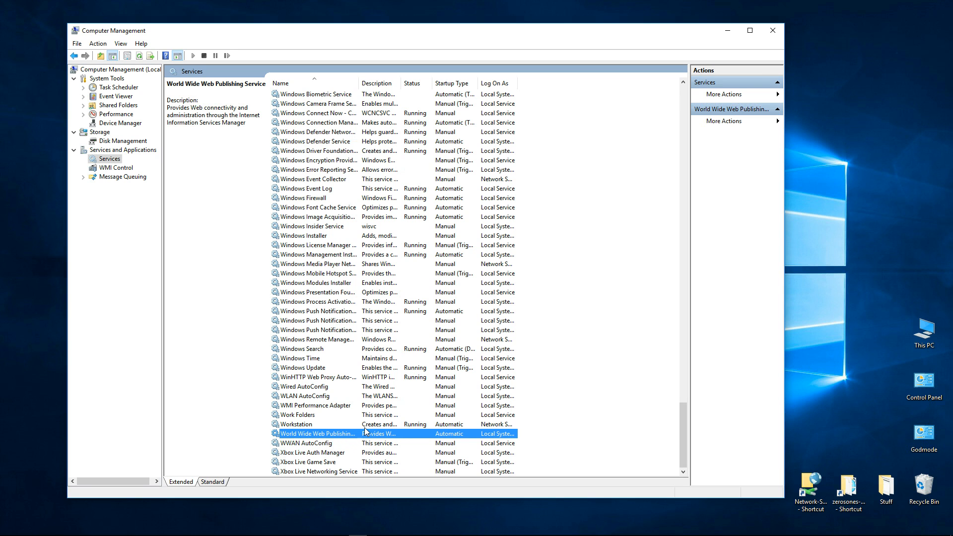
{"action": "mouse_move", "coordinate": [454, 438]}
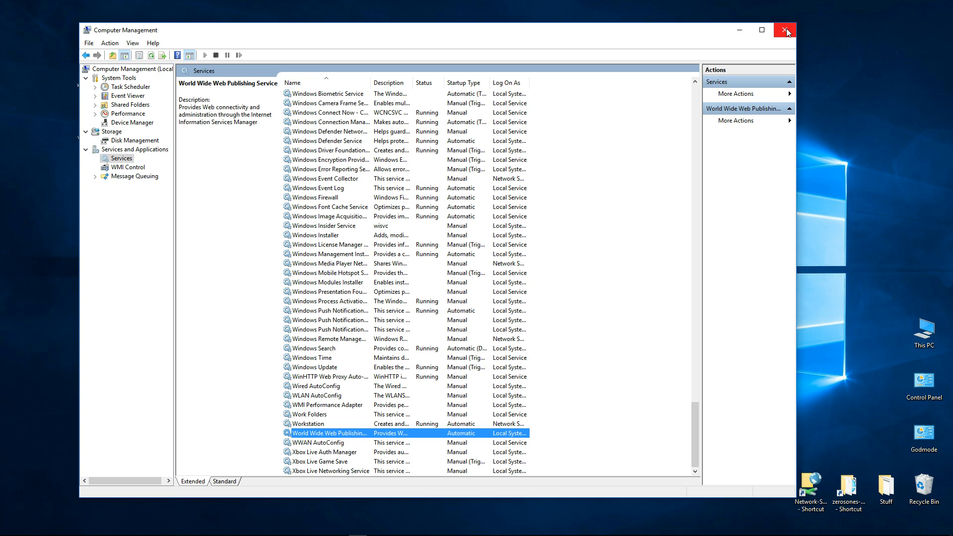
{"action": "left_click", "coordinate": [785, 31]}
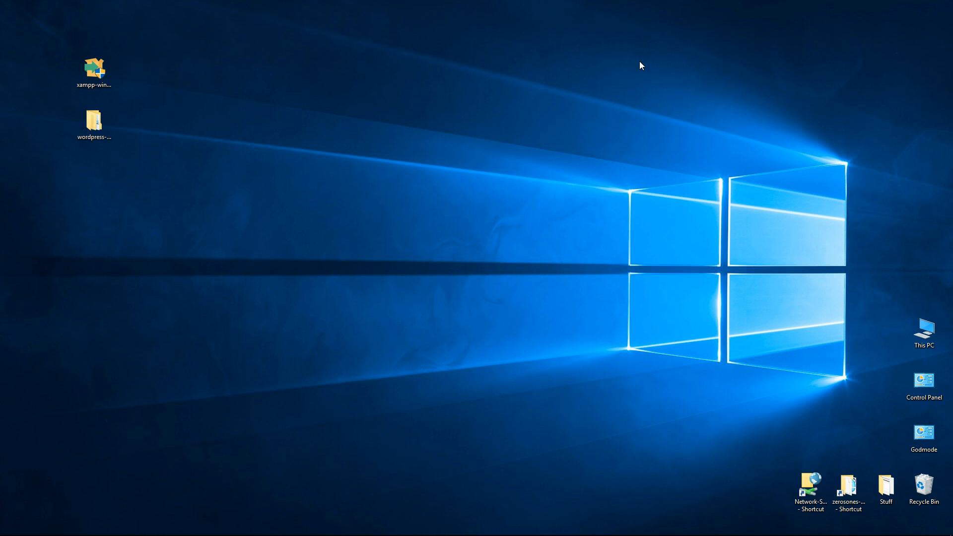
{"action": "mouse_move", "coordinate": [617, 348]}
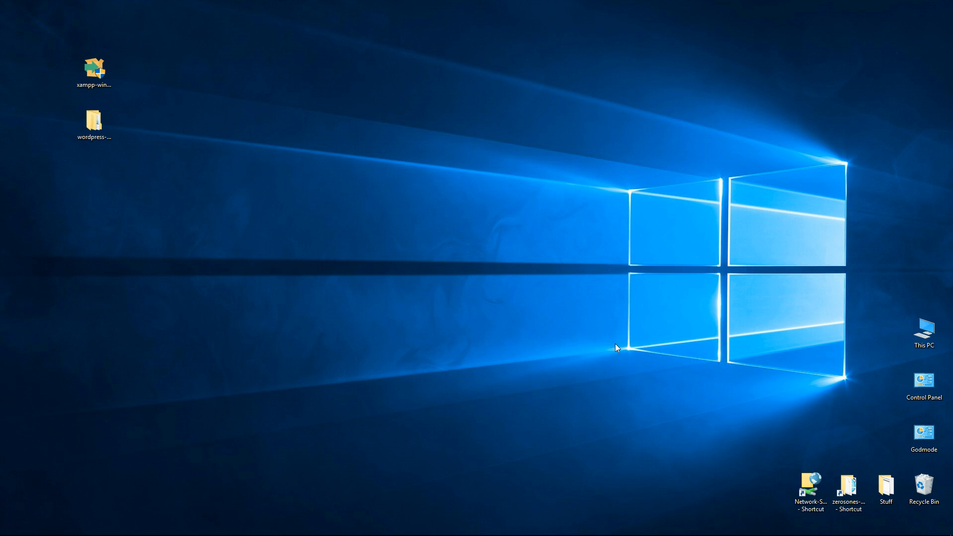
{"action": "mouse_move", "coordinate": [430, 330]}
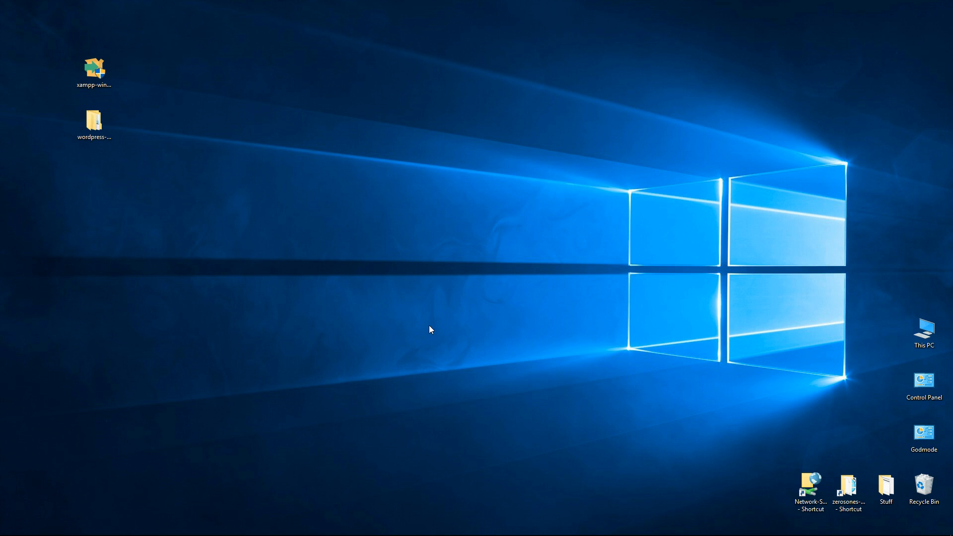
{"action": "mouse_move", "coordinate": [471, 349]}
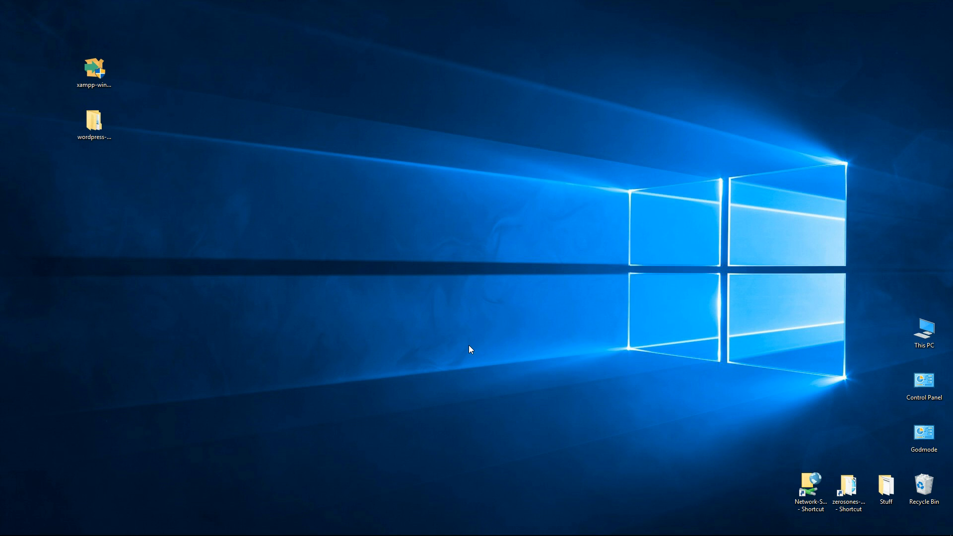
{"action": "mouse_move", "coordinate": [483, 289]}
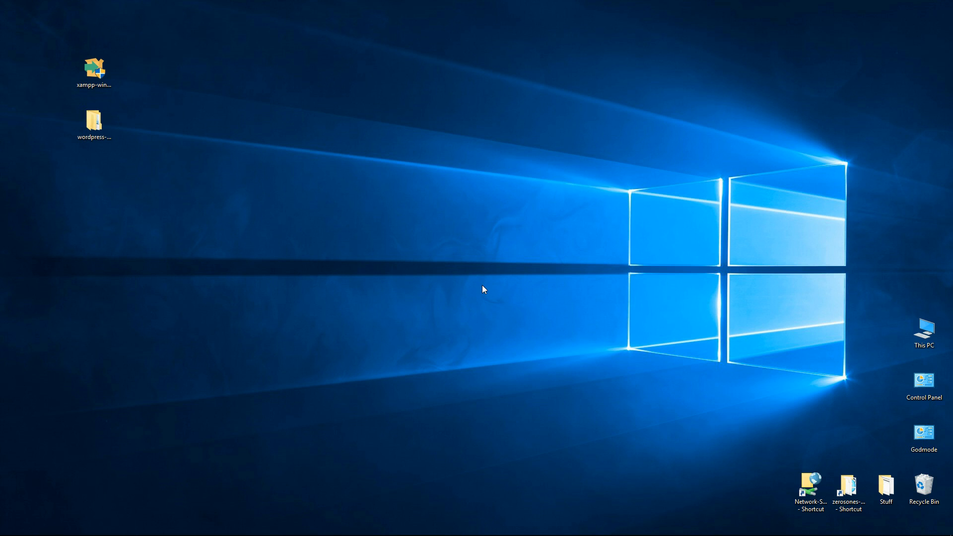
{"action": "mouse_move", "coordinate": [470, 313]}
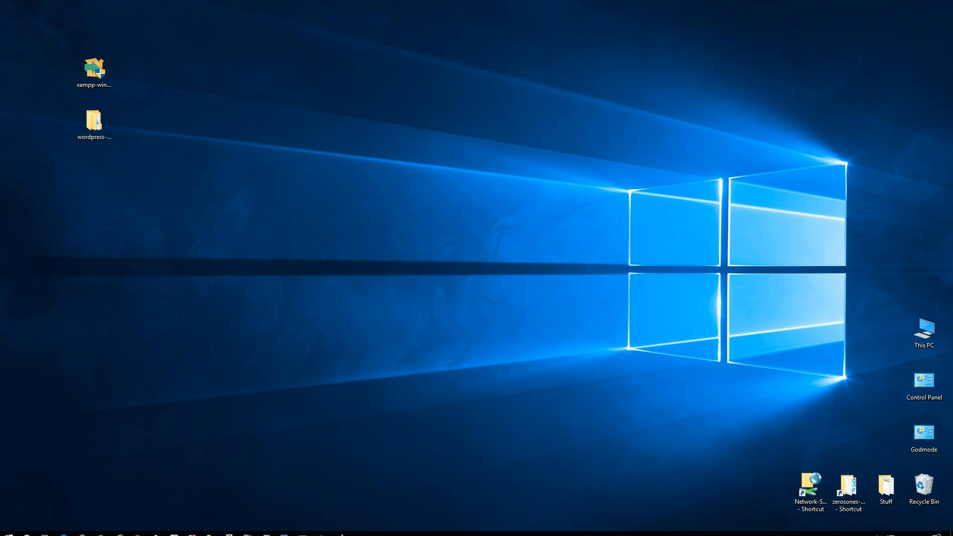
Step: Reopen Computer Management Services and review the World Wide Web Publishing Service options
{"action": "right_click", "coordinate": [9, 528]}
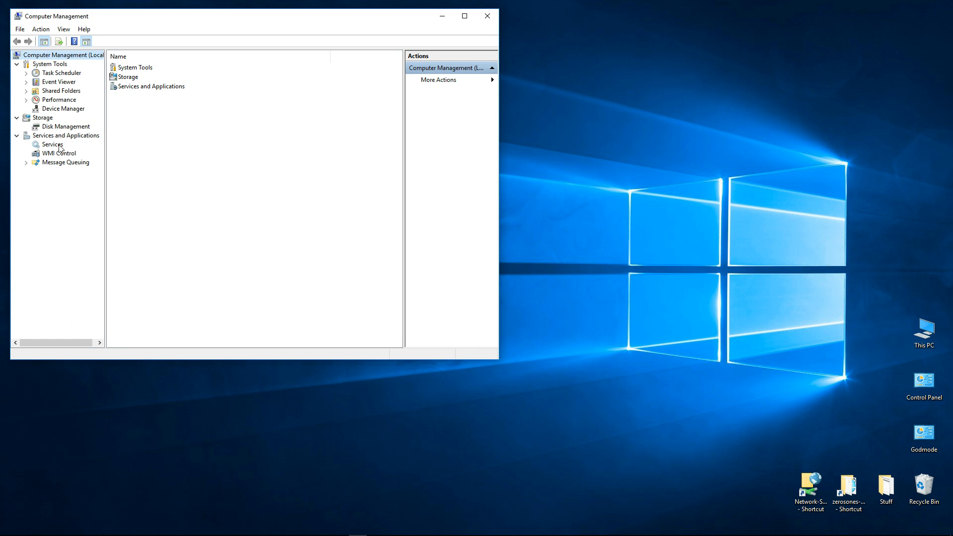
{"action": "left_click", "coordinate": [52, 144]}
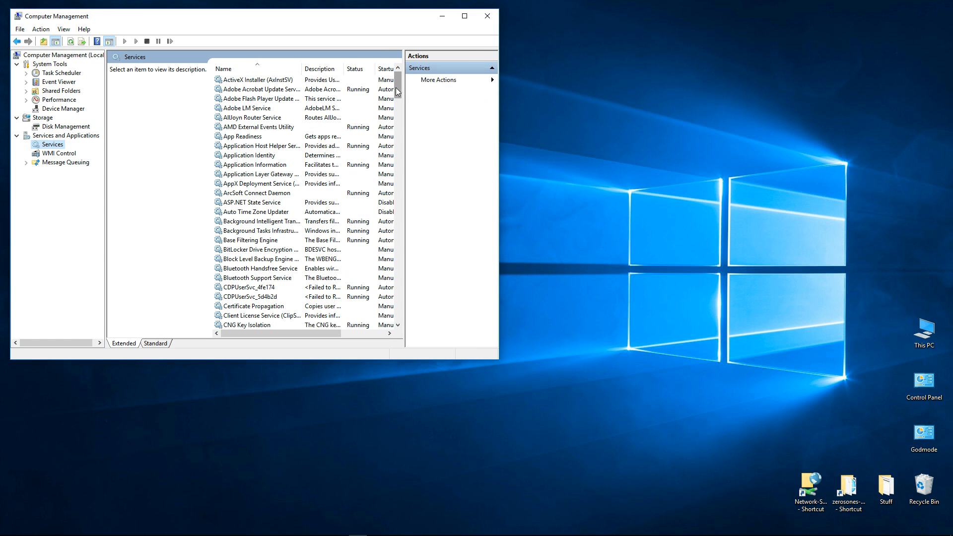
{"action": "scroll", "scroll_direction": "down", "scroll_amount": 3}
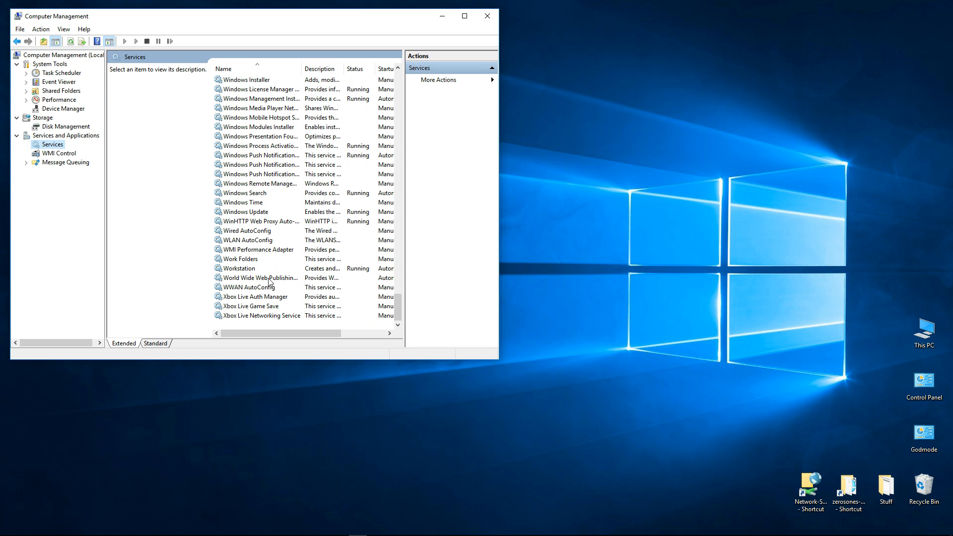
{"action": "left_click", "coordinate": [258, 278]}
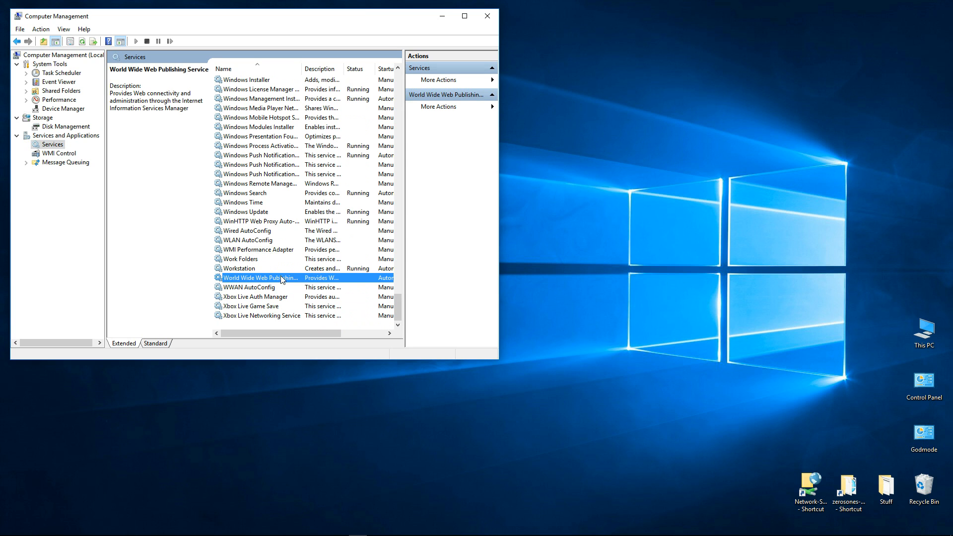
{"action": "right_click", "coordinate": [259, 278]}
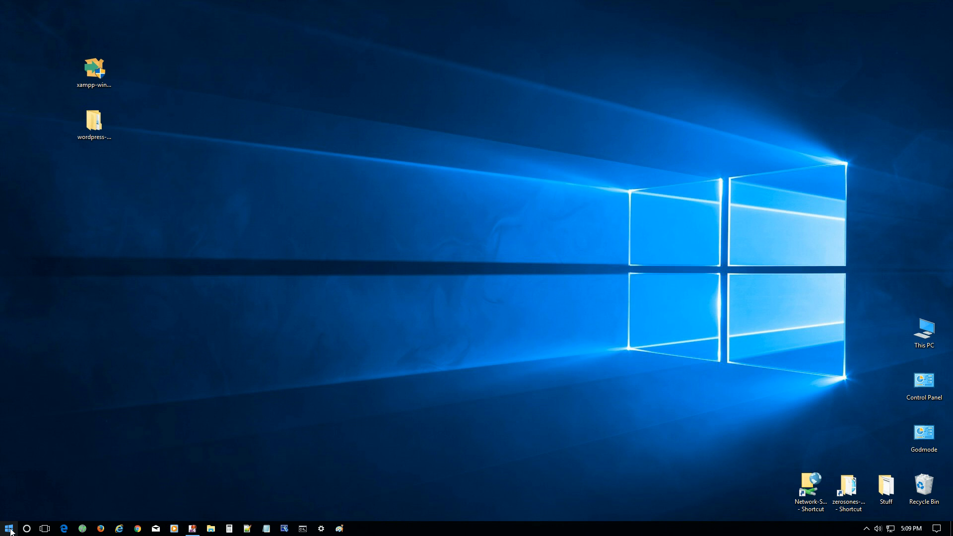
Step: Pin XAMPP Control Panel from the Start menu's XAMPP folder to the taskbar
{"action": "left_click", "coordinate": [8, 528]}
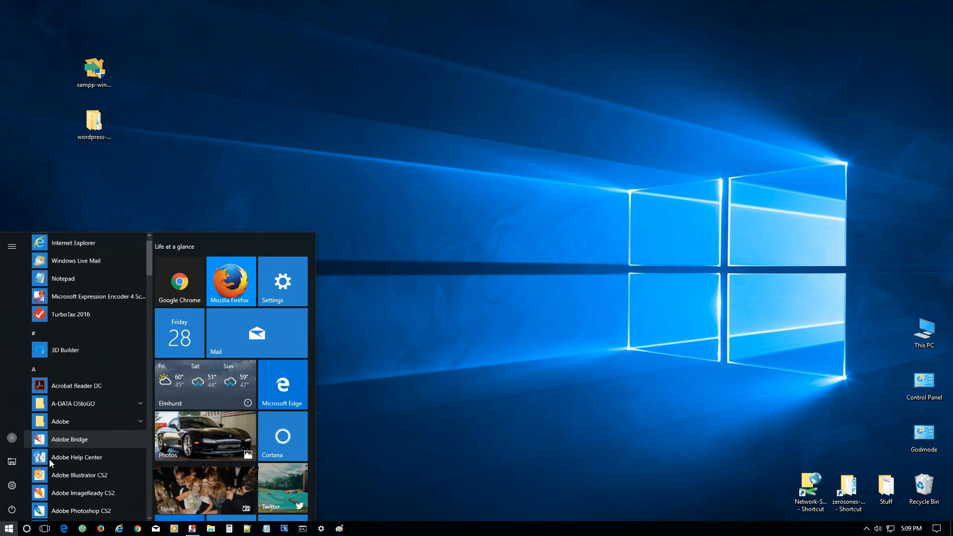
{"action": "scroll", "scroll_direction": "down", "scroll_amount": 3}
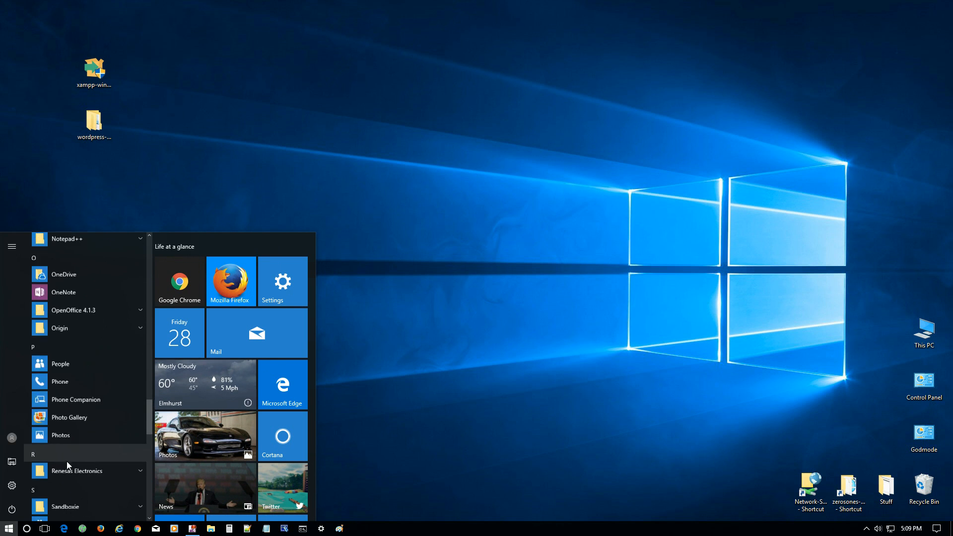
{"action": "scroll", "scroll_direction": "down", "scroll_amount": 3}
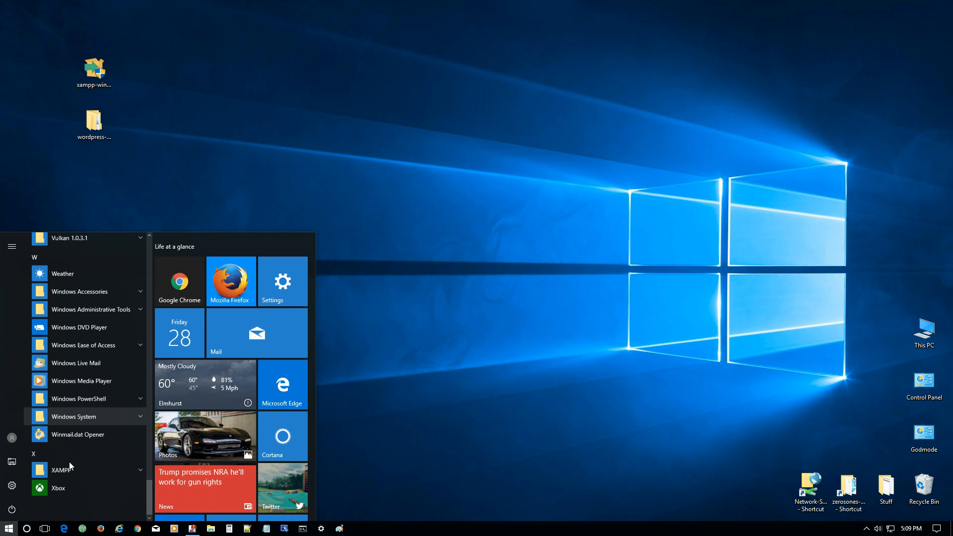
{"action": "left_click", "coordinate": [61, 467]}
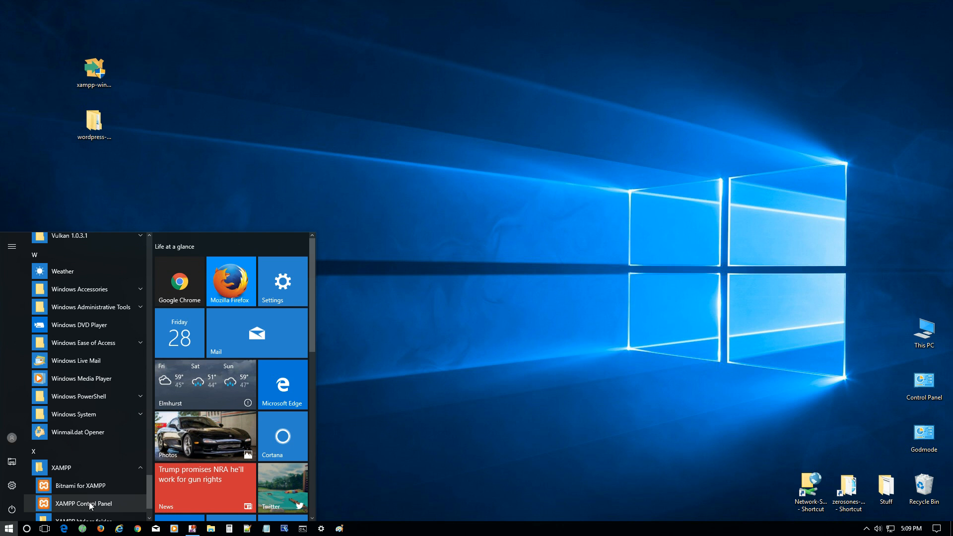
{"action": "right_click", "coordinate": [84, 504]}
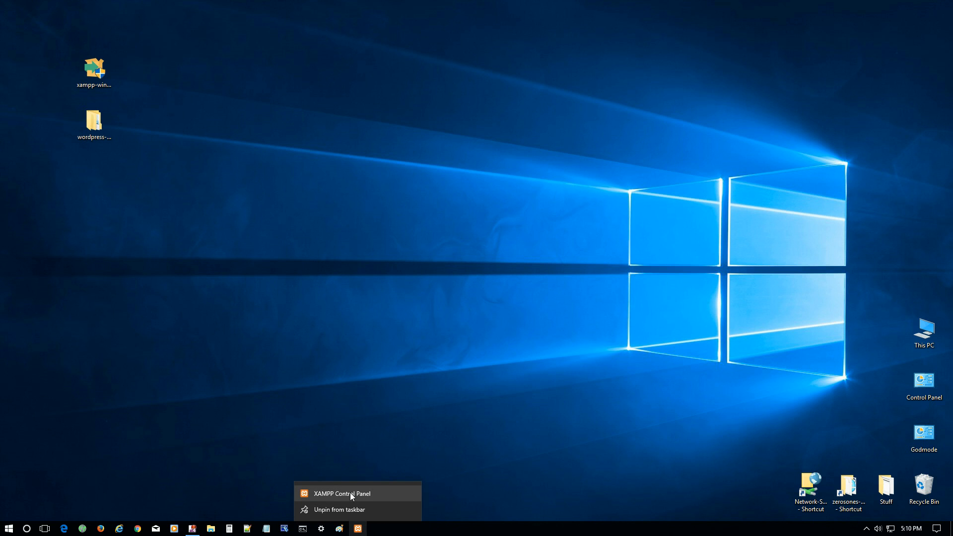
{"action": "mouse_move", "coordinate": [362, 531]}
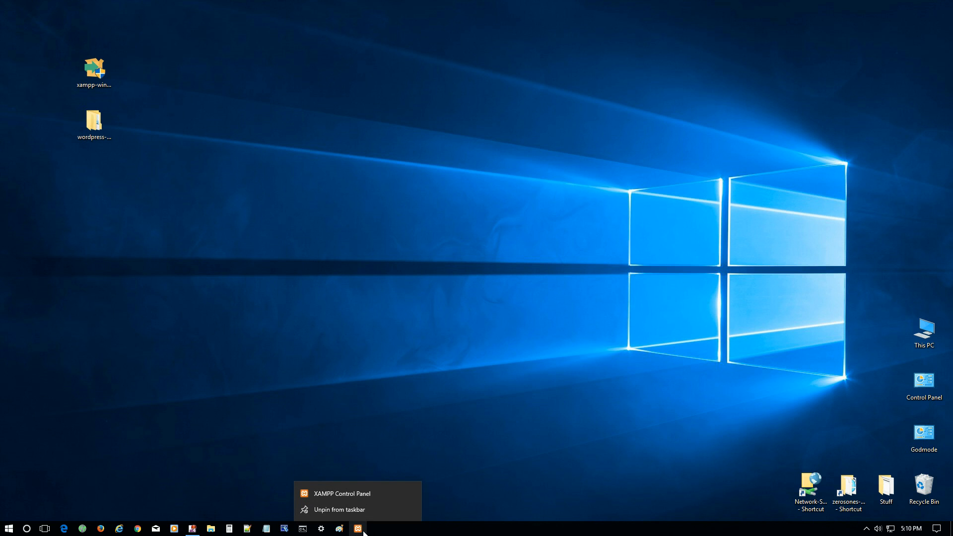
{"action": "mouse_move", "coordinate": [350, 497]}
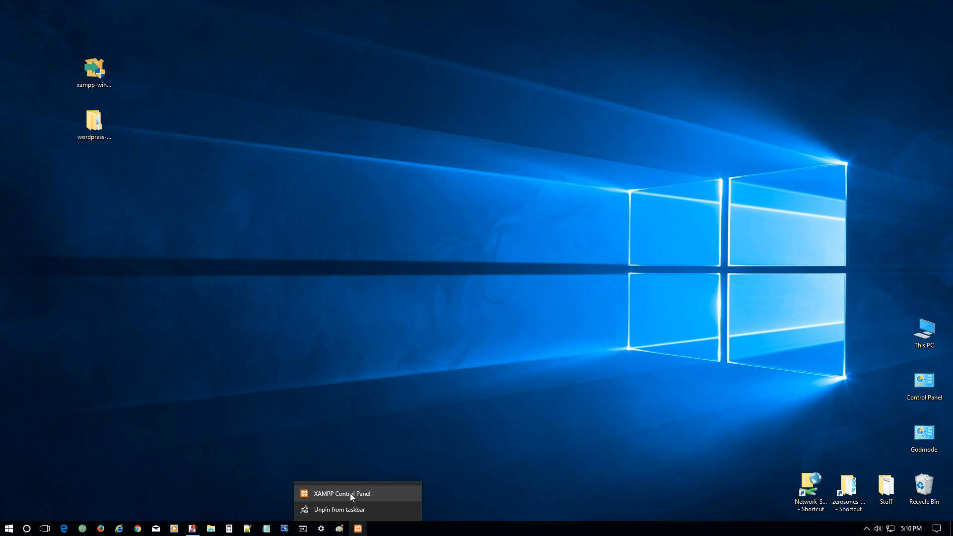
Step: Launch the pinned XAMPP Control Panel with administrator rights
{"action": "left_click", "coordinate": [342, 493]}
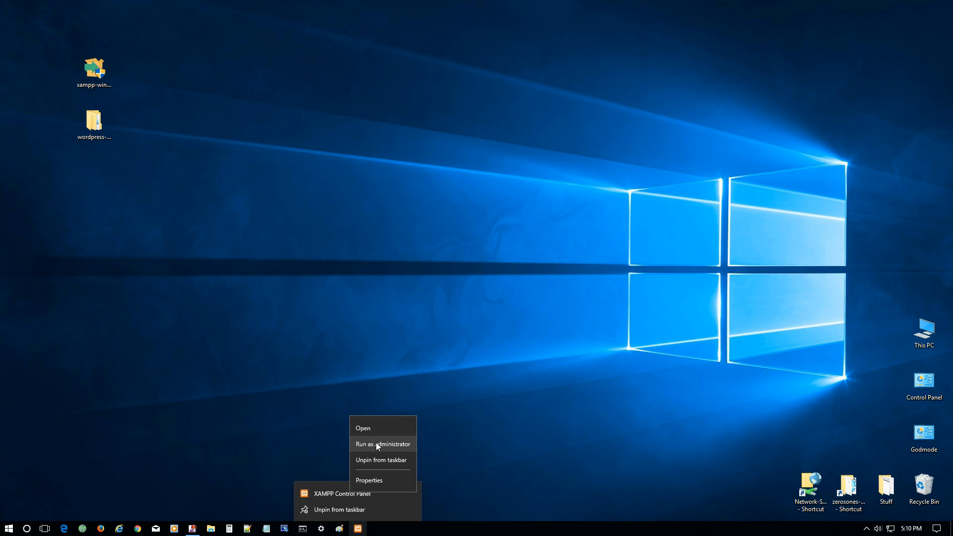
{"action": "mouse_move", "coordinate": [388, 449]}
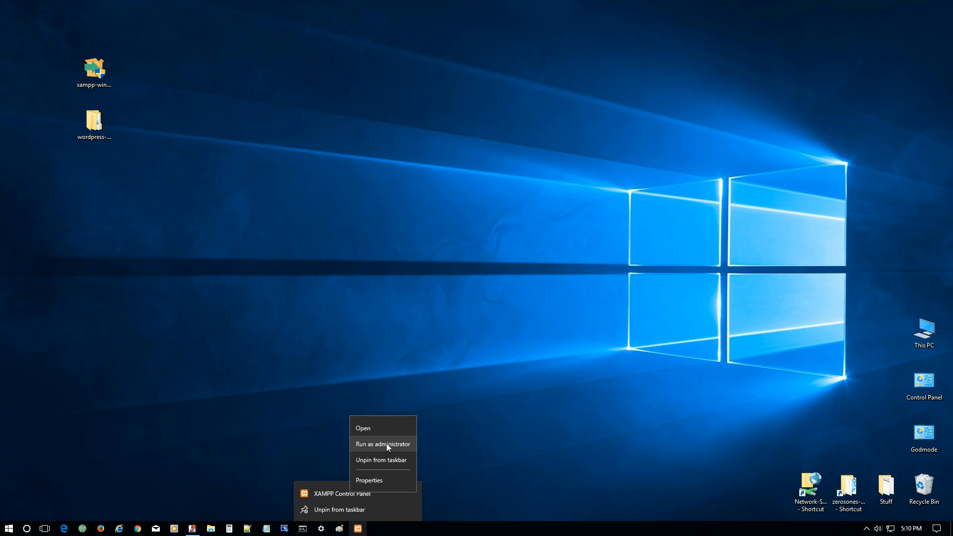
{"action": "left_click", "coordinate": [392, 445]}
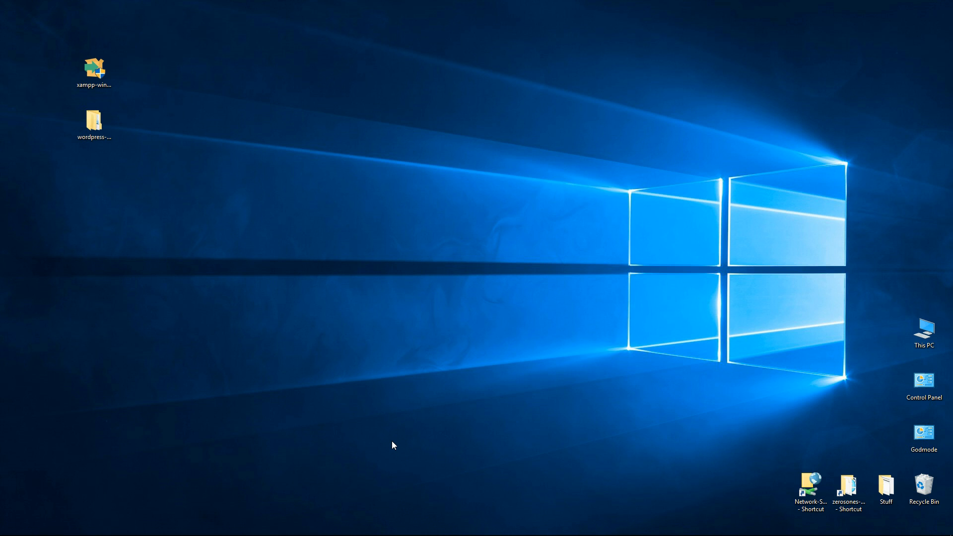
Step: Start Apache (ports 80, 443) and MySQL (port 3306) in the administrator control panel
{"action": "double_click", "coordinate": [93, 64]}
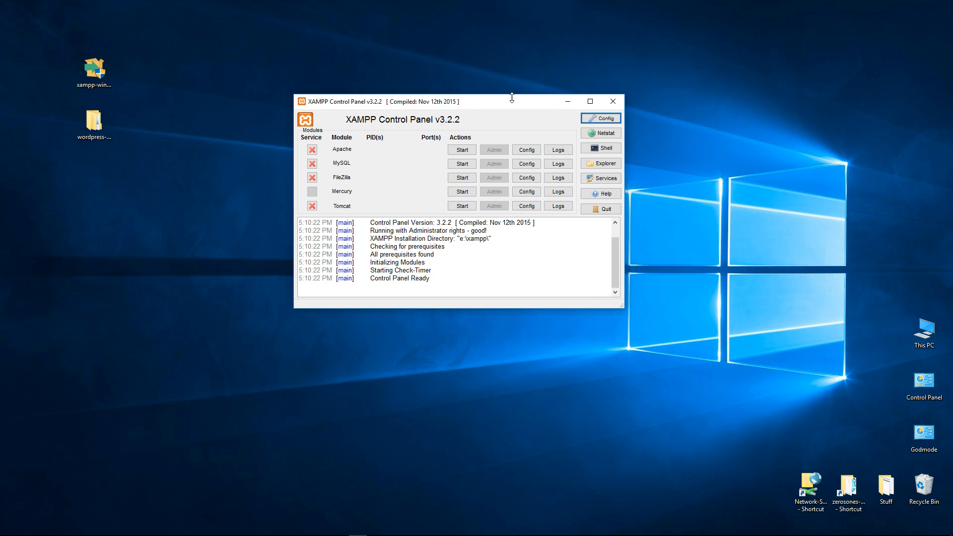
{"action": "mouse_move", "coordinate": [547, 149]}
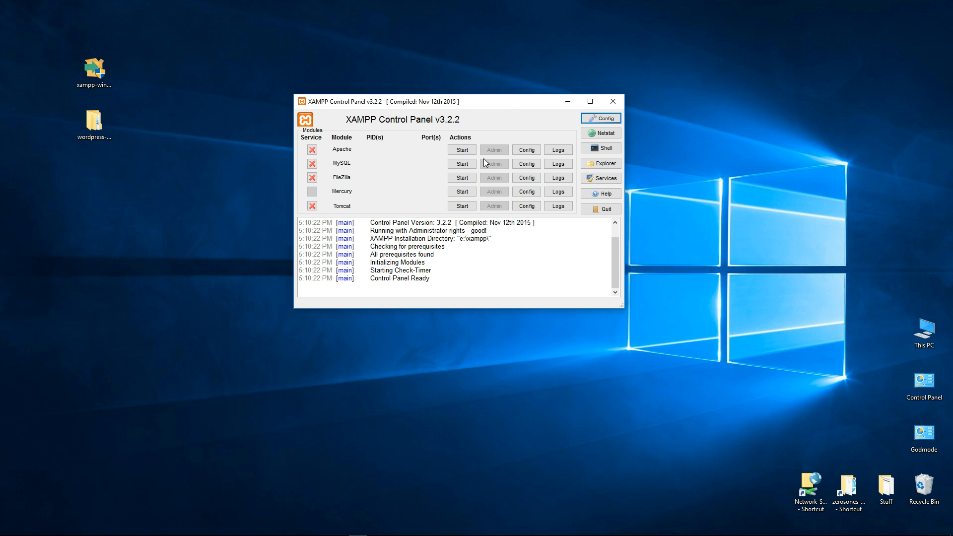
{"action": "left_click", "coordinate": [461, 149]}
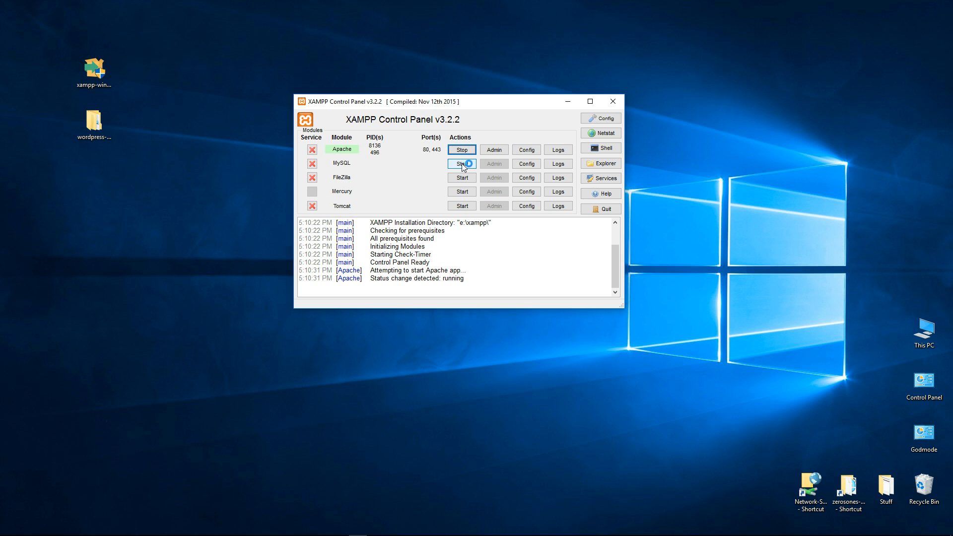
{"action": "left_click", "coordinate": [462, 163]}
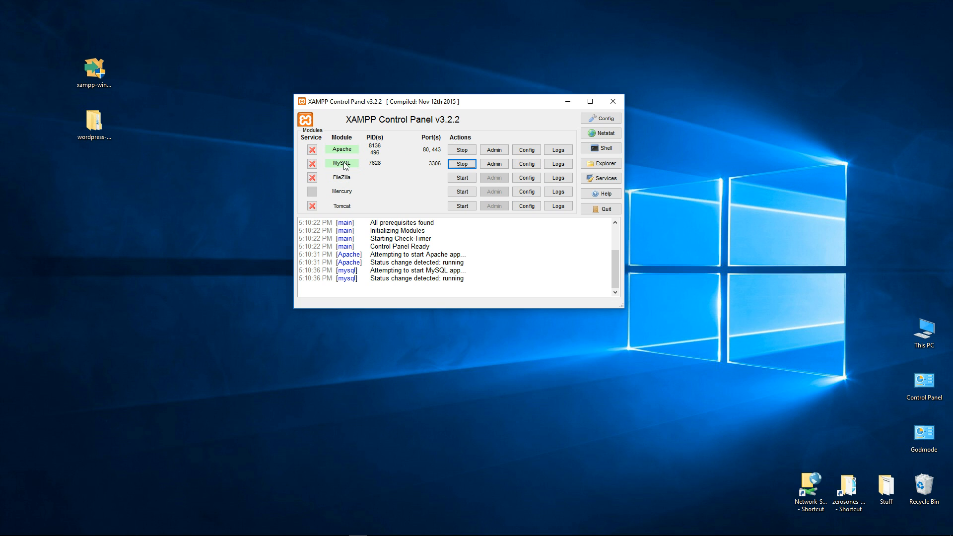
{"action": "mouse_move", "coordinate": [600, 133]}
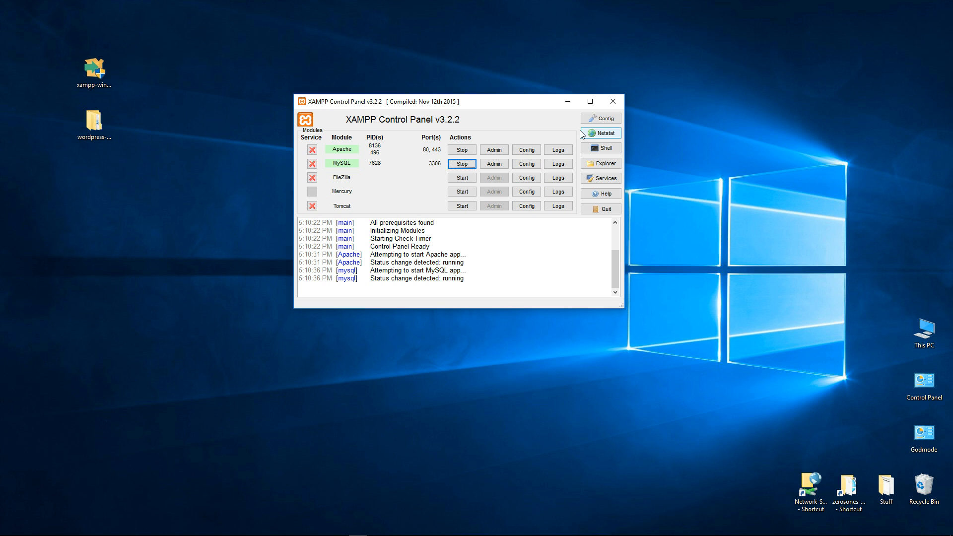
{"action": "left_click", "coordinate": [599, 134]}
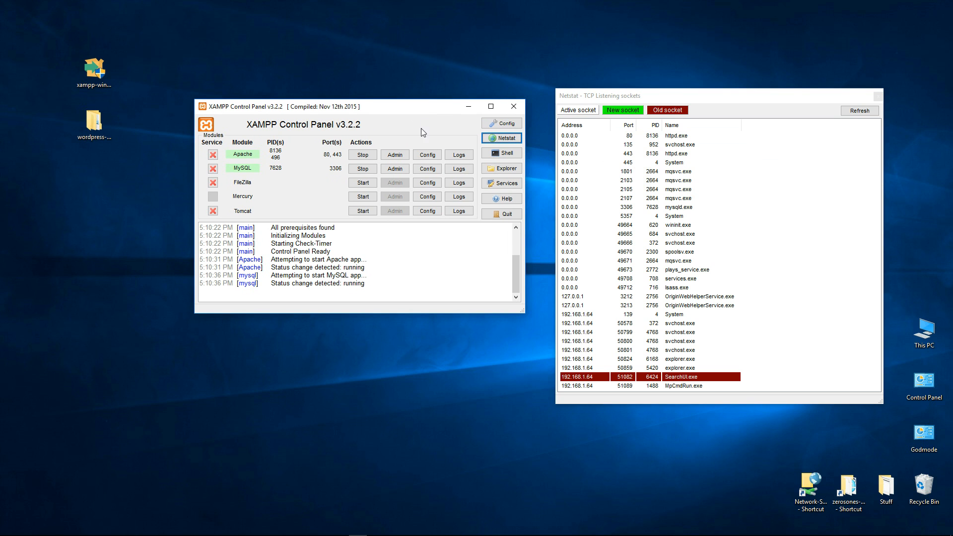
{"action": "mouse_move", "coordinate": [757, 112]}
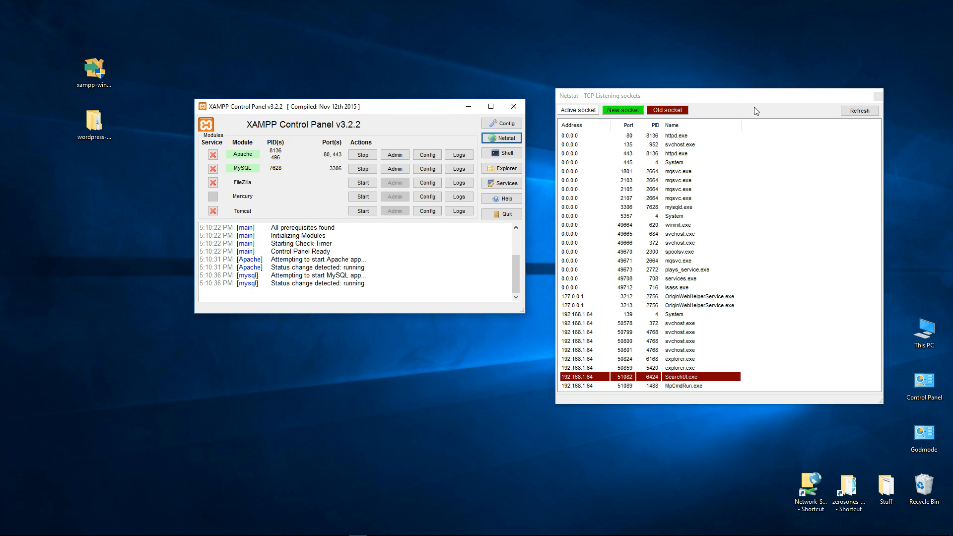
{"action": "mouse_move", "coordinate": [726, 99]}
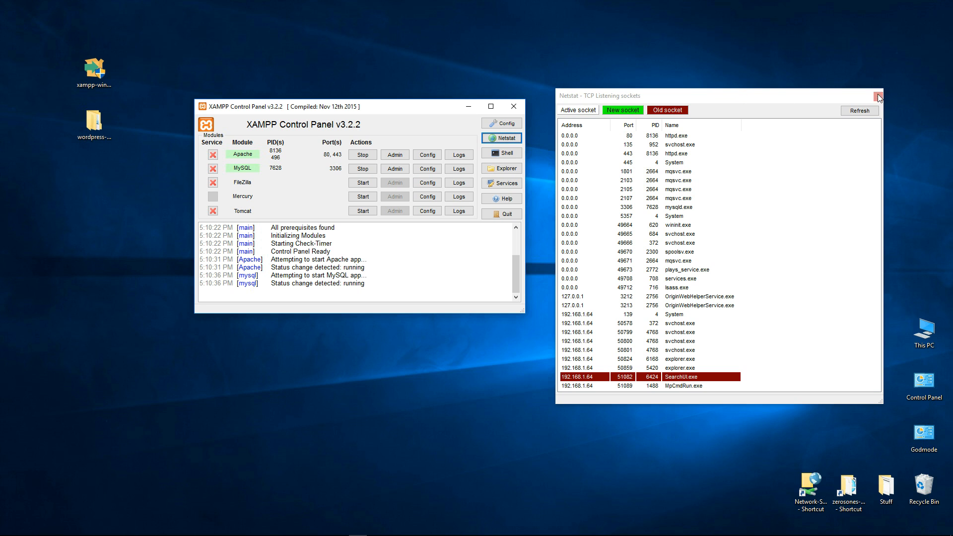
{"action": "left_click", "coordinate": [877, 95]}
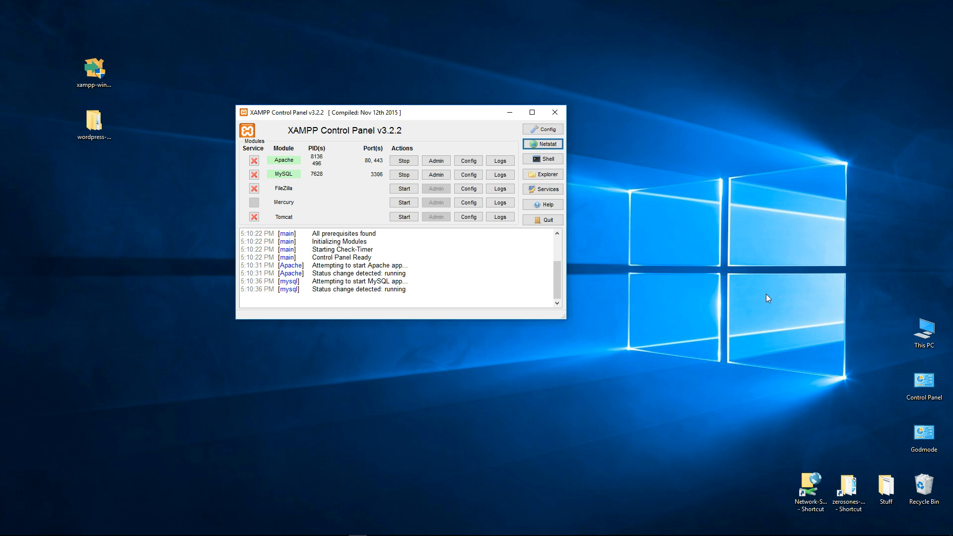
{"action": "mouse_move", "coordinate": [406, 230]}
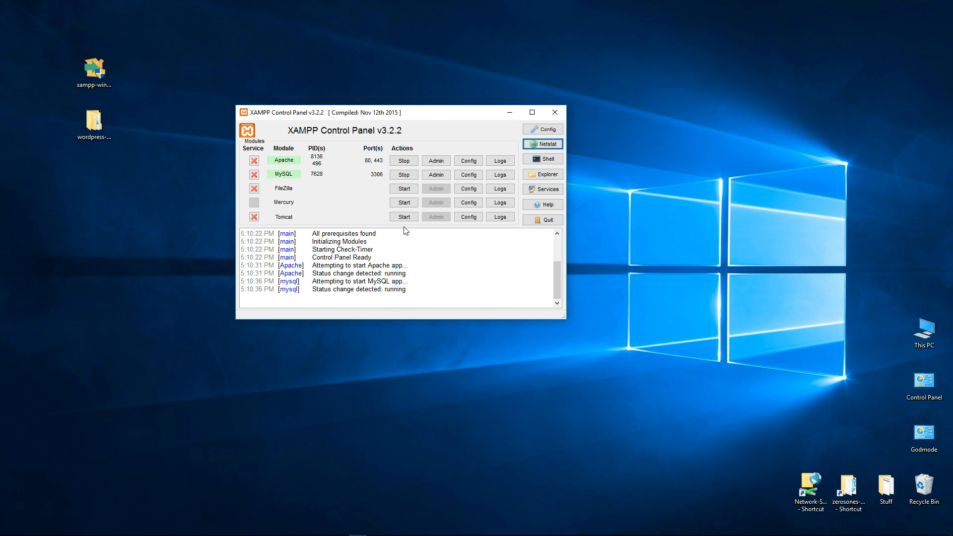
Step: Stop MySQL and Apache and quit the XAMPP Control Panel
{"action": "left_click", "coordinate": [403, 174]}
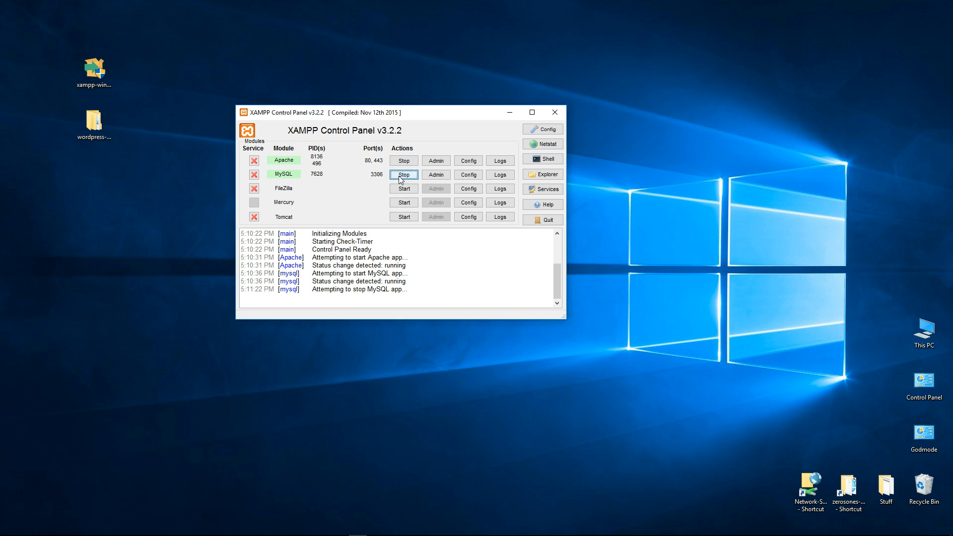
{"action": "left_click", "coordinate": [403, 161]}
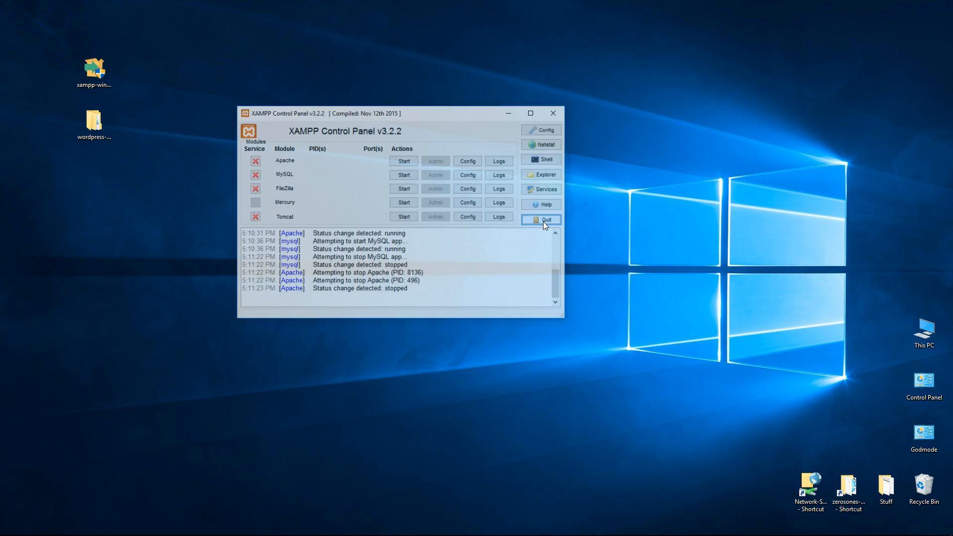
{"action": "left_click", "coordinate": [540, 219]}
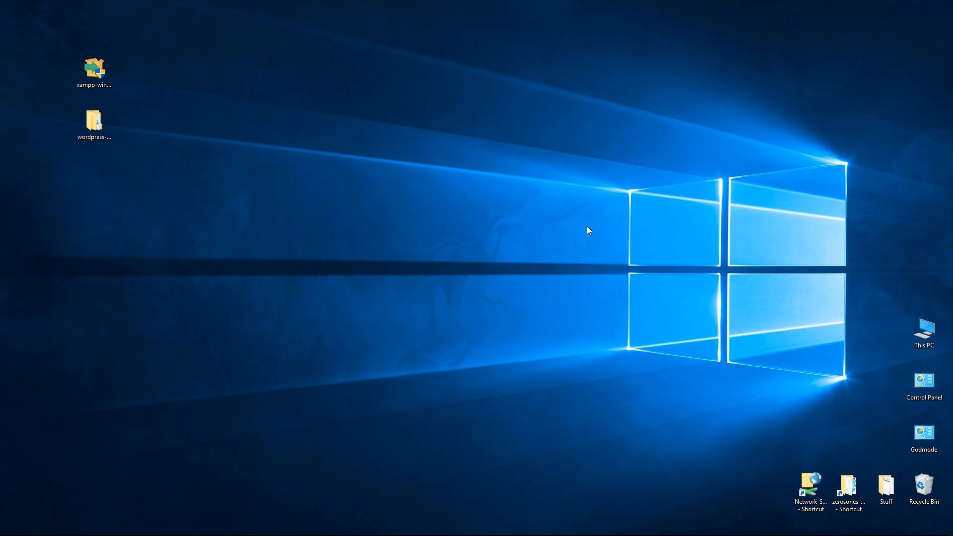
{"action": "mouse_move", "coordinate": [562, 248]}
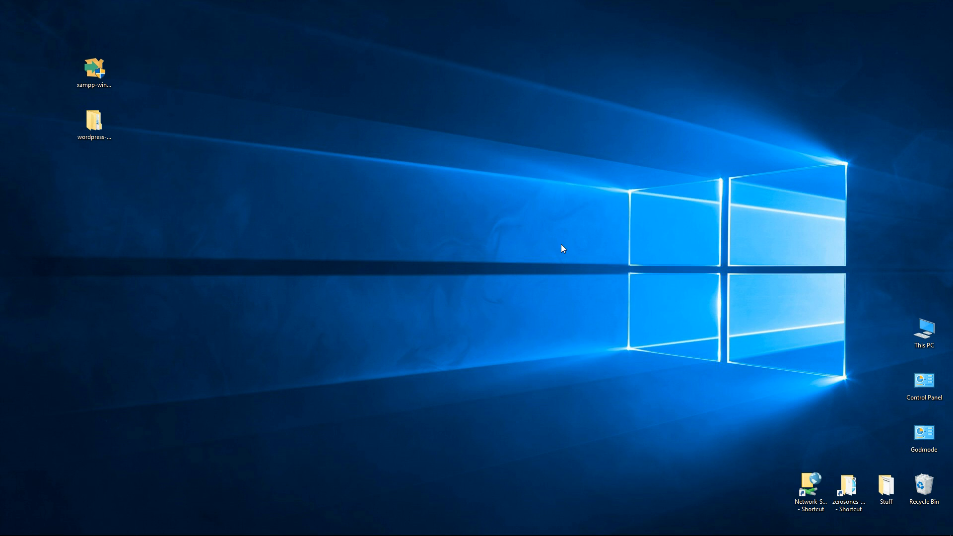
{"action": "mouse_move", "coordinate": [275, 176]}
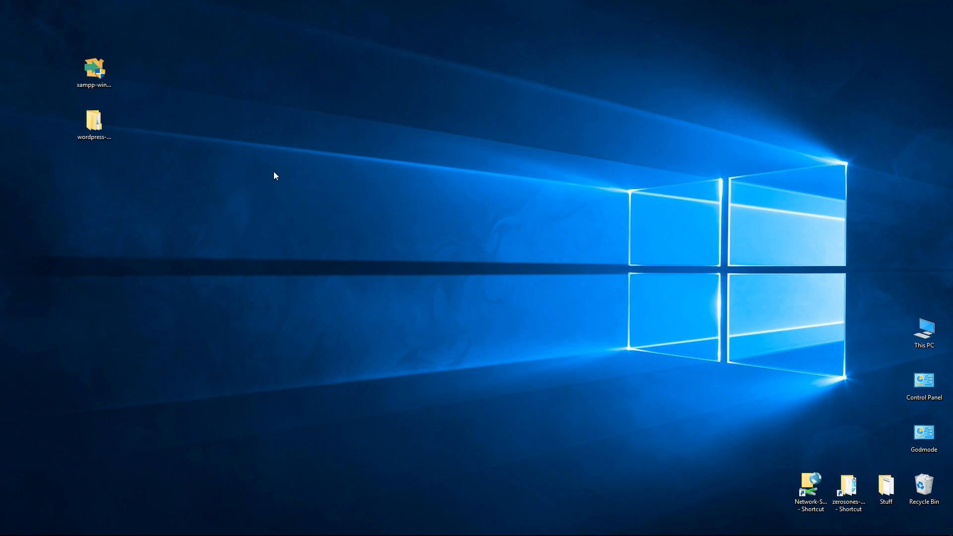